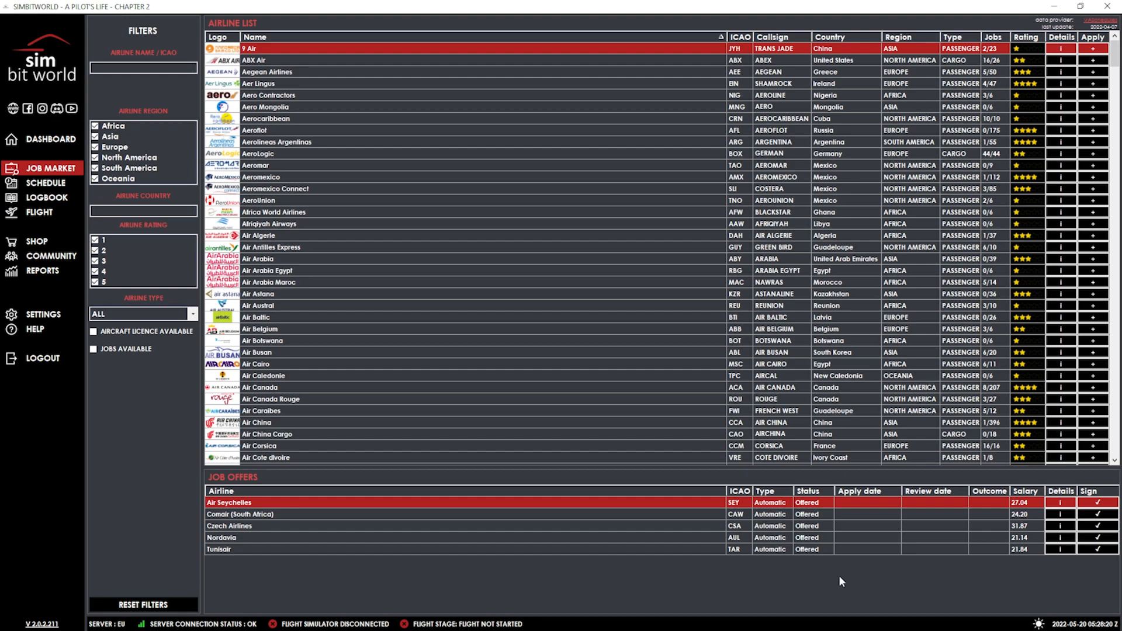
{"action": "mouse_move", "coordinate": [739, 579]}
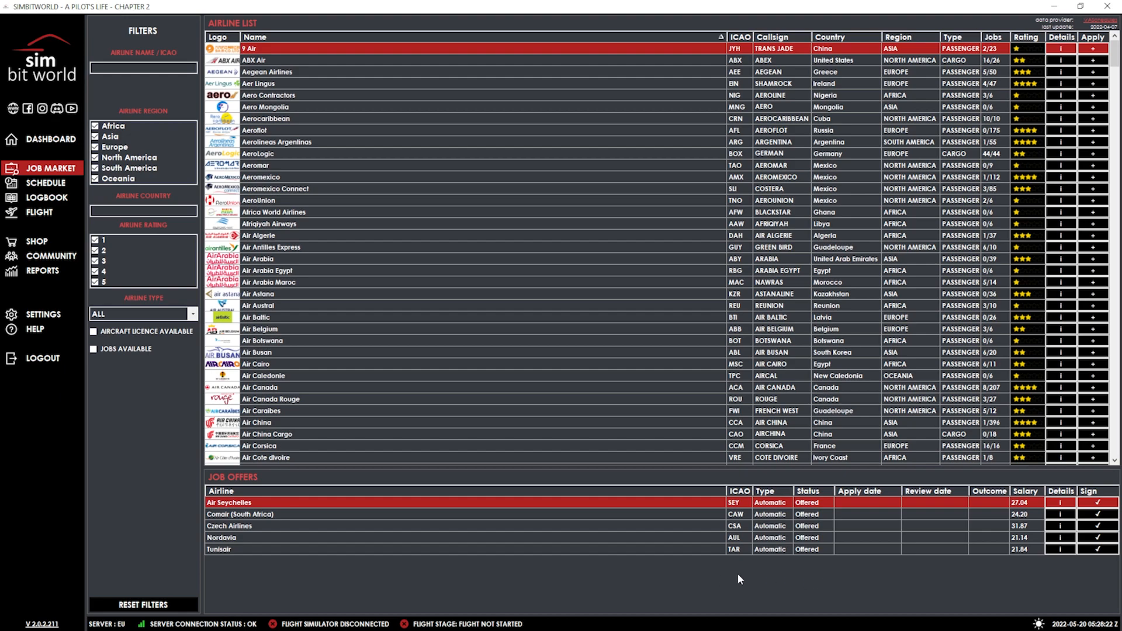
{"action": "mouse_move", "coordinate": [723, 583]}
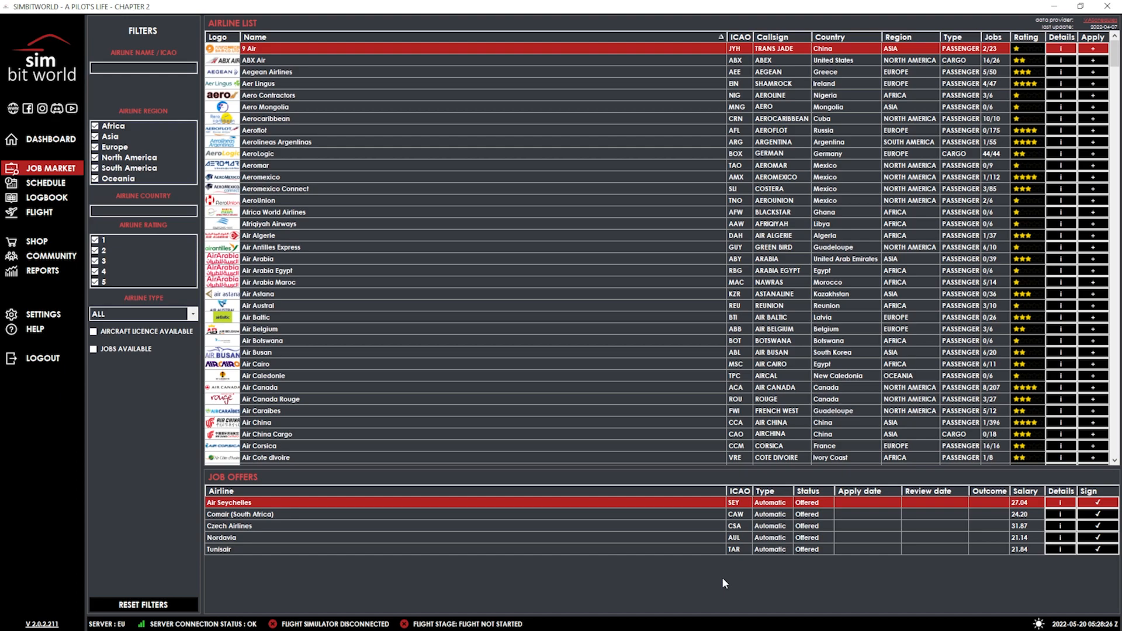
{"action": "mouse_move", "coordinate": [539, 594]}
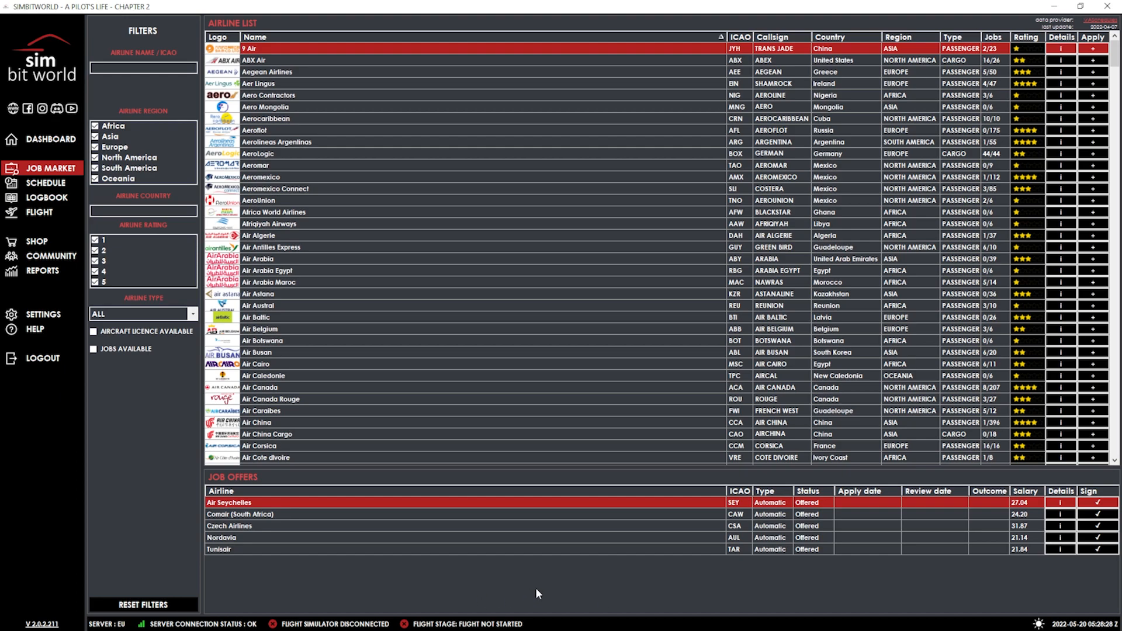
{"action": "mouse_move", "coordinate": [528, 594]}
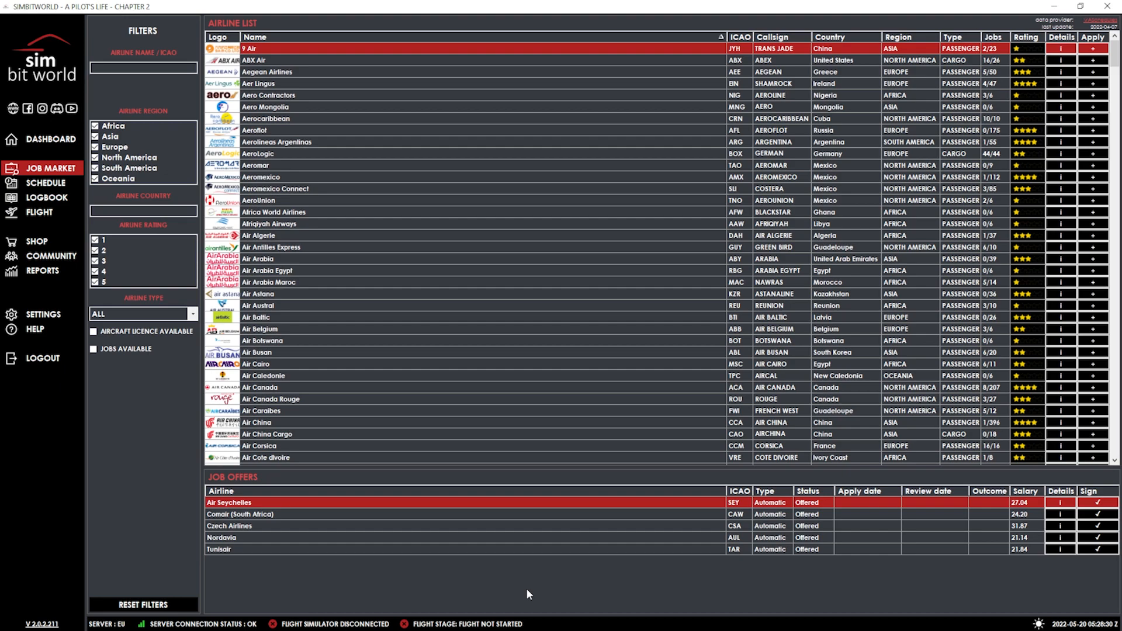
{"action": "mouse_move", "coordinate": [538, 589]}
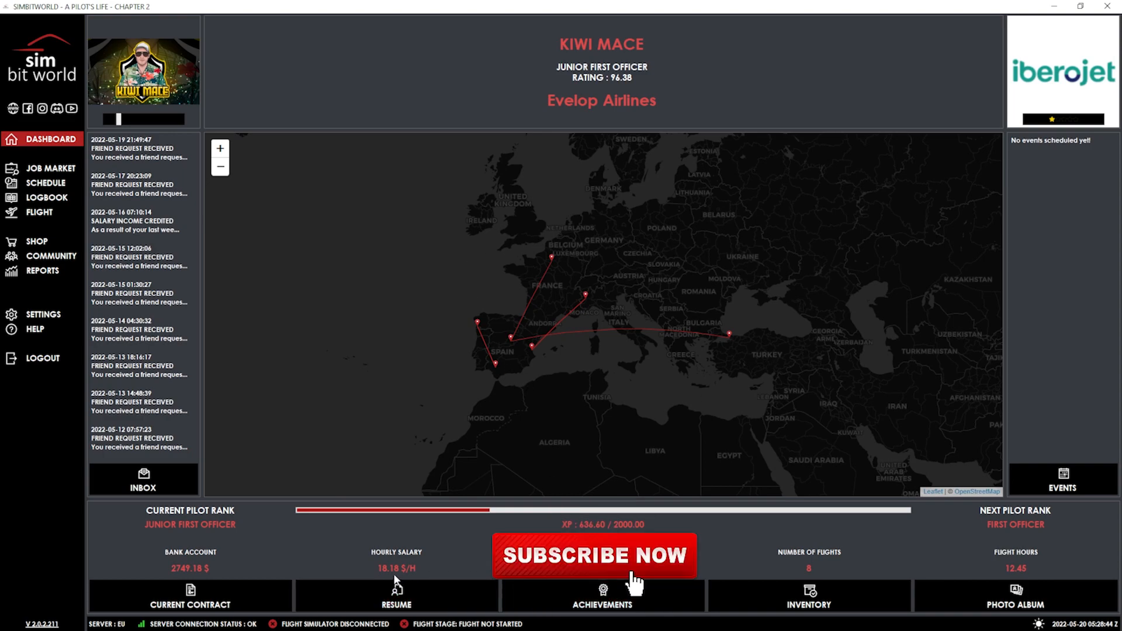
{"action": "mouse_move", "coordinate": [1031, 565]}
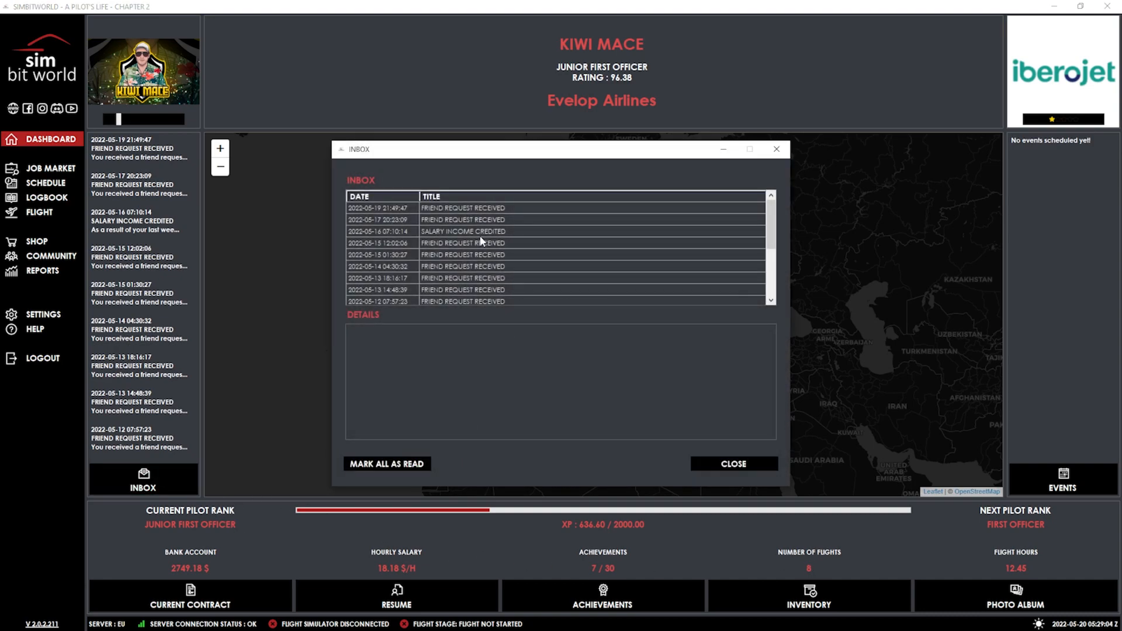
Step: Read the salary income messages, including the earlier $103.19 credit, then close the inbox
{"action": "left_click", "coordinate": [463, 231]}
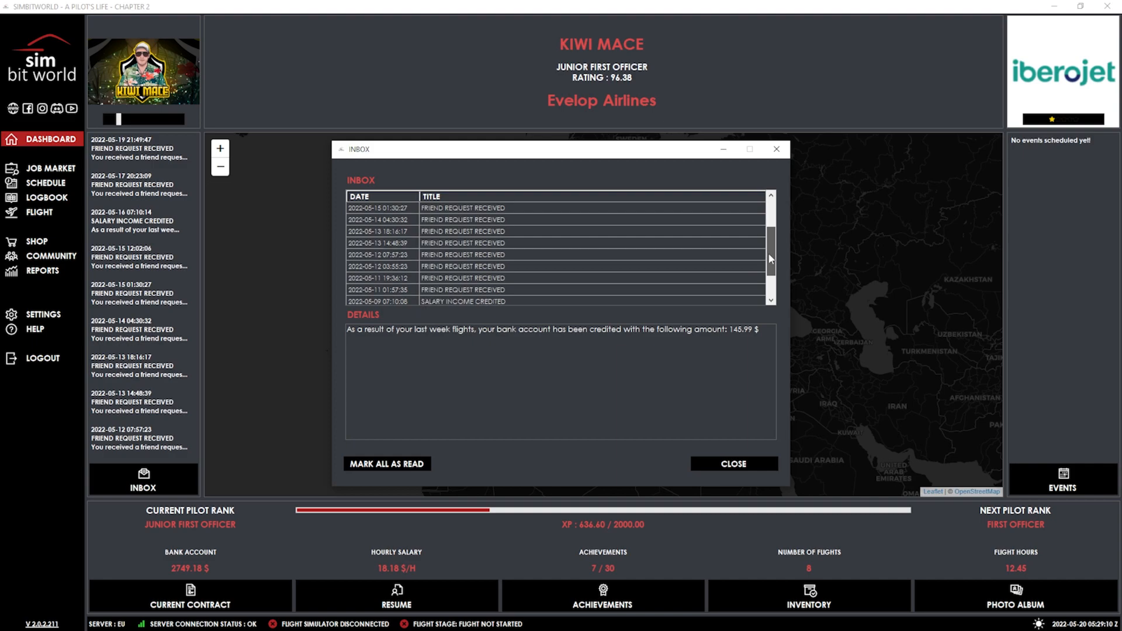
{"action": "scroll", "scroll_direction": "down", "scroll_amount": 3}
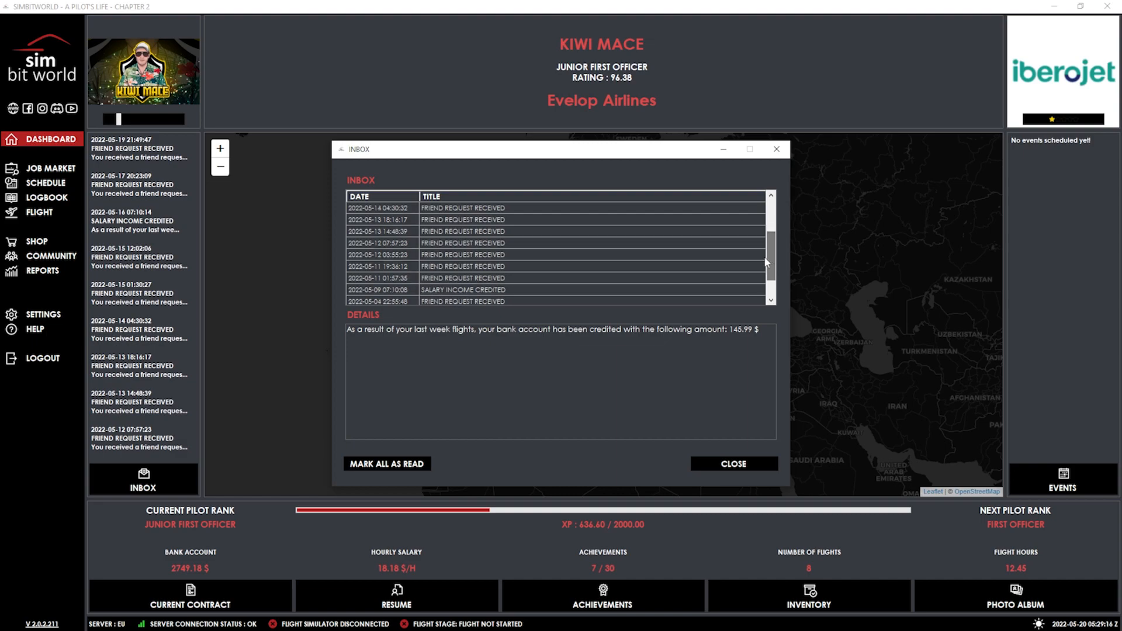
{"action": "left_click", "coordinate": [463, 290]}
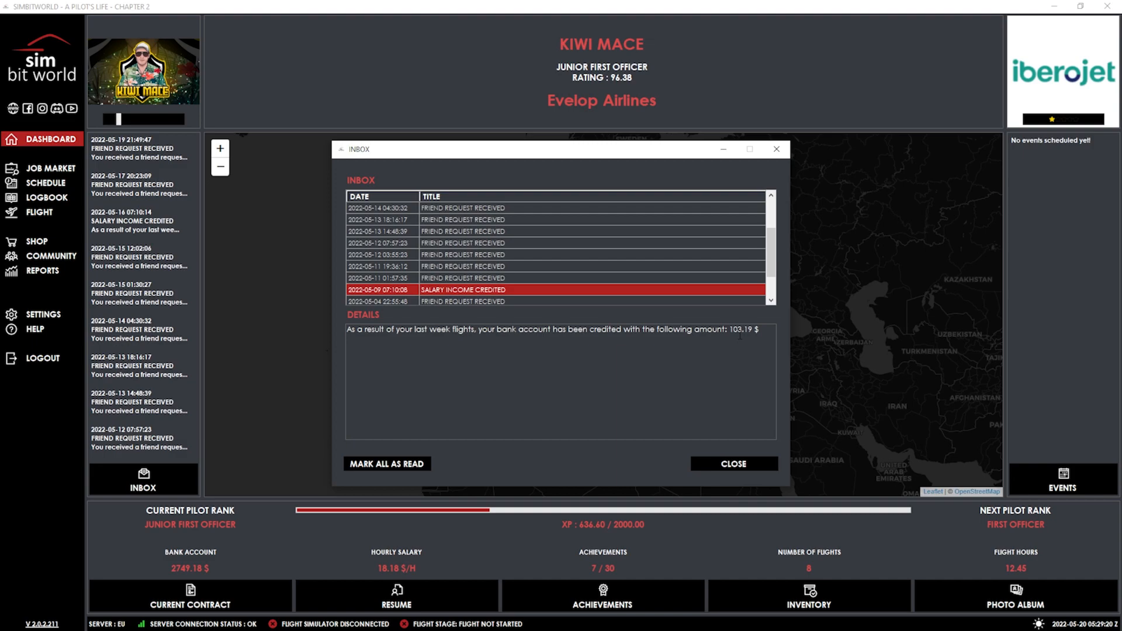
{"action": "mouse_move", "coordinate": [752, 236]}
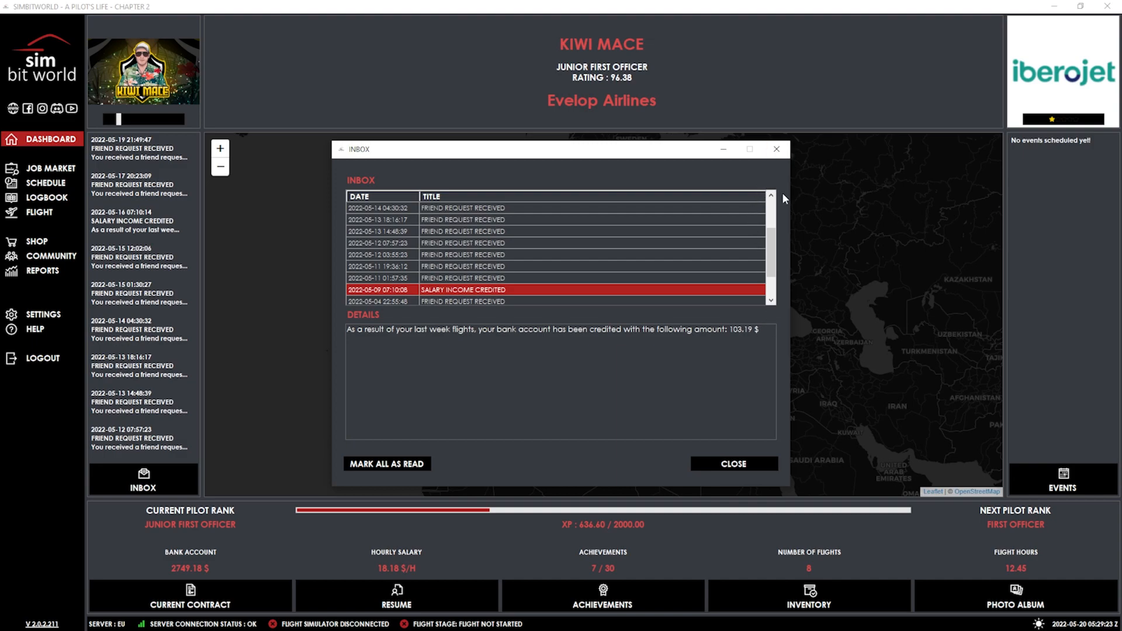
{"action": "left_click", "coordinate": [732, 463]}
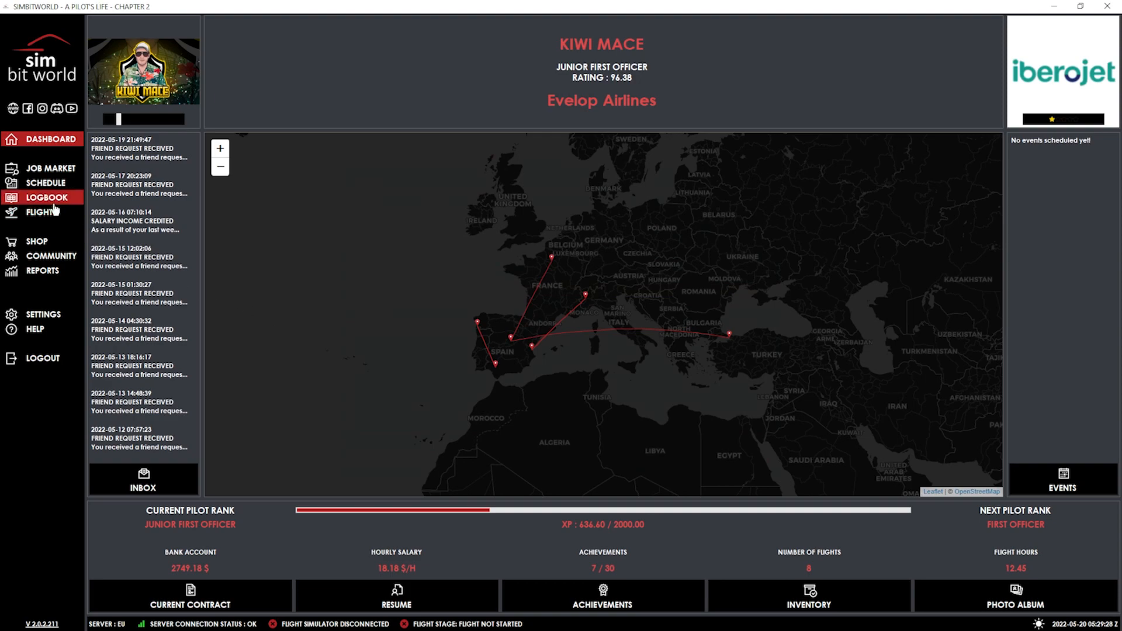
Step: Open the logbook listing eight completed Evelop Airlines flights
{"action": "left_click", "coordinate": [47, 197]}
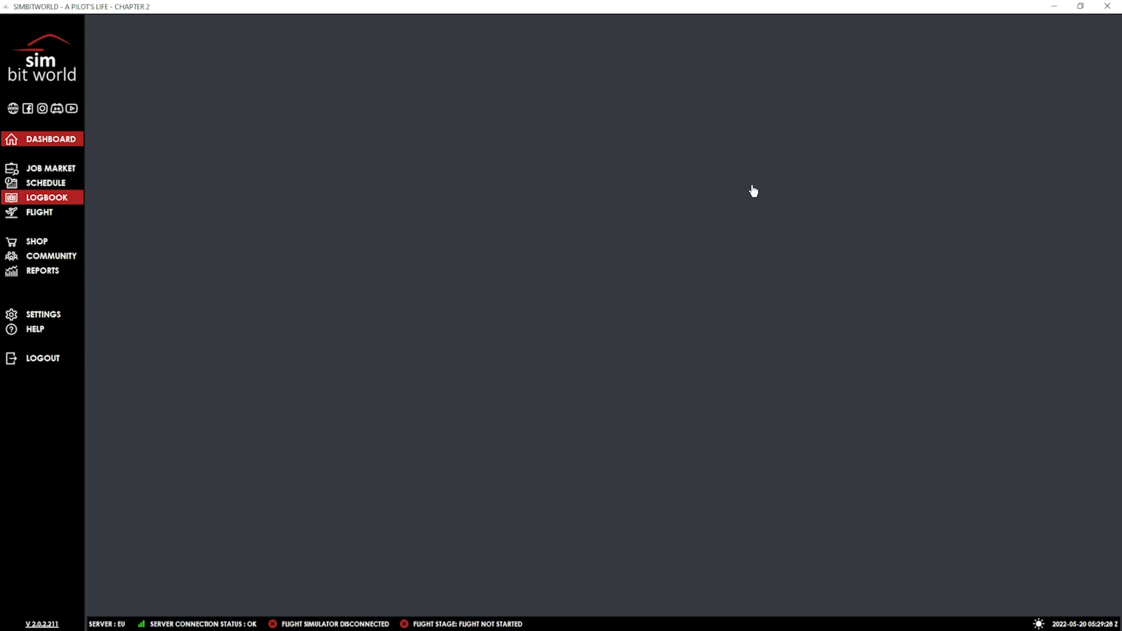
{"action": "left_click", "coordinate": [47, 197]}
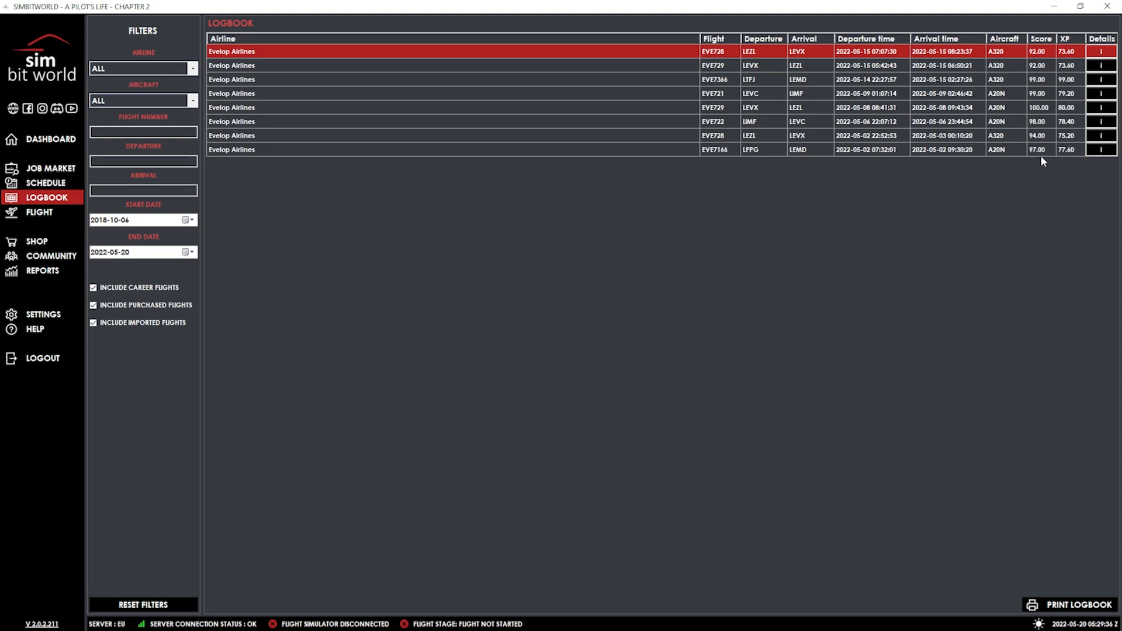
{"action": "mouse_move", "coordinate": [1023, 45]}
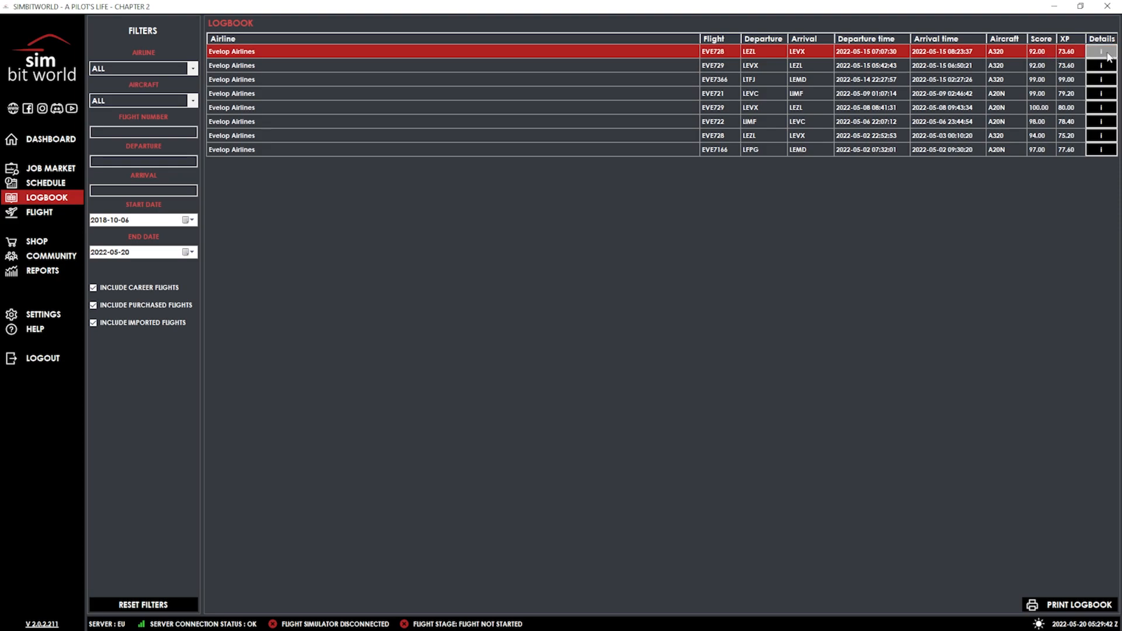
{"action": "mouse_move", "coordinate": [906, 240]}
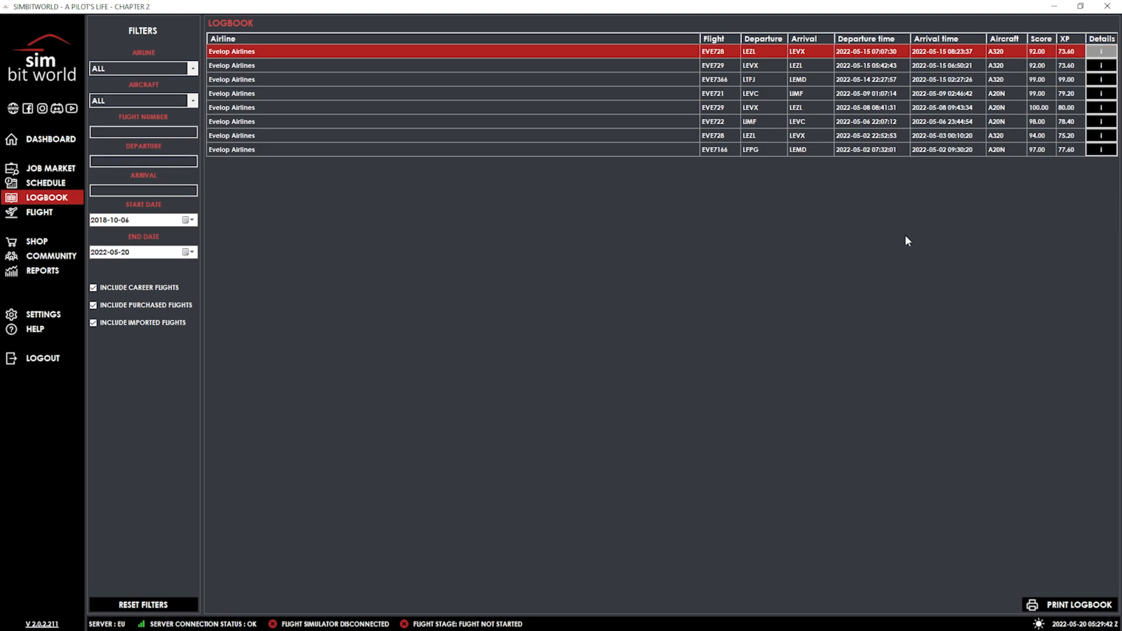
Step: Open the EVE728 LEZL–LEVX flight report with phase checks, route map and graphs
{"action": "left_click", "coordinate": [1102, 51]}
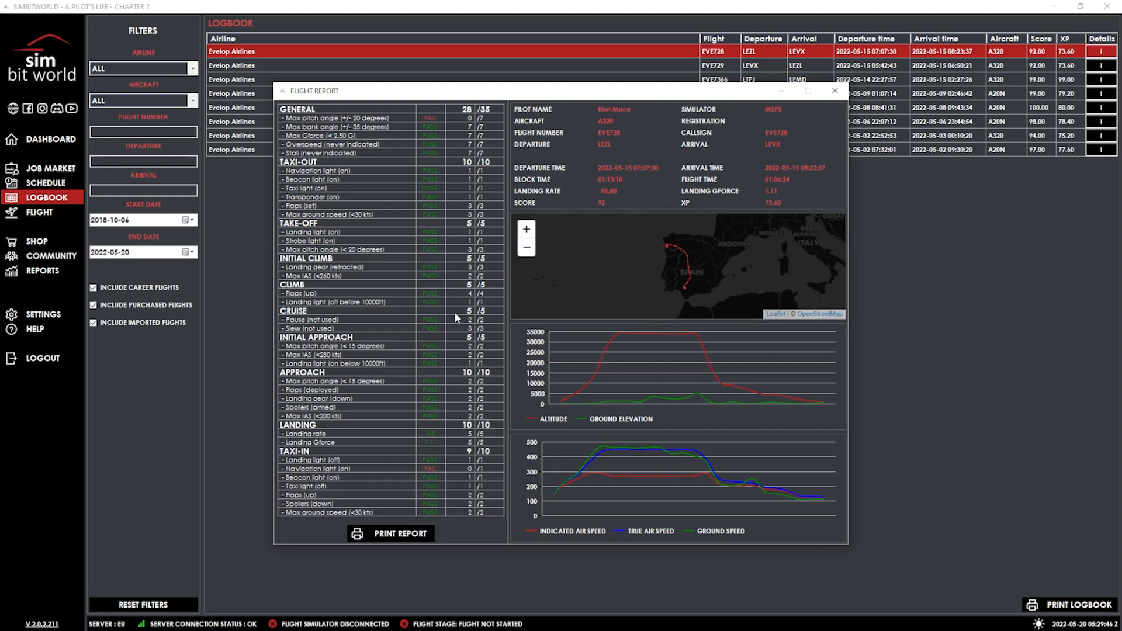
{"action": "mouse_move", "coordinate": [479, 123]}
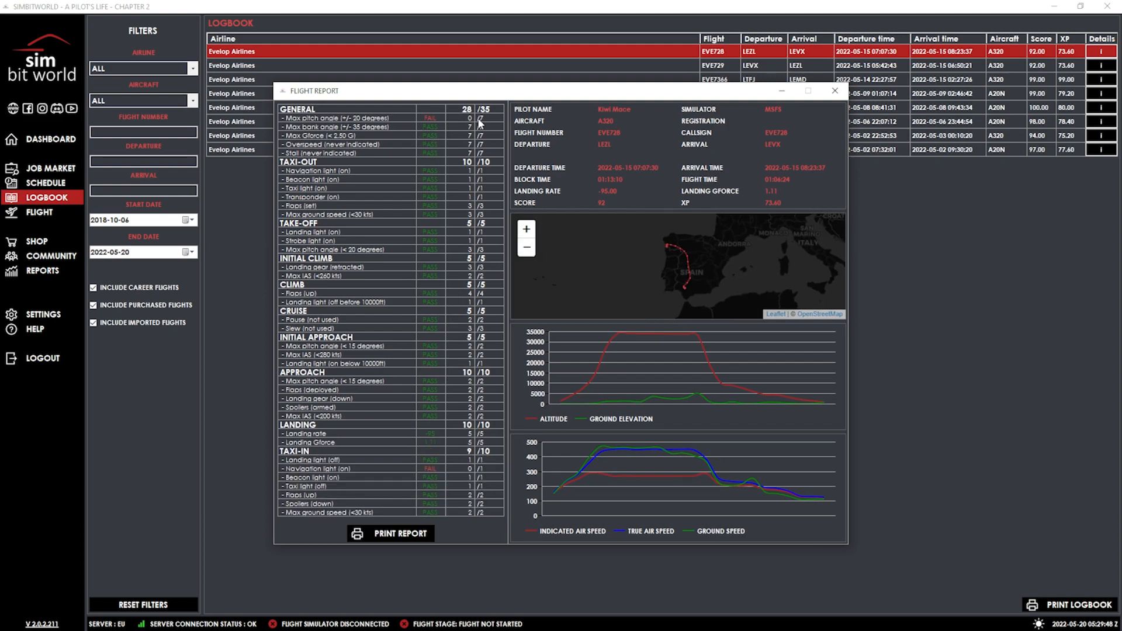
{"action": "mouse_move", "coordinate": [325, 127]}
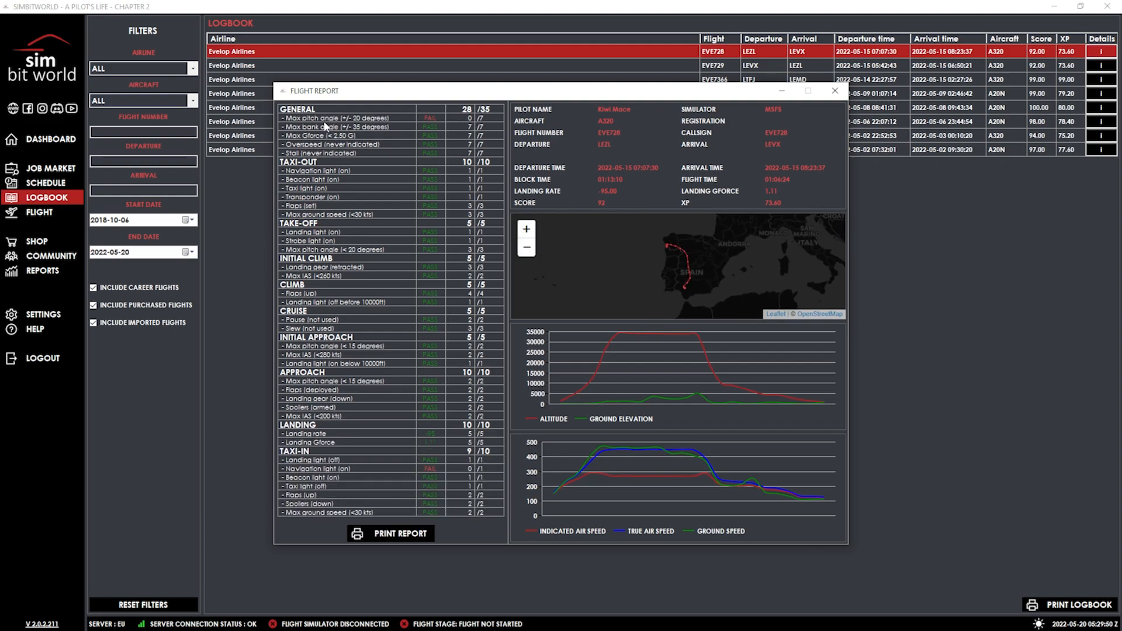
{"action": "mouse_move", "coordinate": [320, 126]}
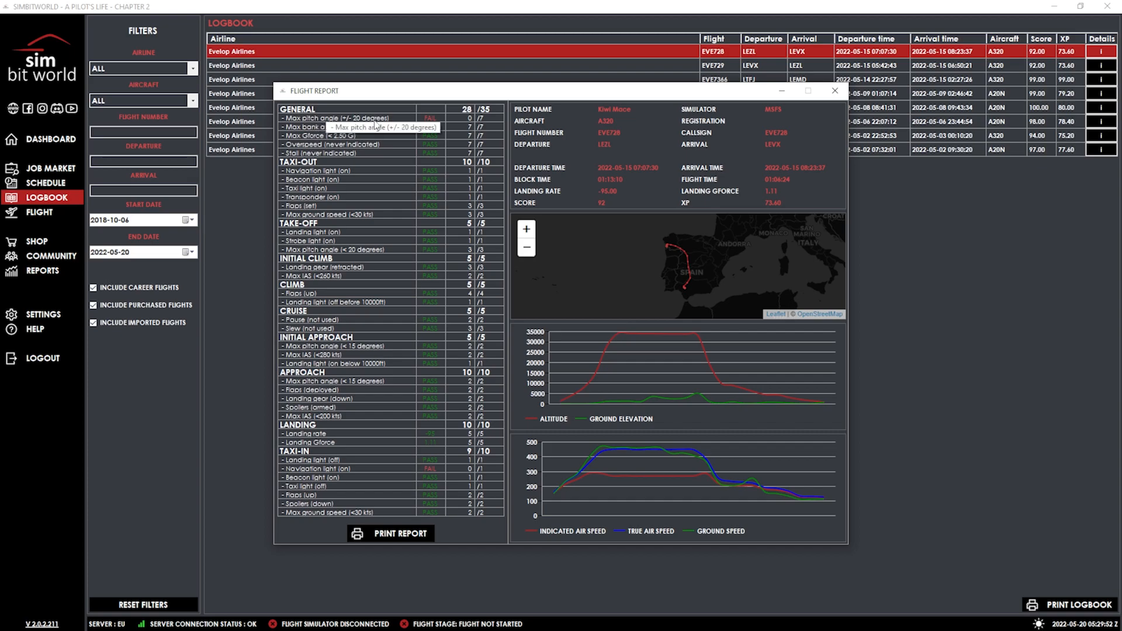
{"action": "mouse_move", "coordinate": [480, 195]}
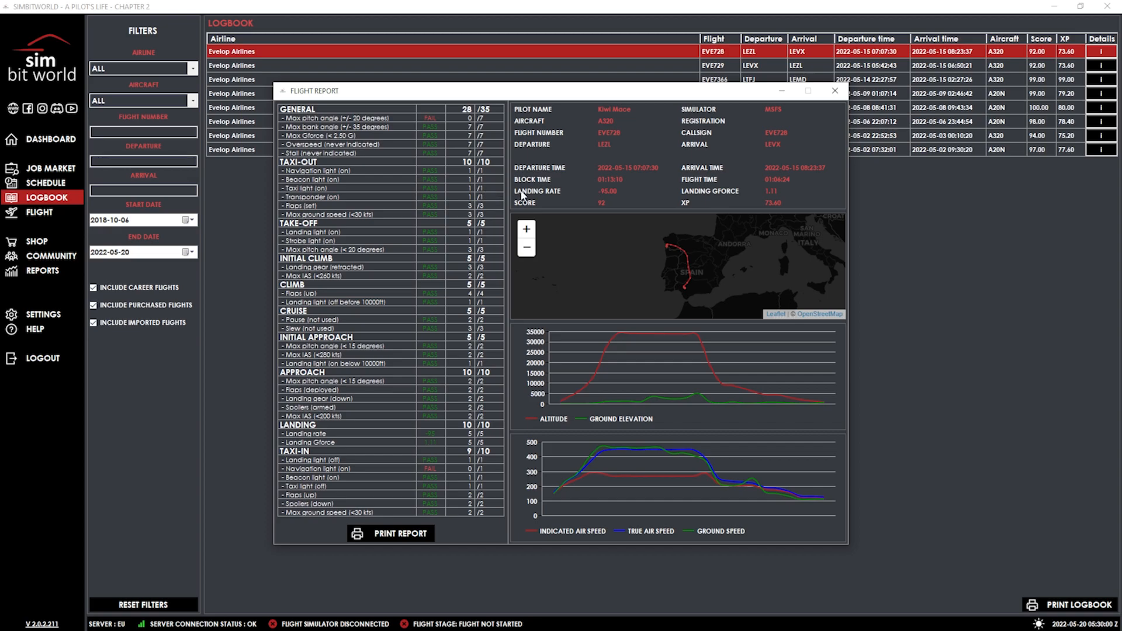
{"action": "mouse_move", "coordinate": [868, 160]}
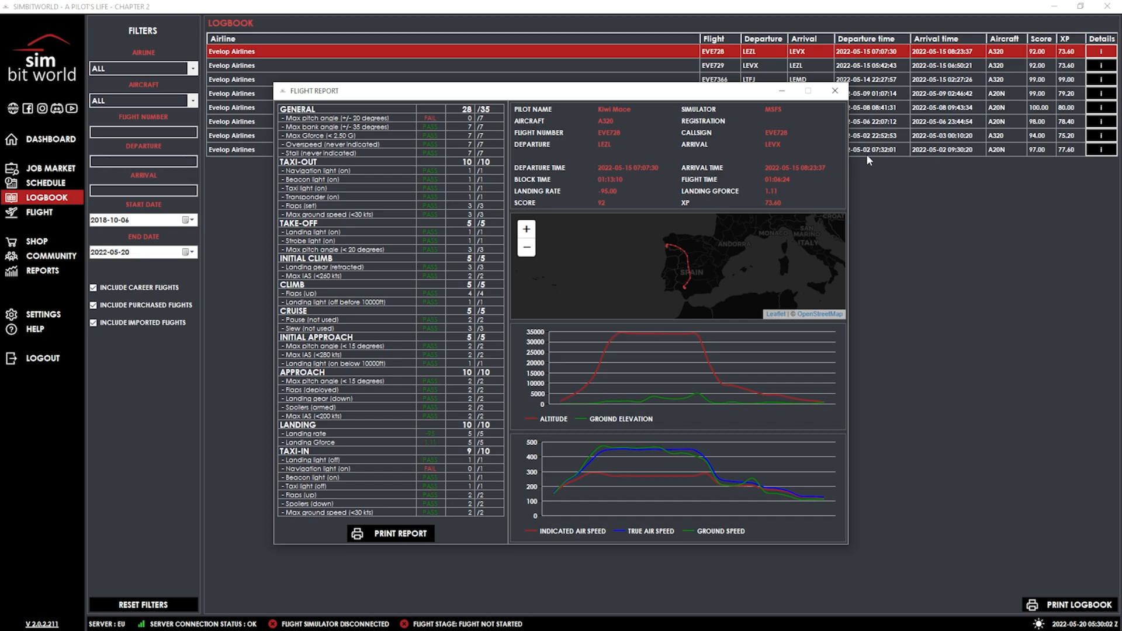
{"action": "left_click", "coordinate": [834, 92]}
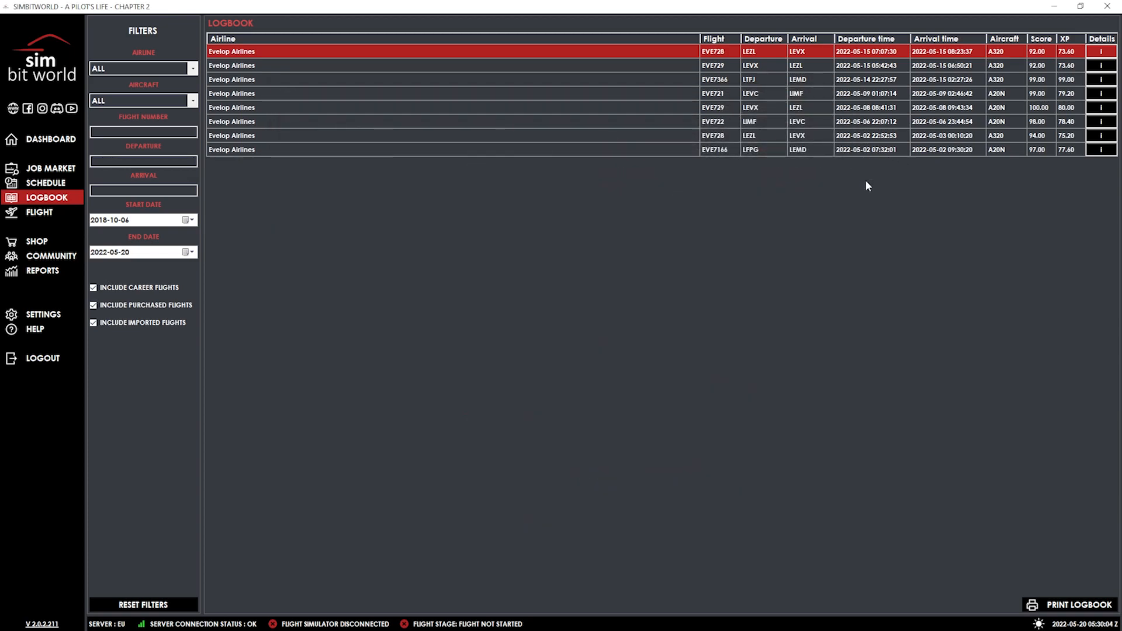
{"action": "mouse_move", "coordinate": [684, 313]}
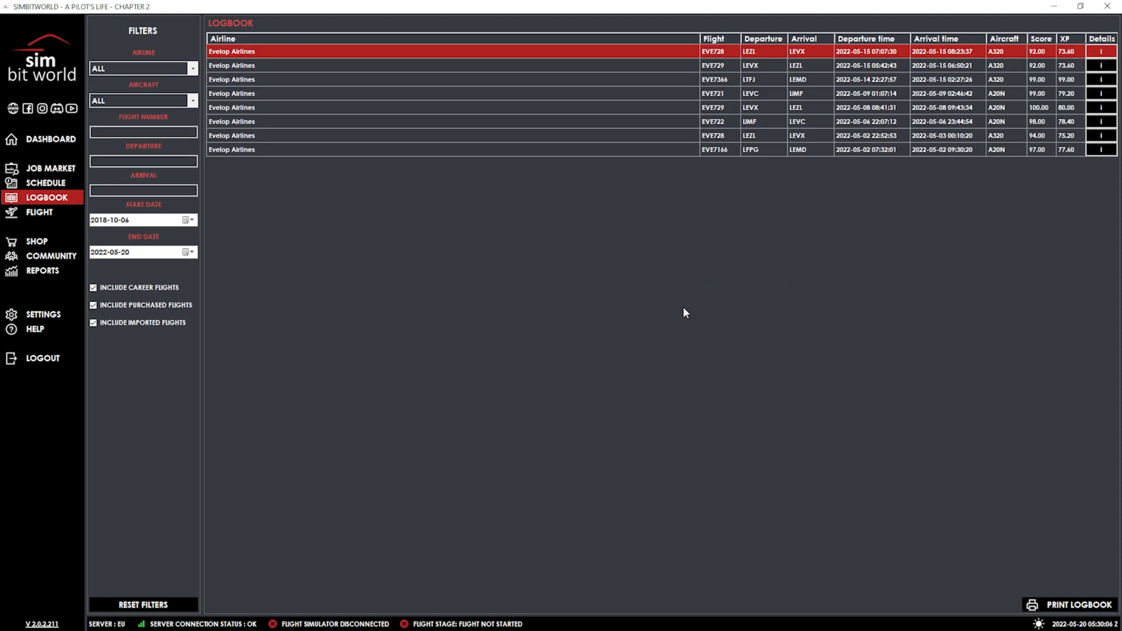
{"action": "mouse_move", "coordinate": [825, 201]}
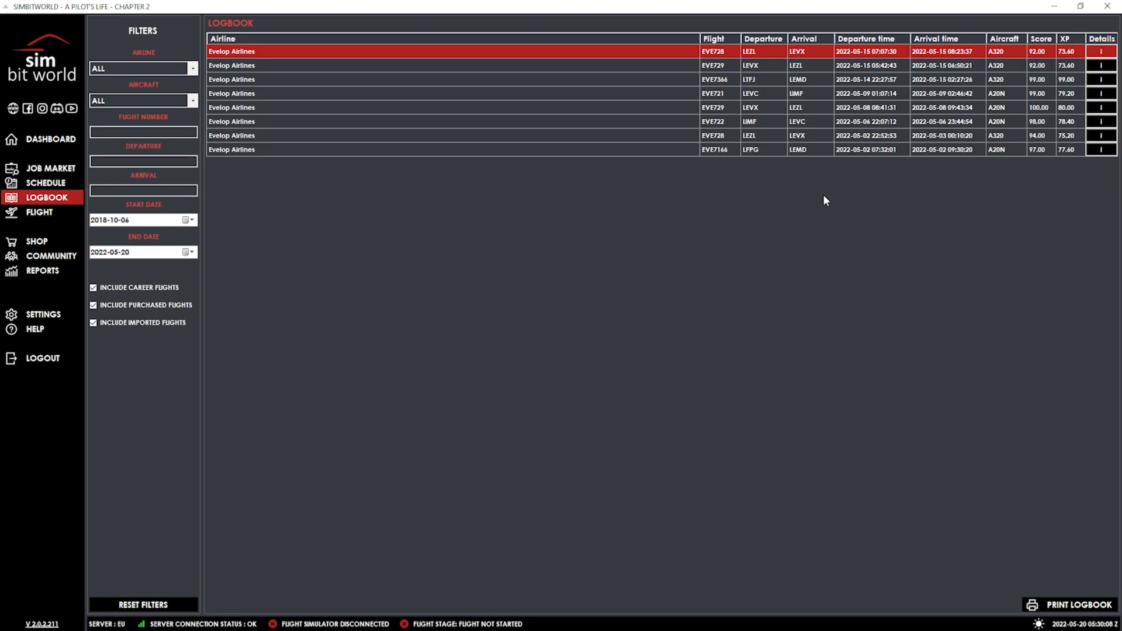
{"action": "mouse_move", "coordinate": [813, 208]}
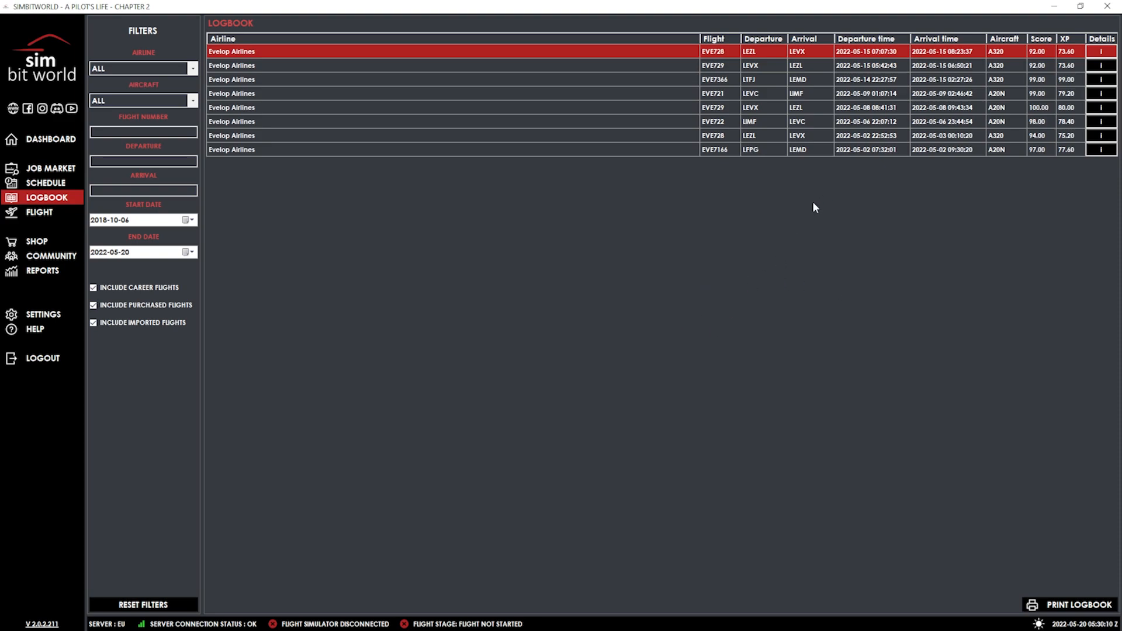
{"action": "mouse_move", "coordinate": [807, 217]}
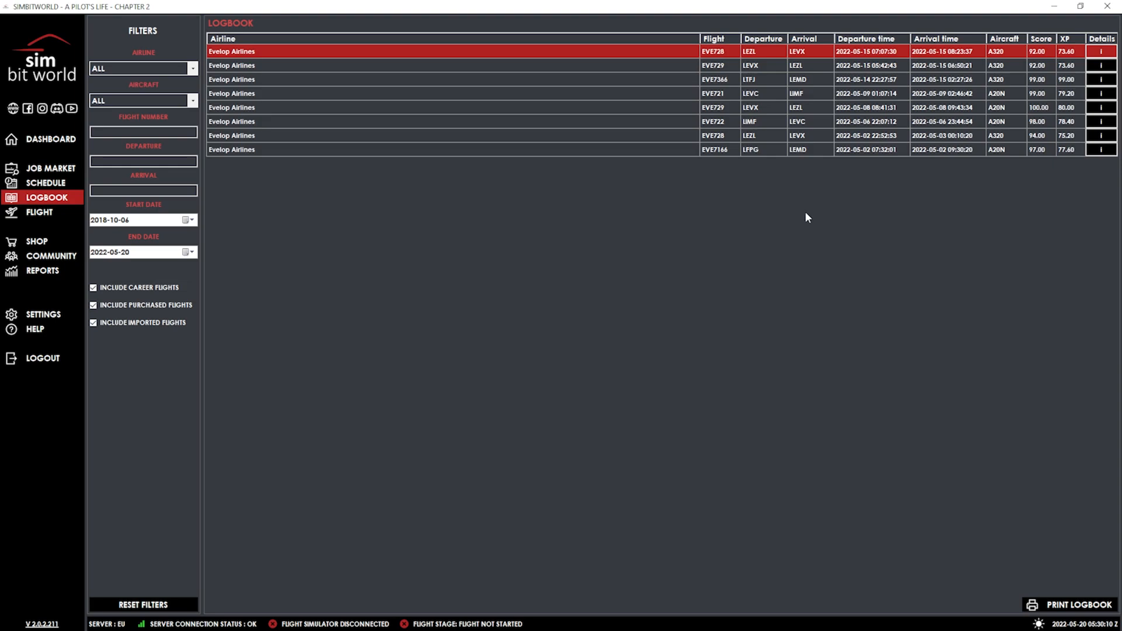
{"action": "mouse_move", "coordinate": [793, 230]}
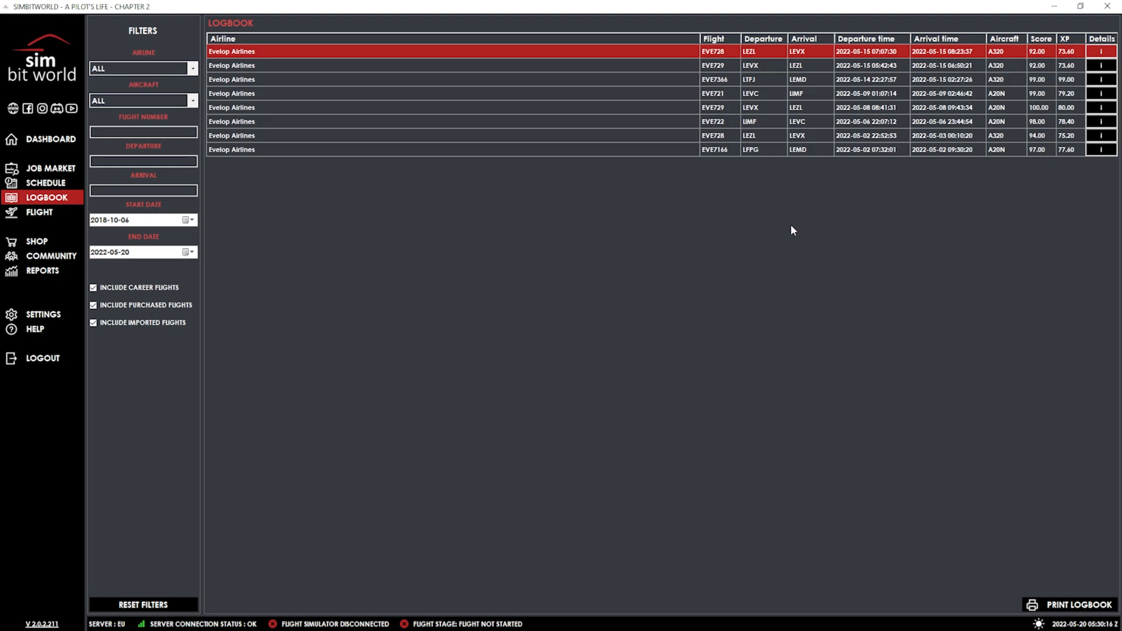
{"action": "mouse_move", "coordinate": [650, 266]}
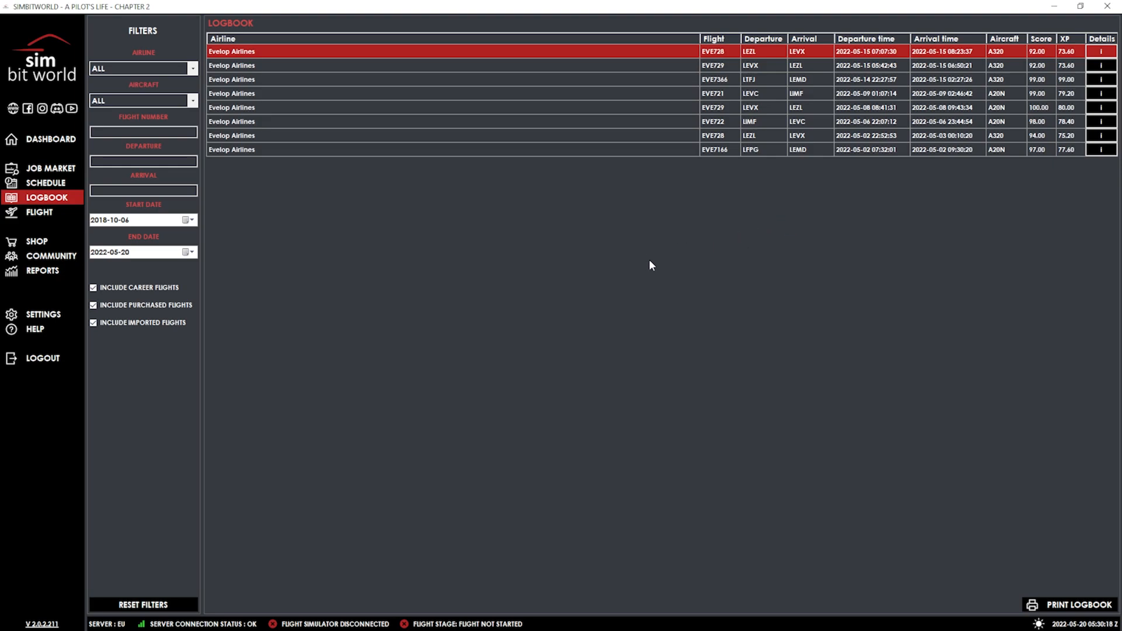
{"action": "mouse_move", "coordinate": [584, 248]}
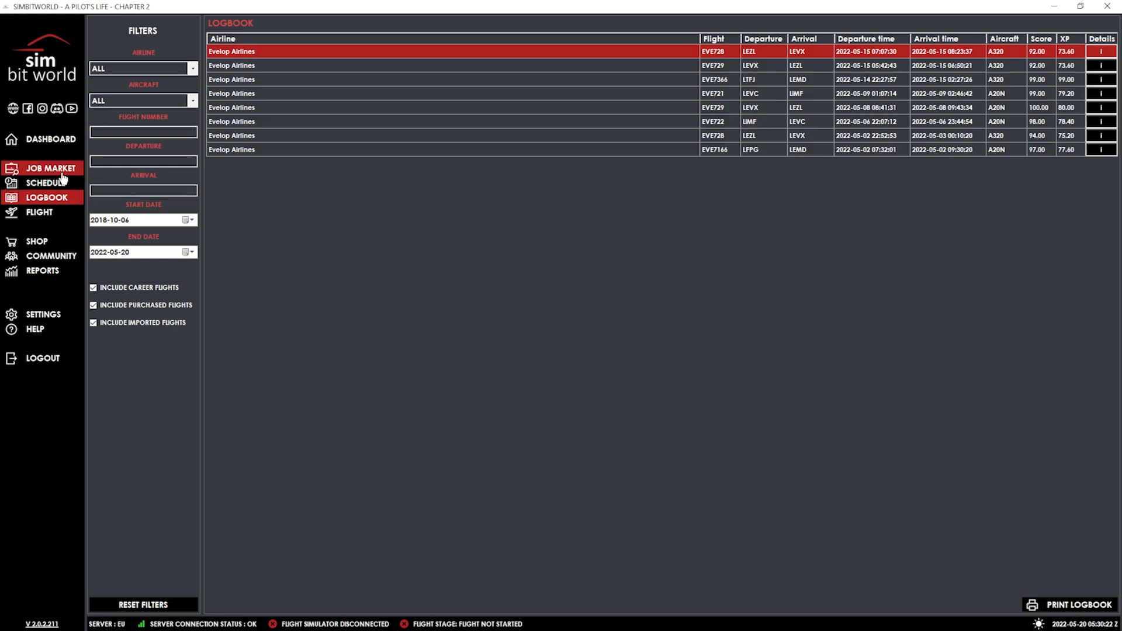
Step: Open the job market showing the airline list and five current job offers
{"action": "left_click", "coordinate": [51, 169]}
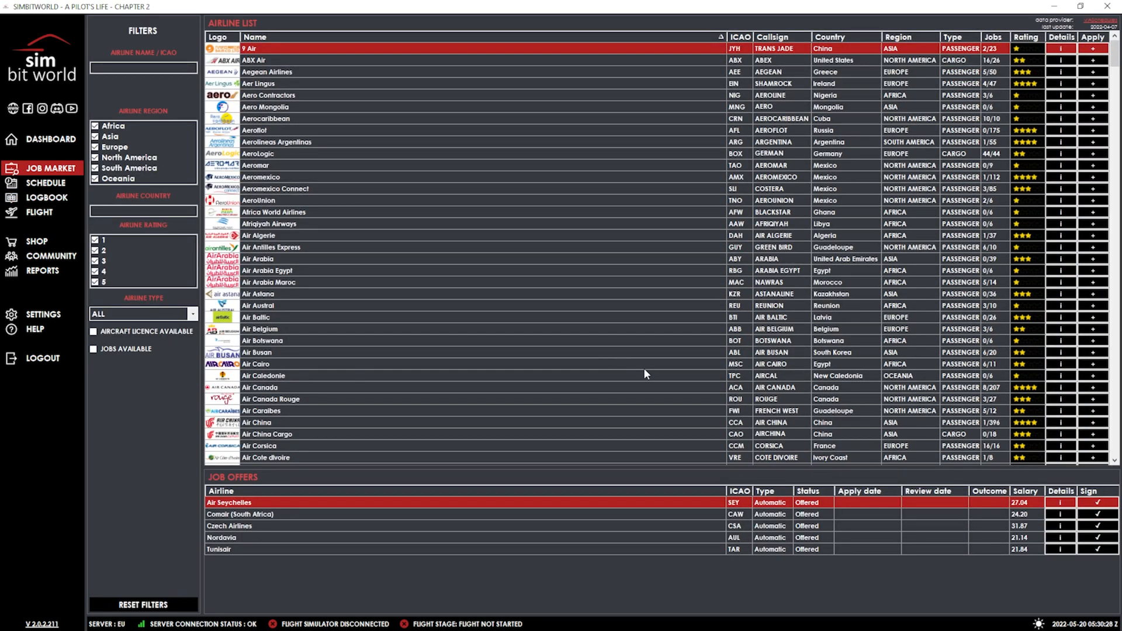
{"action": "mouse_move", "coordinate": [637, 368]}
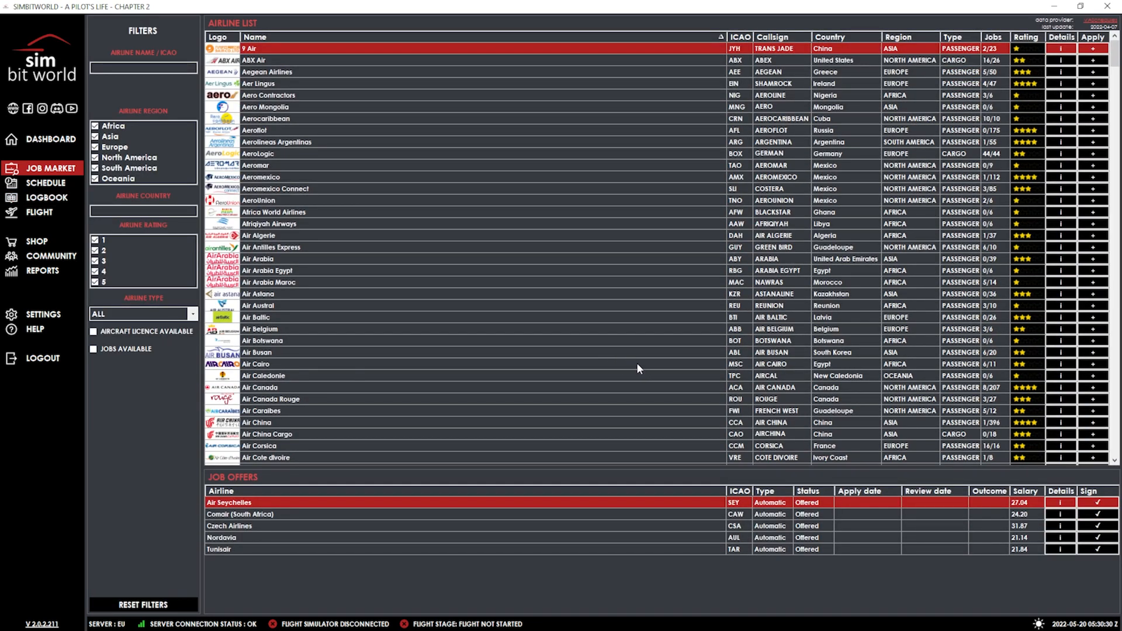
{"action": "mouse_move", "coordinate": [712, 572]}
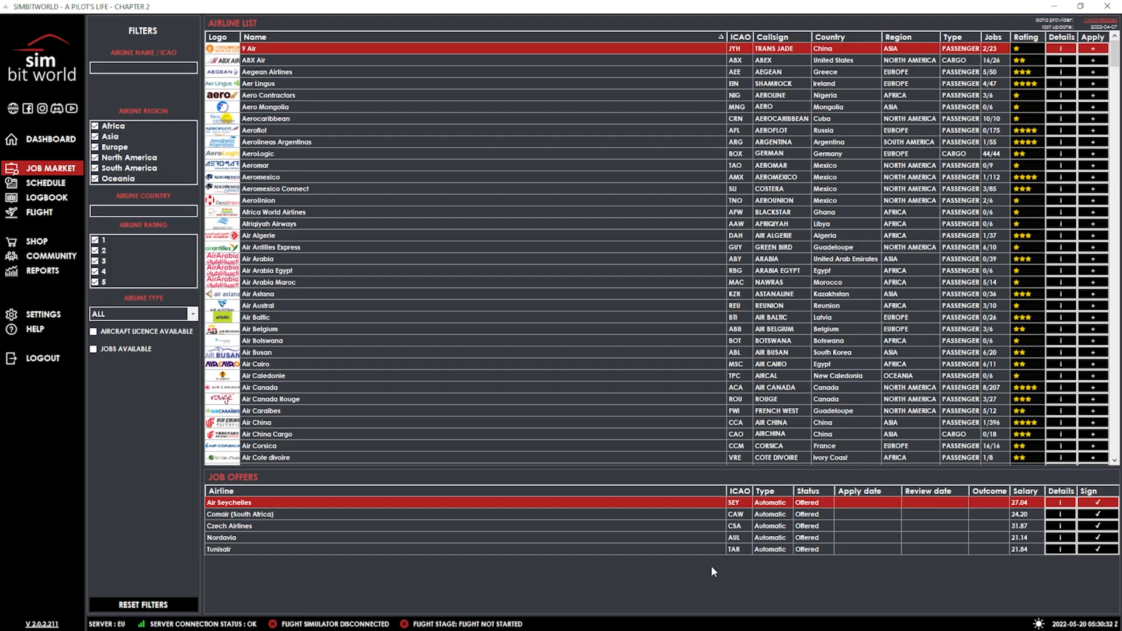
{"action": "mouse_move", "coordinate": [731, 587]}
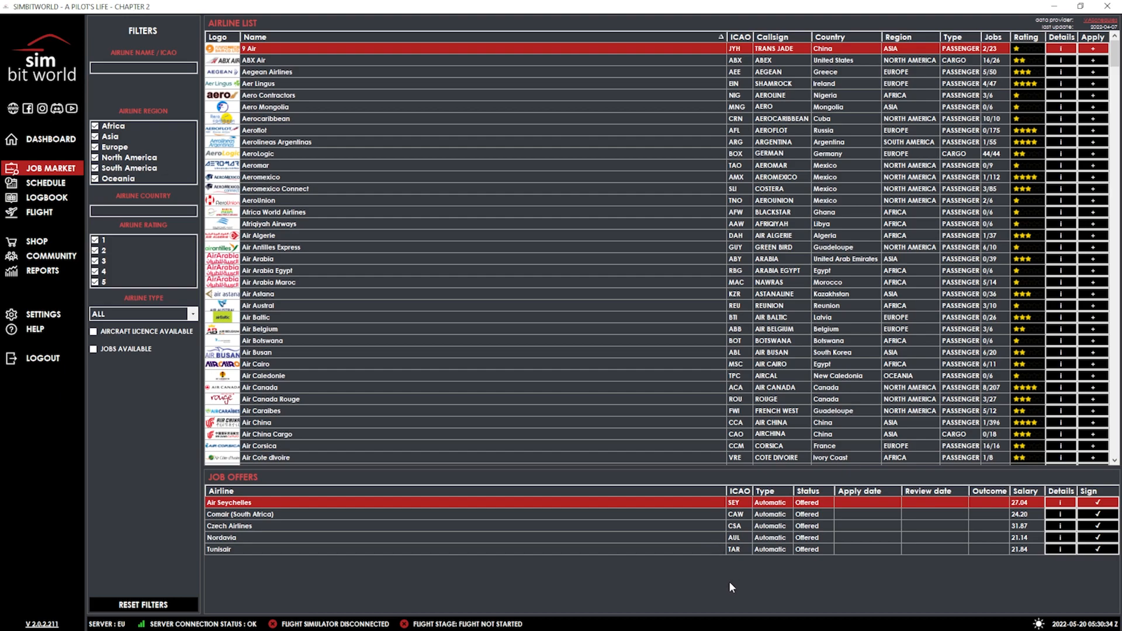
{"action": "mouse_move", "coordinate": [737, 607]}
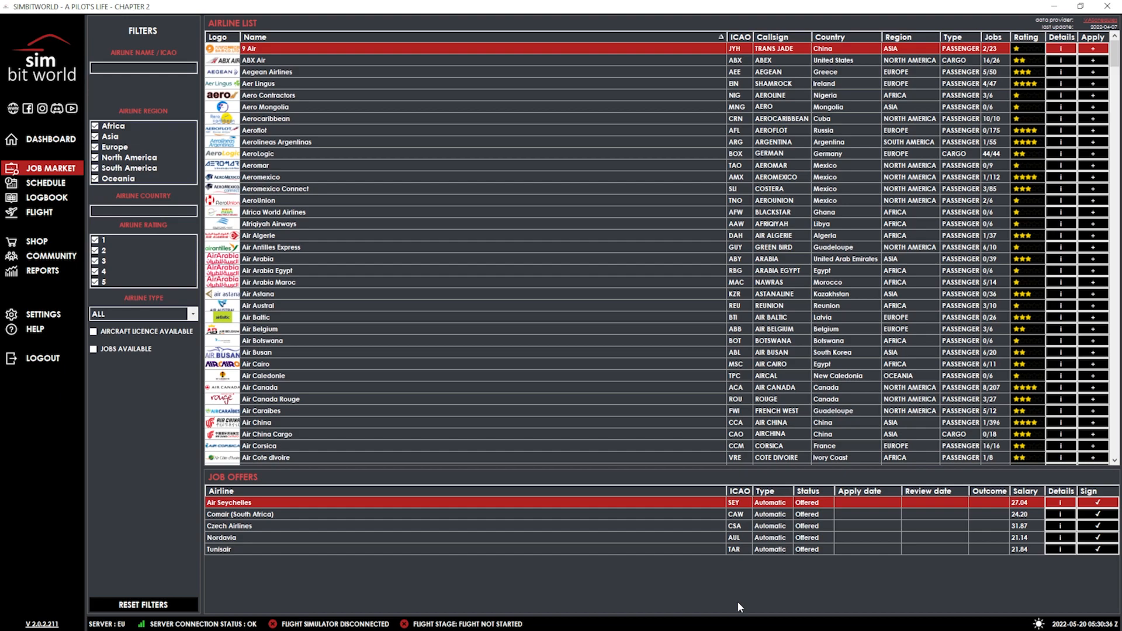
{"action": "mouse_move", "coordinate": [446, 504]}
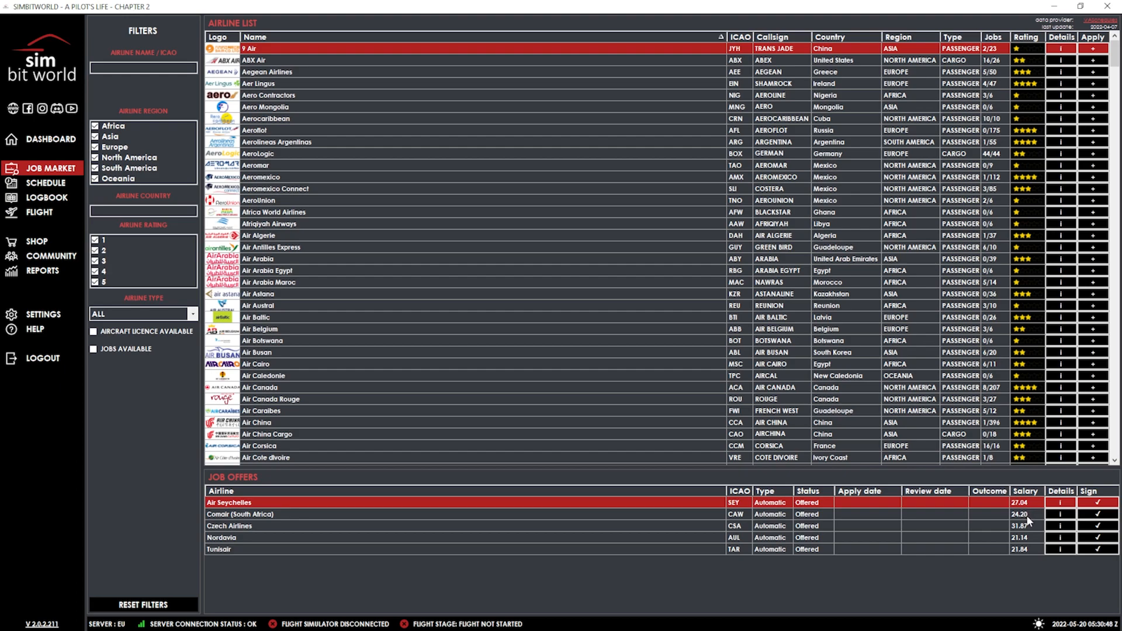
{"action": "mouse_move", "coordinate": [1030, 535]}
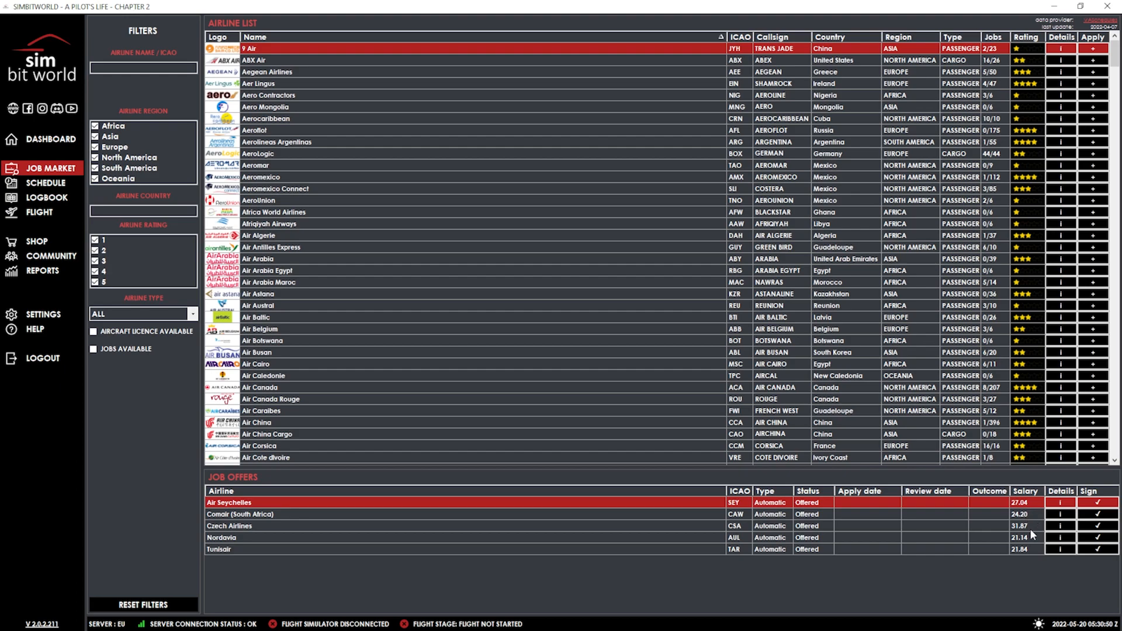
{"action": "mouse_move", "coordinate": [1024, 544]}
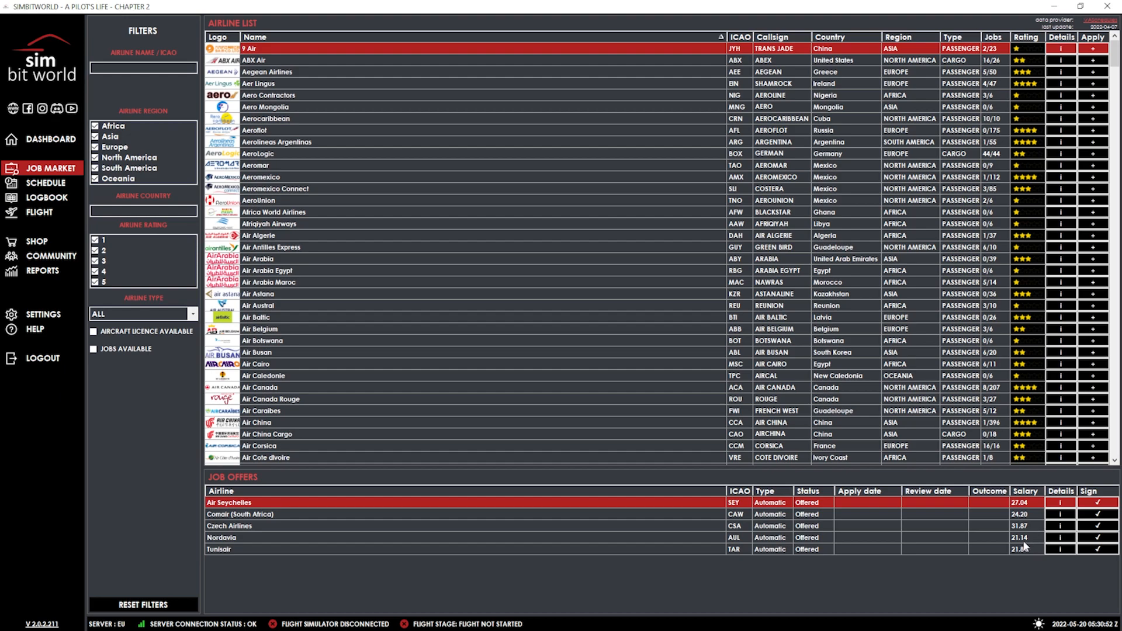
{"action": "mouse_move", "coordinate": [1024, 564]}
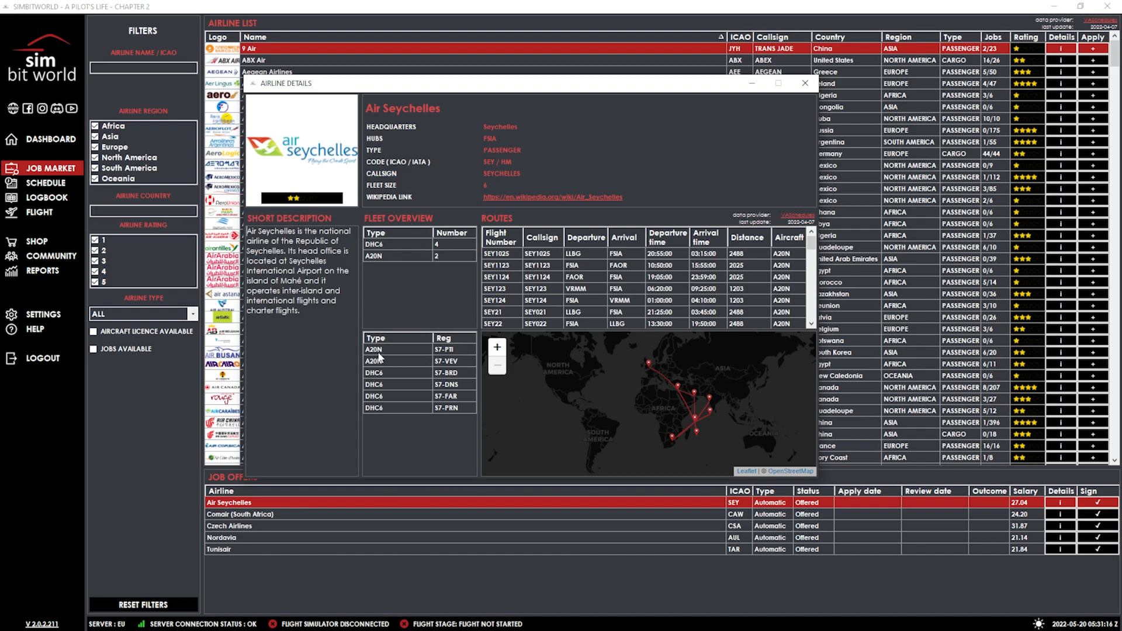
{"action": "mouse_move", "coordinate": [392, 365]}
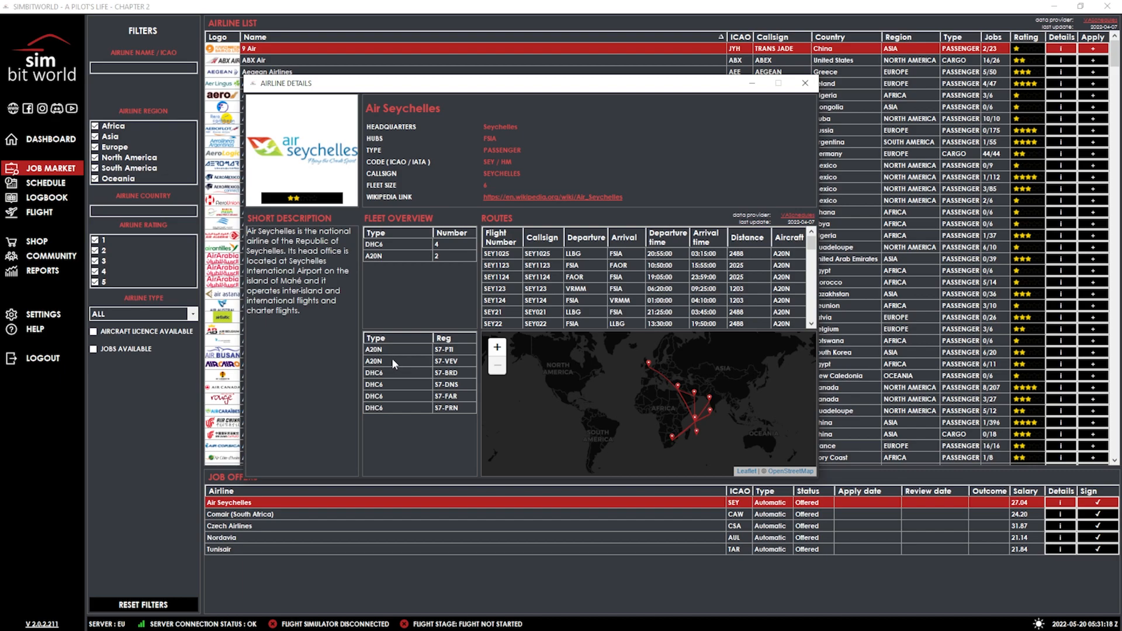
{"action": "mouse_move", "coordinate": [382, 384]}
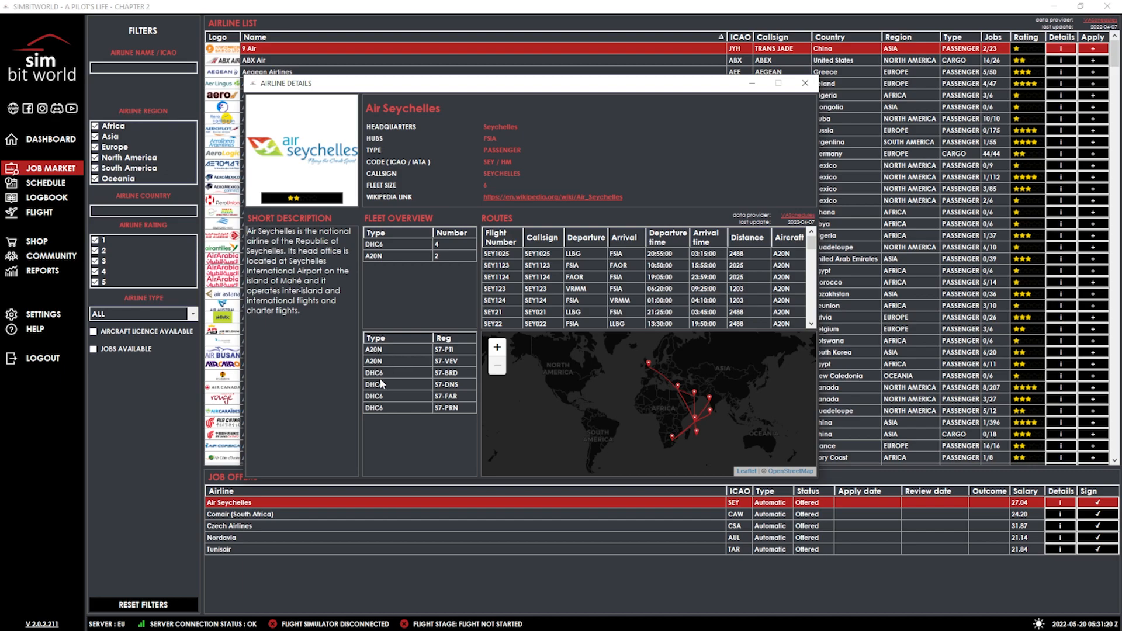
{"action": "mouse_move", "coordinate": [411, 378]}
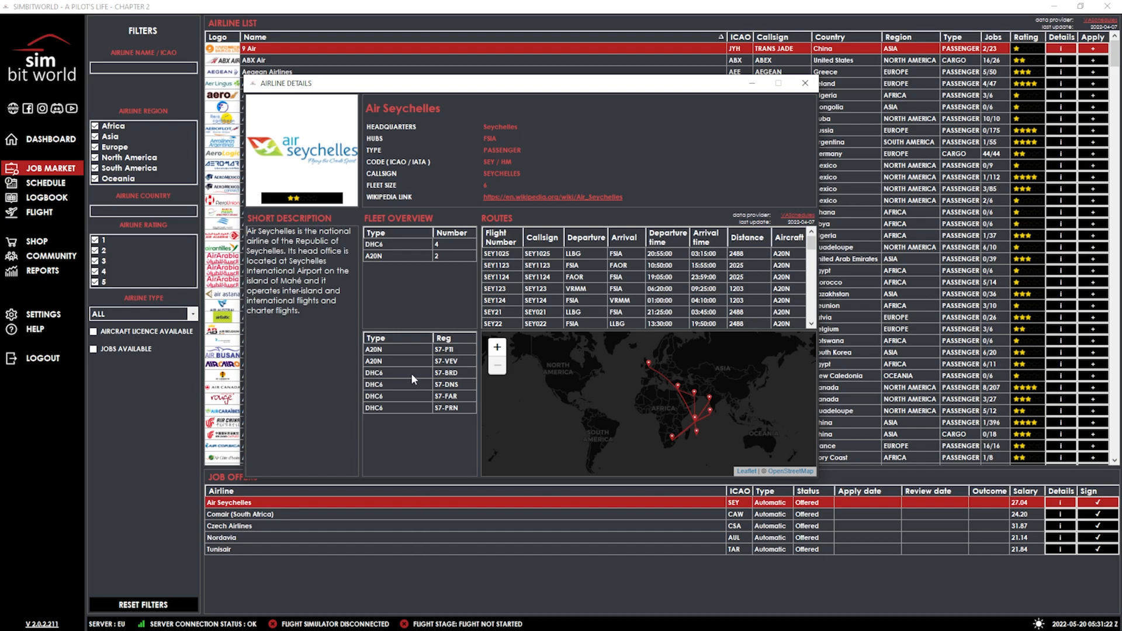
{"action": "mouse_move", "coordinate": [424, 379]}
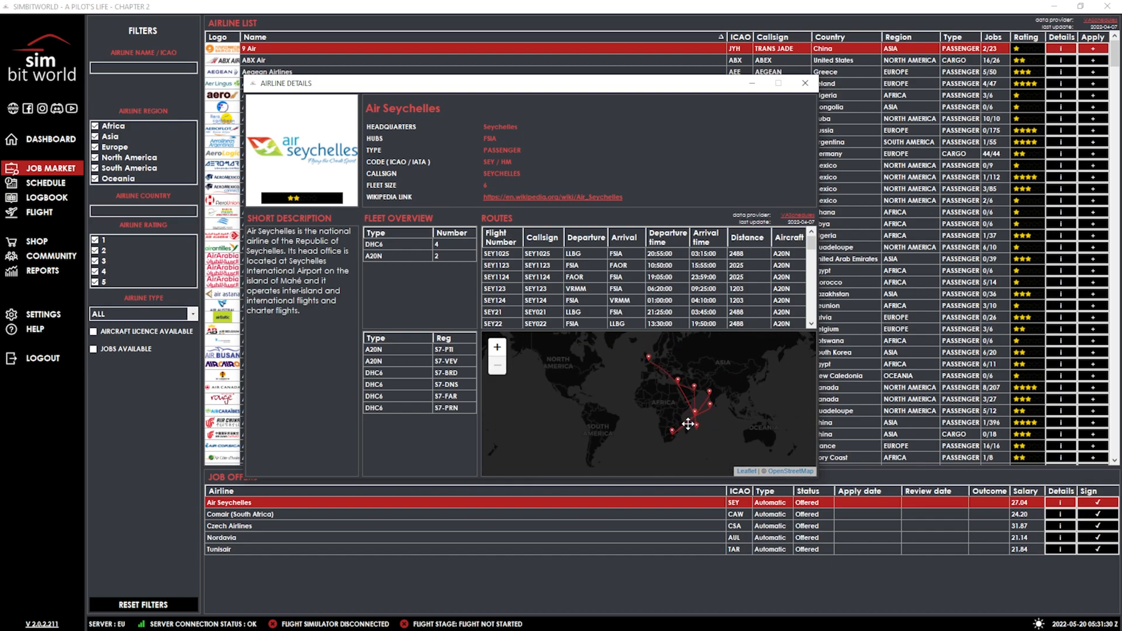
{"action": "mouse_move", "coordinate": [664, 406]}
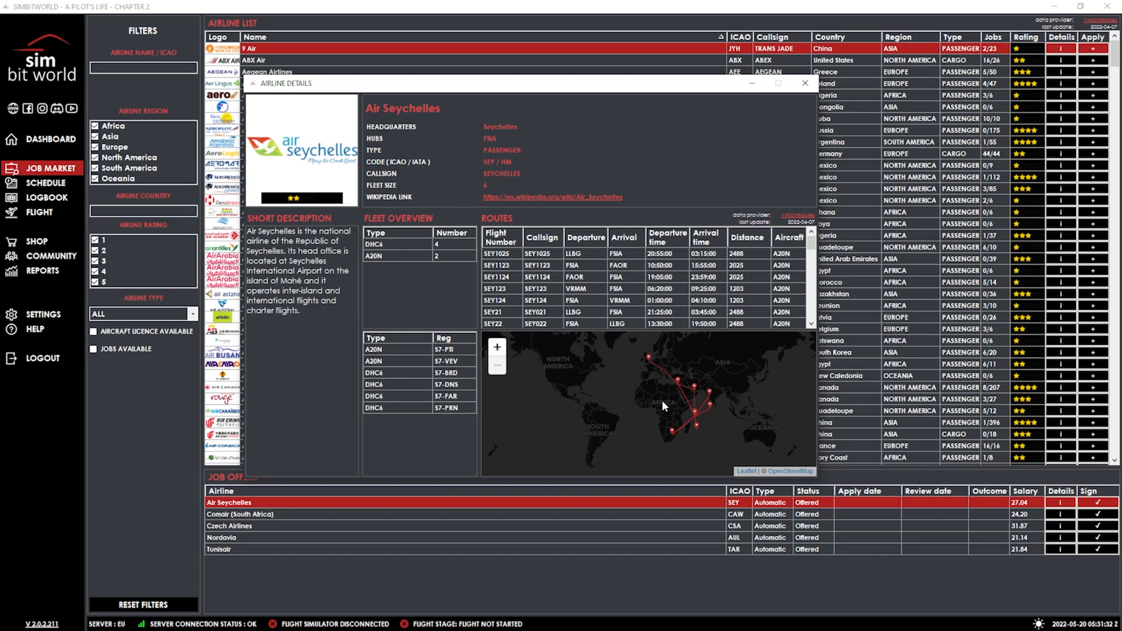
{"action": "mouse_move", "coordinate": [644, 401]}
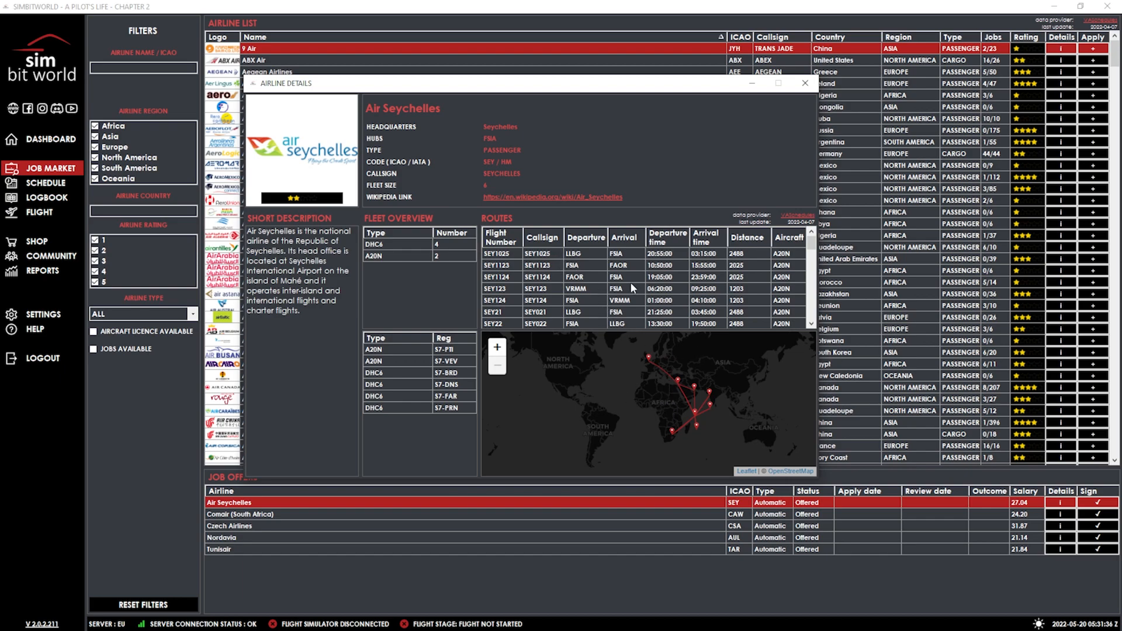
Step: Scroll through the Air Seychelles routes table
{"action": "scroll", "scroll_direction": "down", "scroll_amount": 3}
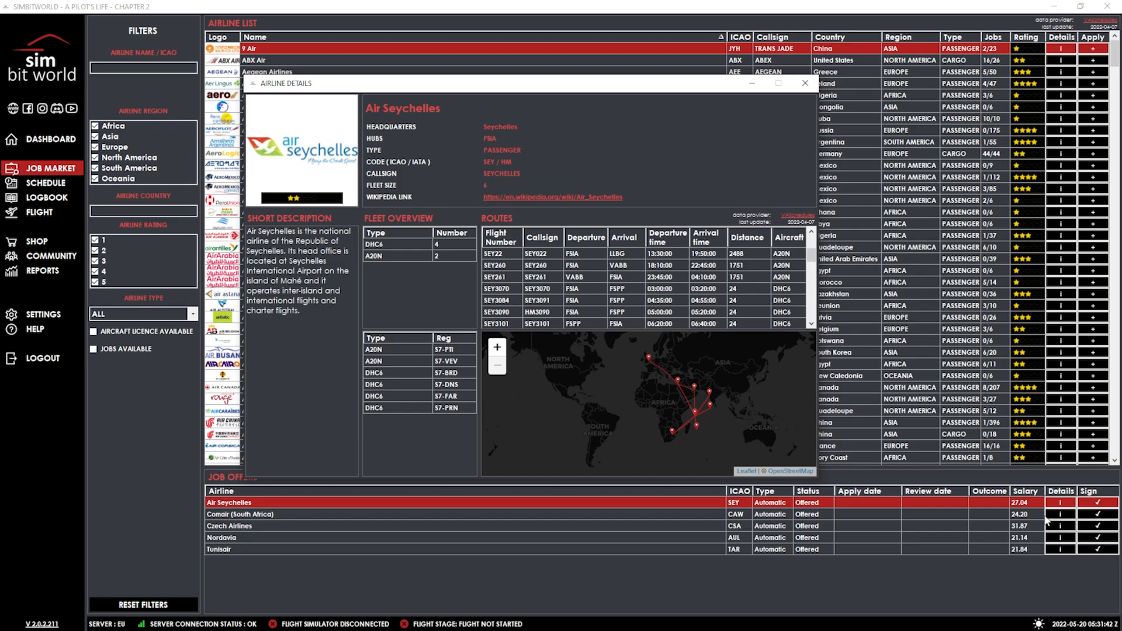
{"action": "mouse_move", "coordinate": [1045, 520]}
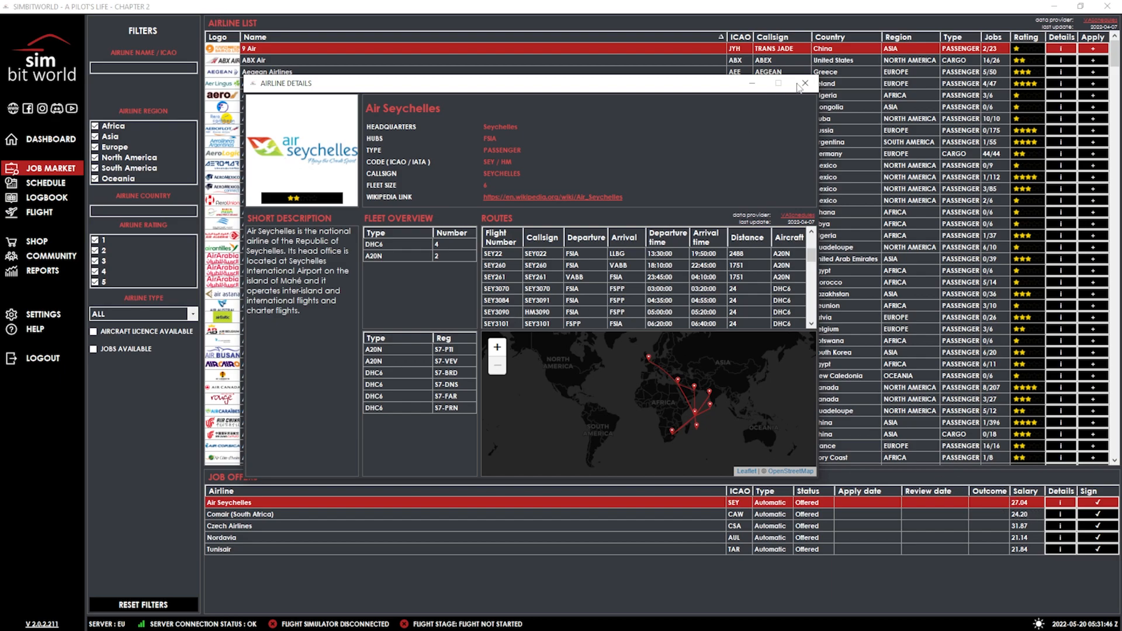
{"action": "left_click", "coordinate": [804, 83]}
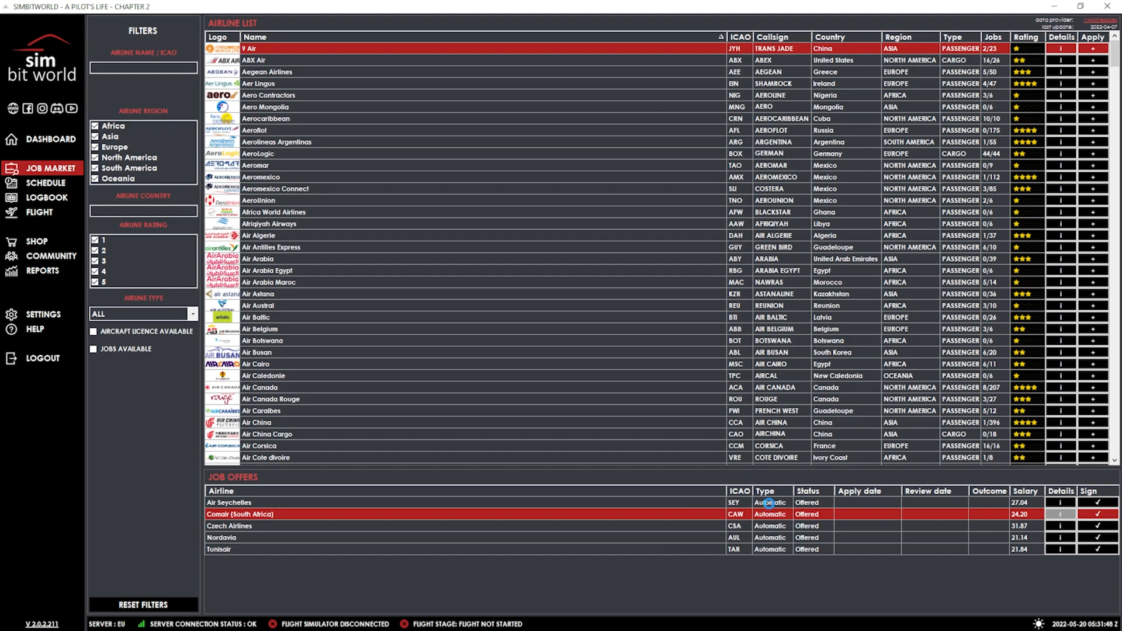
{"action": "mouse_move", "coordinate": [793, 551]}
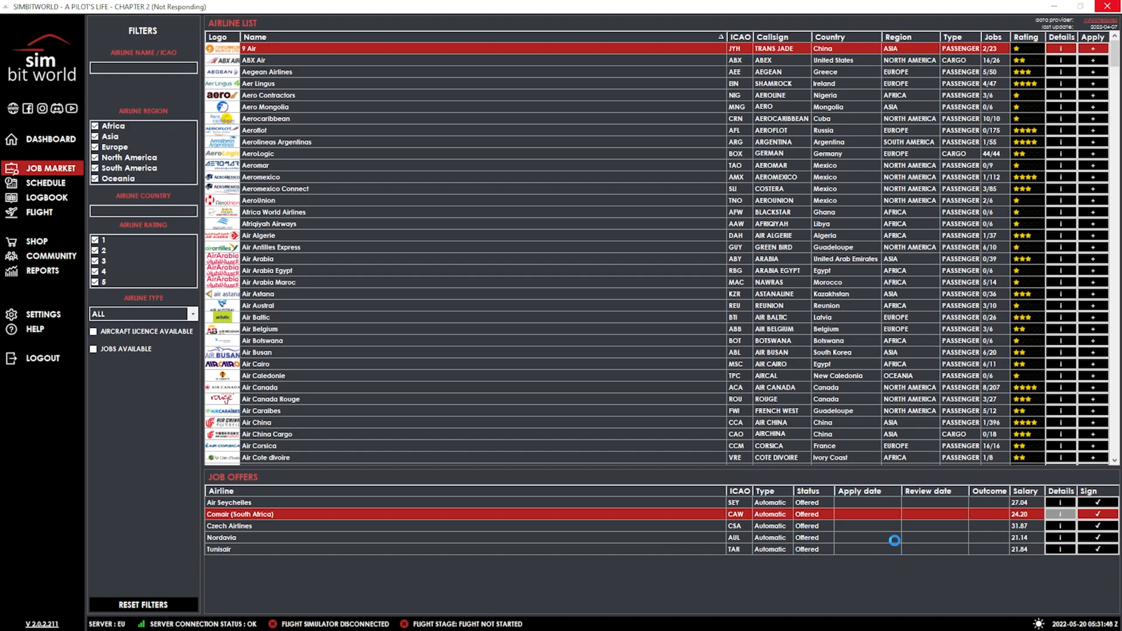
{"action": "left_click", "coordinate": [1061, 514]}
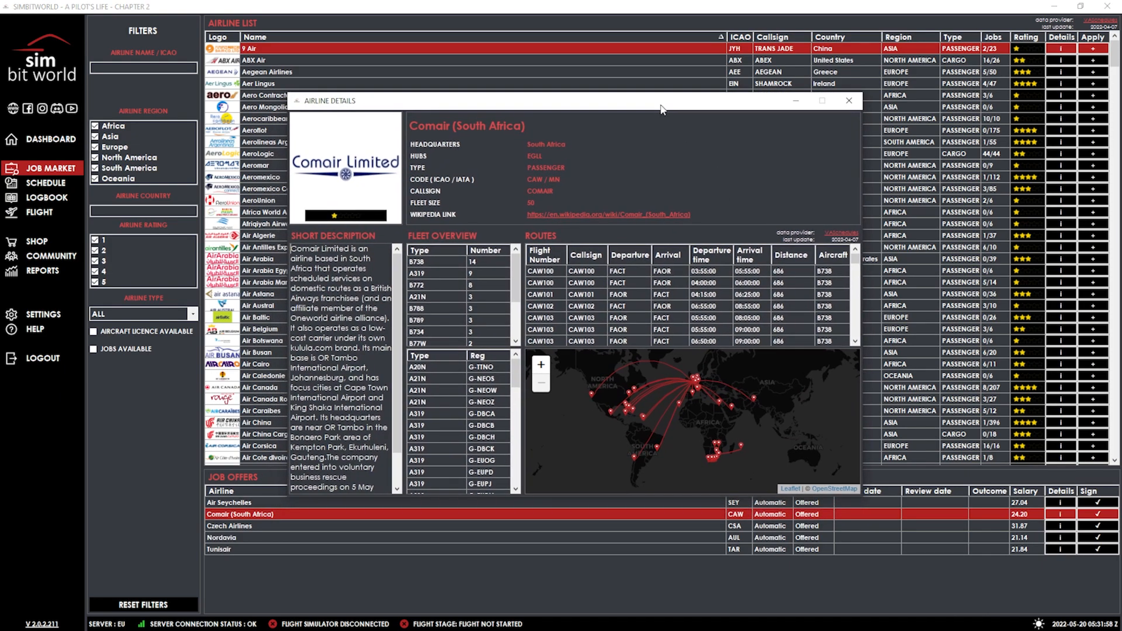
{"action": "mouse_move", "coordinate": [410, 319]}
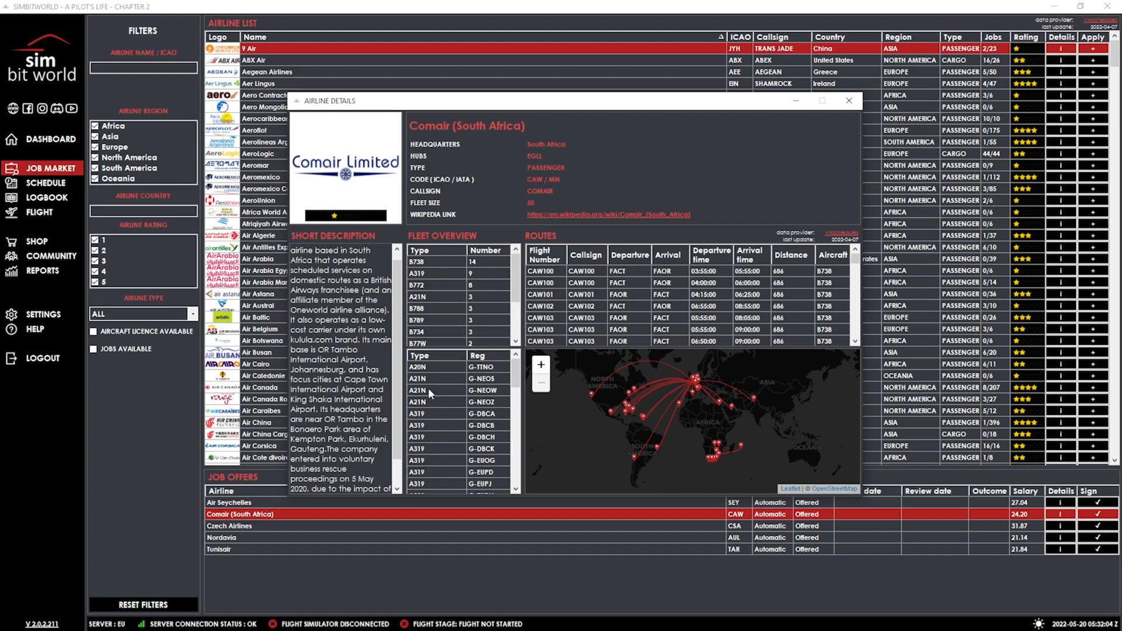
{"action": "mouse_move", "coordinate": [430, 430]}
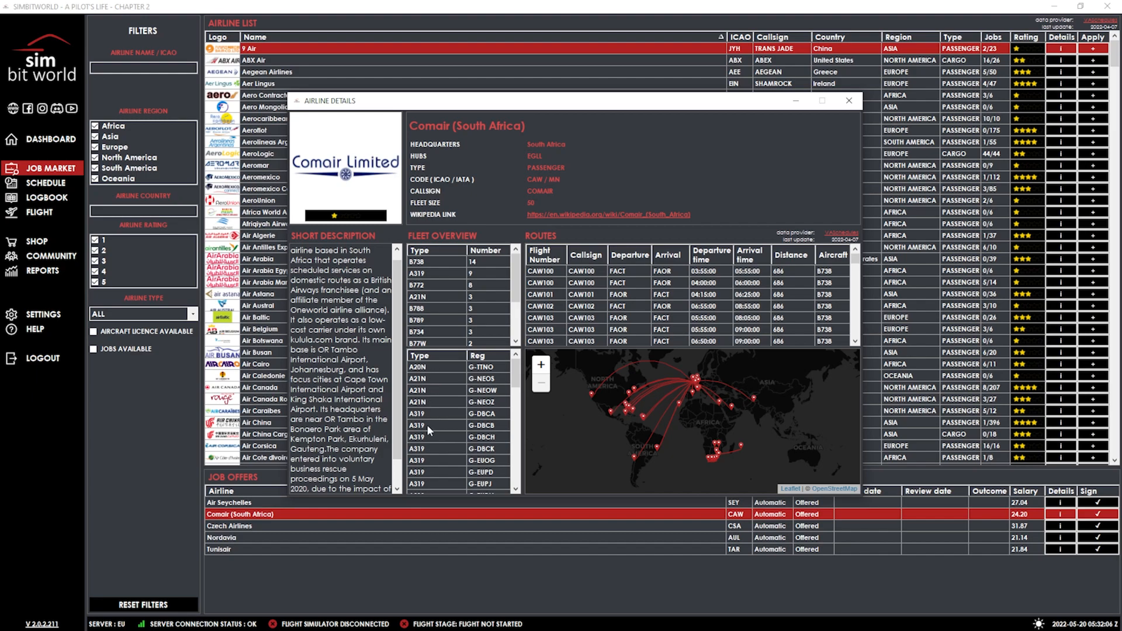
{"action": "scroll", "scroll_direction": "down", "scroll_amount": 3}
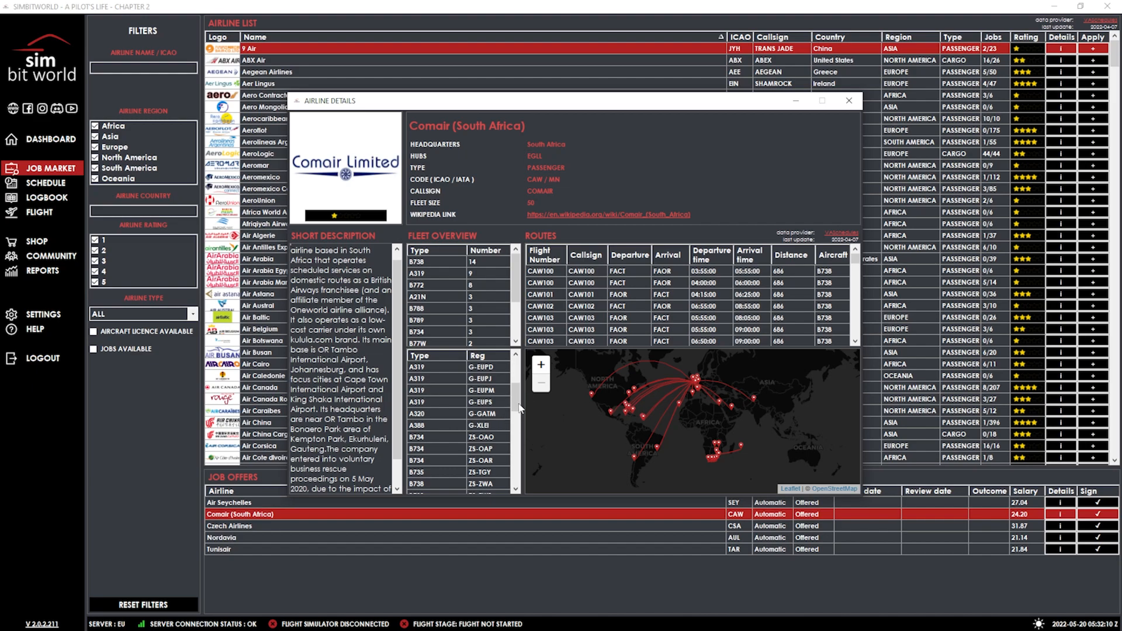
{"action": "scroll", "scroll_direction": "down", "scroll_amount": 3}
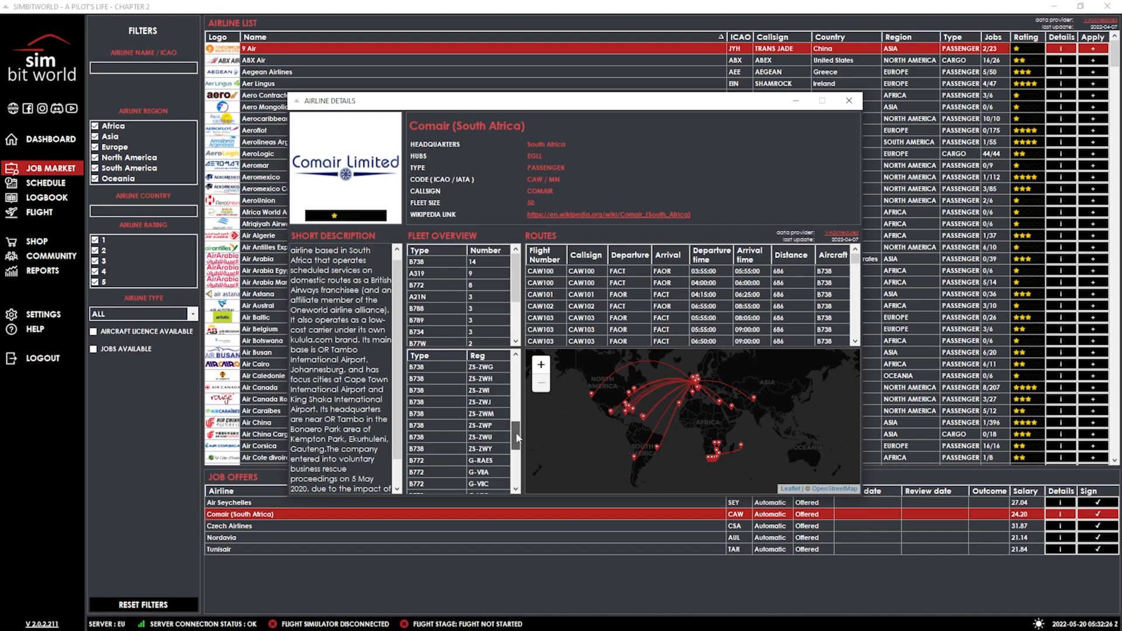
{"action": "scroll", "scroll_direction": "down", "scroll_amount": 3}
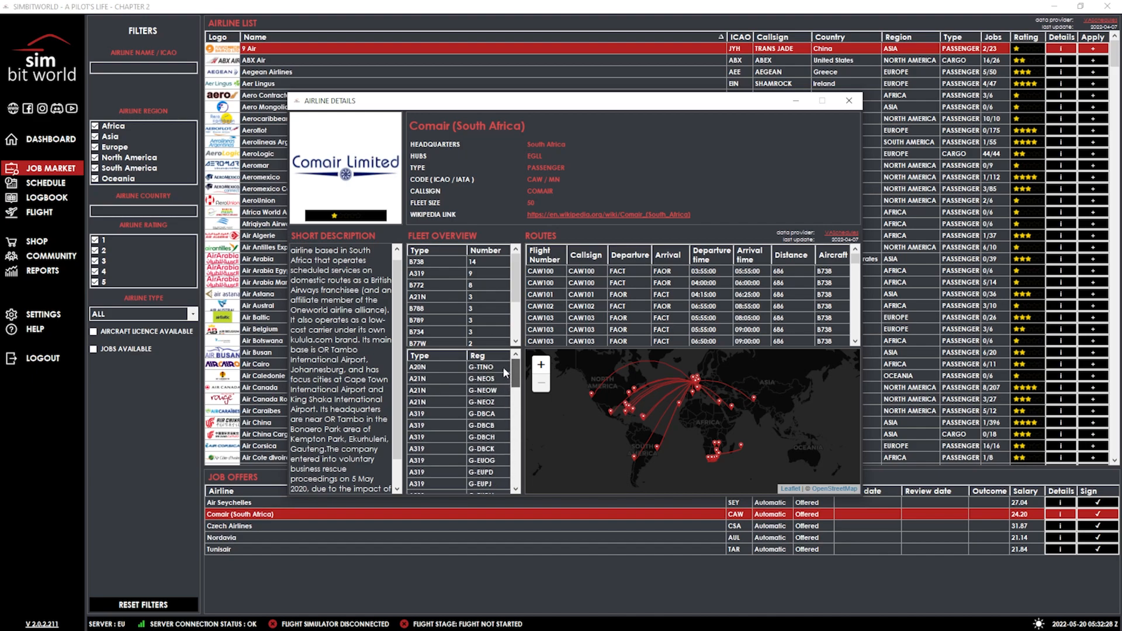
{"action": "scroll", "scroll_direction": "down", "scroll_amount": 3}
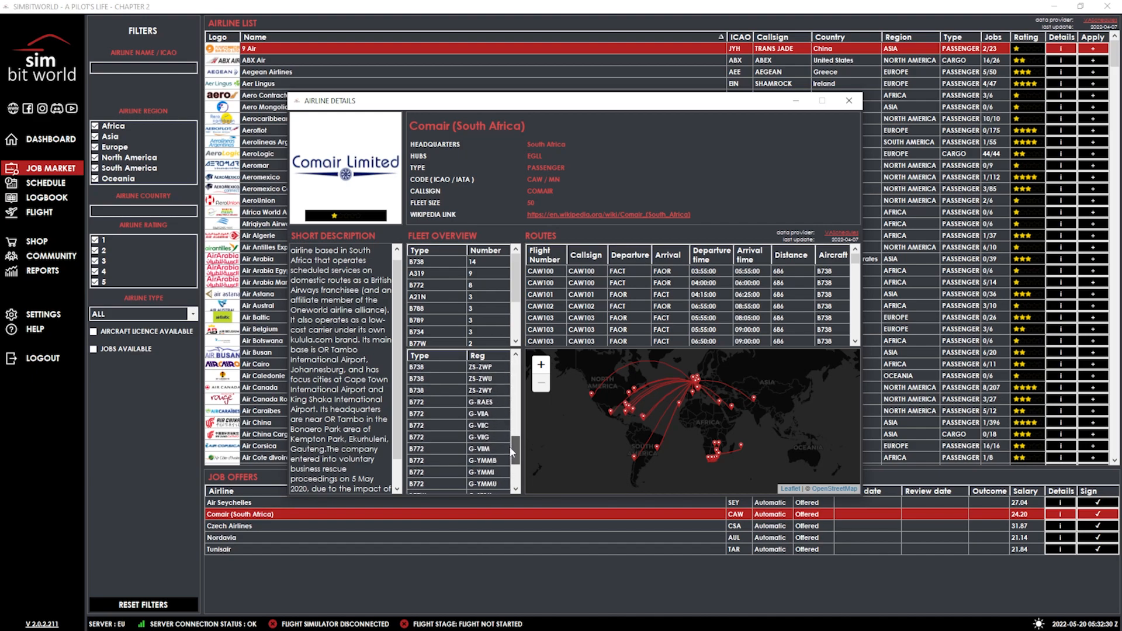
{"action": "scroll", "scroll_direction": "down", "scroll_amount": 3}
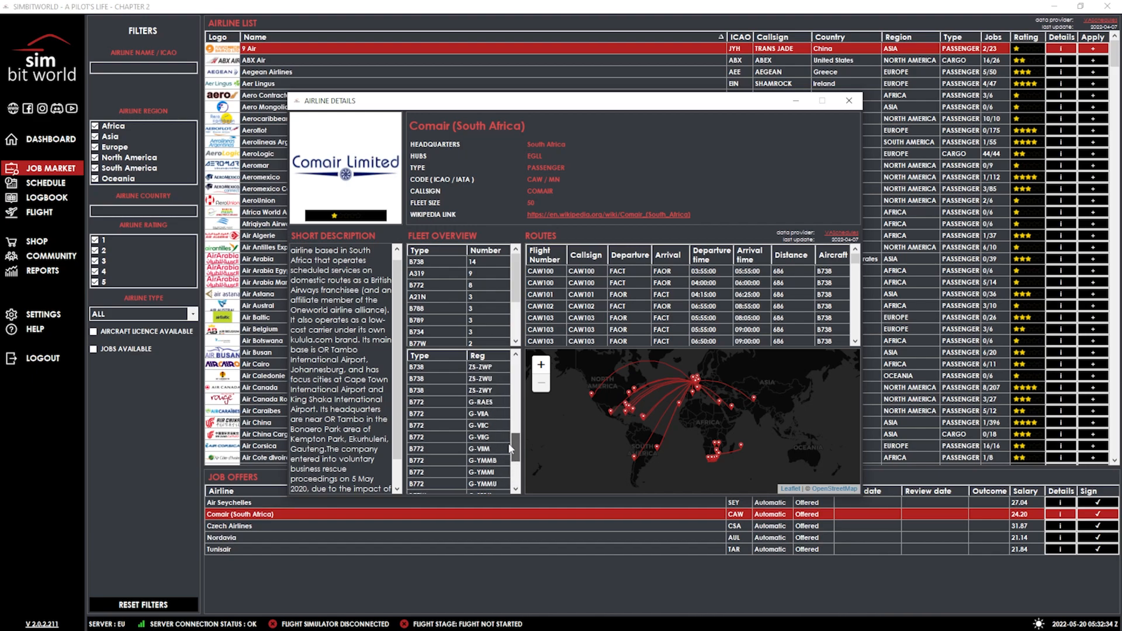
{"action": "scroll", "scroll_direction": "down", "scroll_amount": 3}
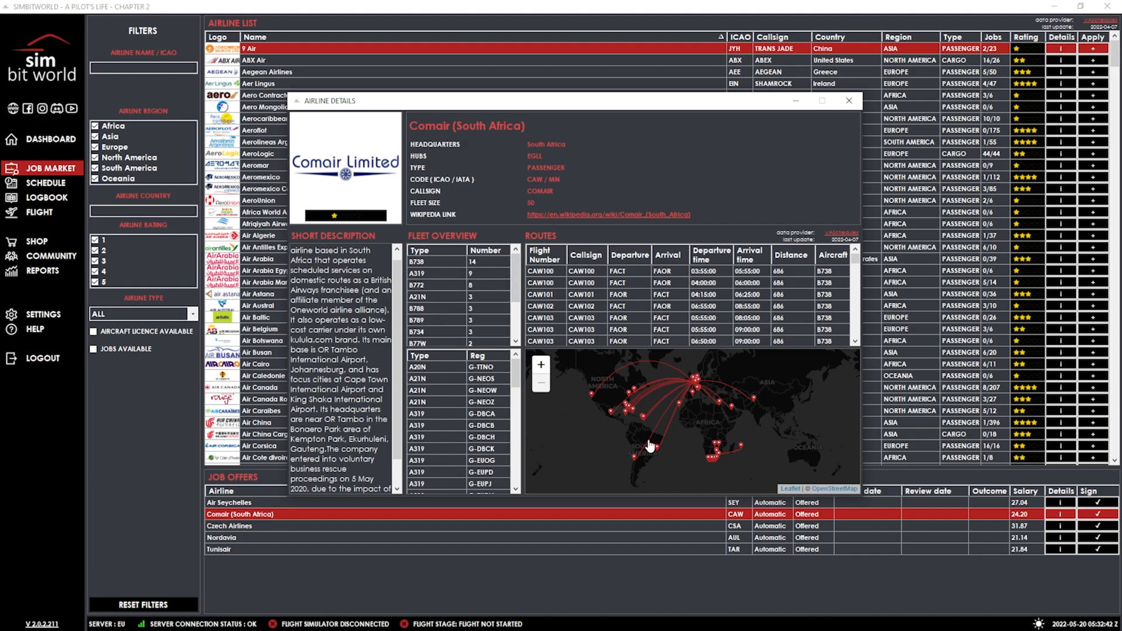
{"action": "mouse_move", "coordinate": [712, 449]}
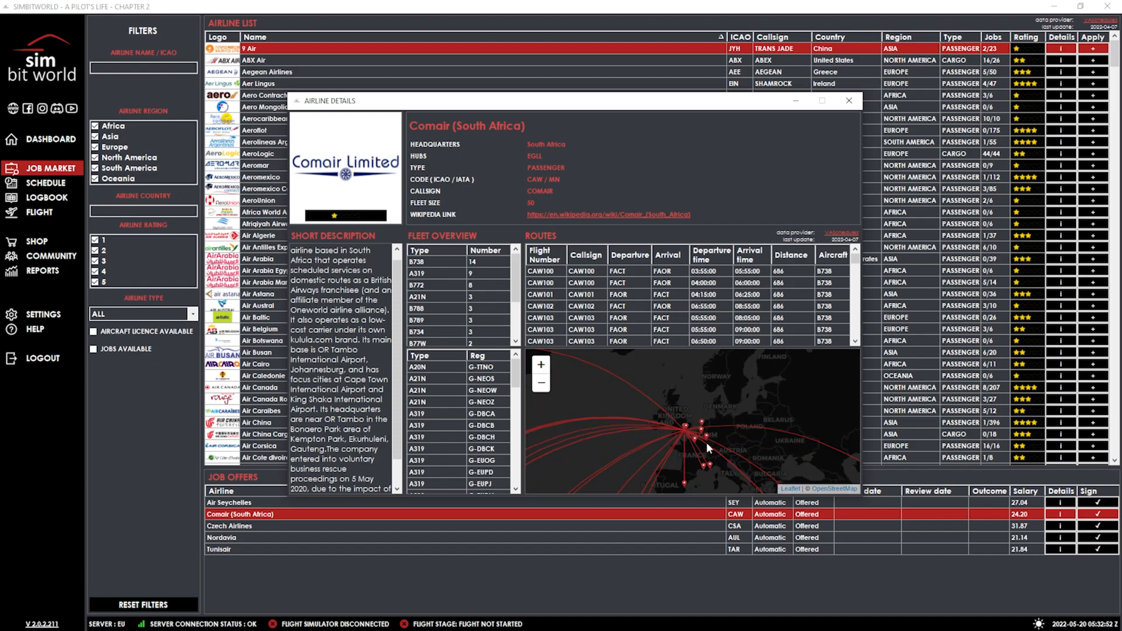
{"action": "mouse_move", "coordinate": [740, 409]}
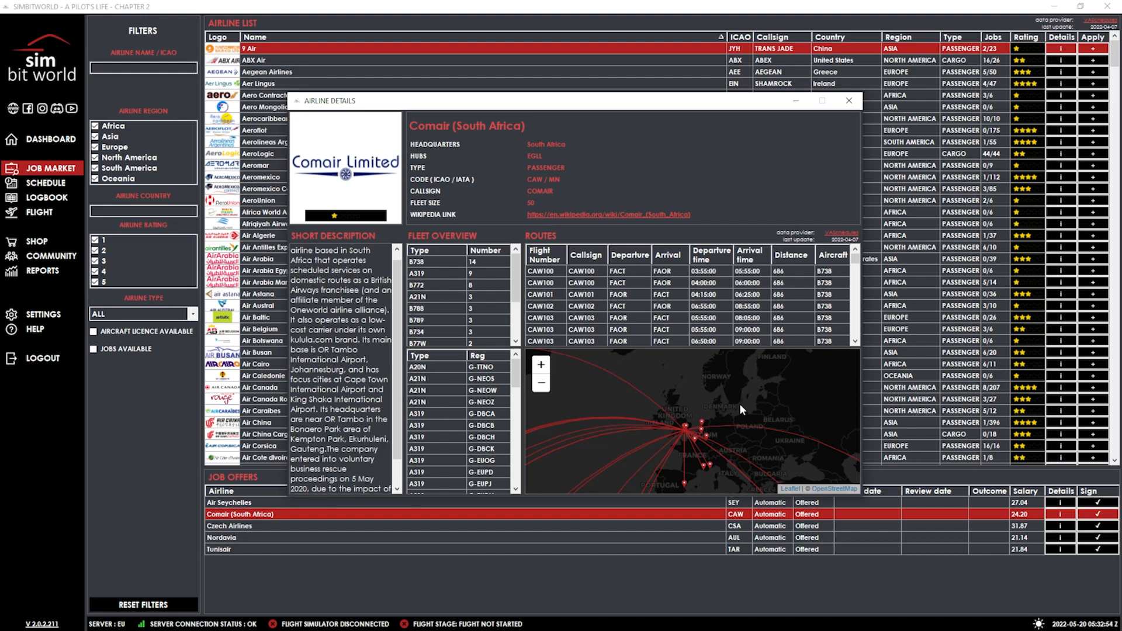
Step: Close Comair's details, open the Czech Airlines profile and scroll its routes table
{"action": "left_click", "coordinate": [848, 100]}
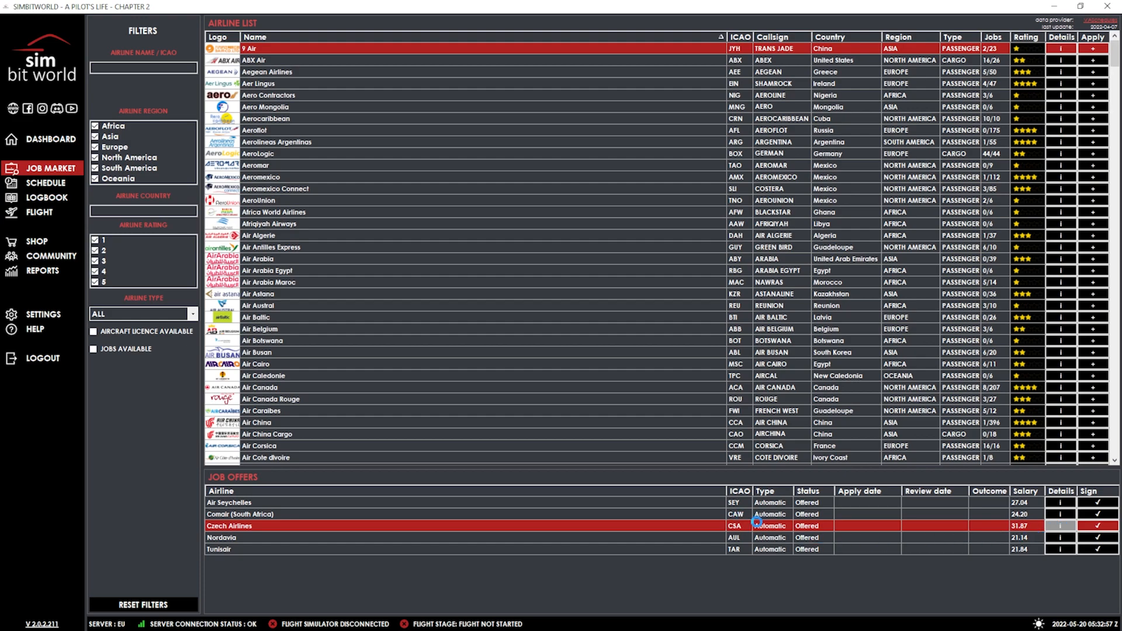
{"action": "left_click", "coordinate": [1060, 526]}
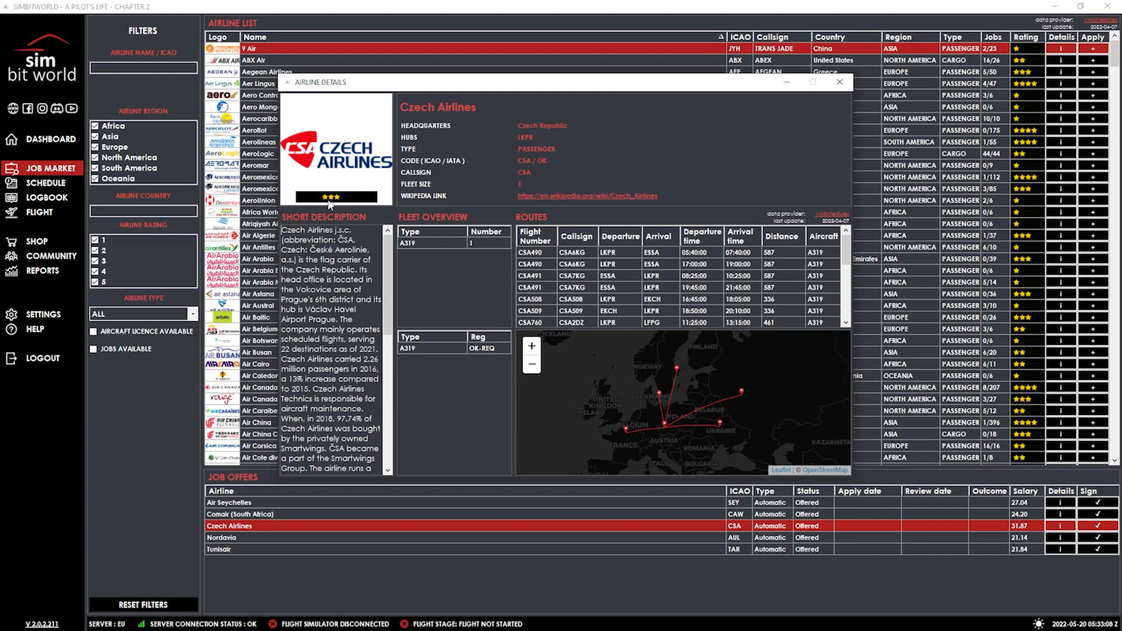
{"action": "mouse_move", "coordinate": [586, 342]}
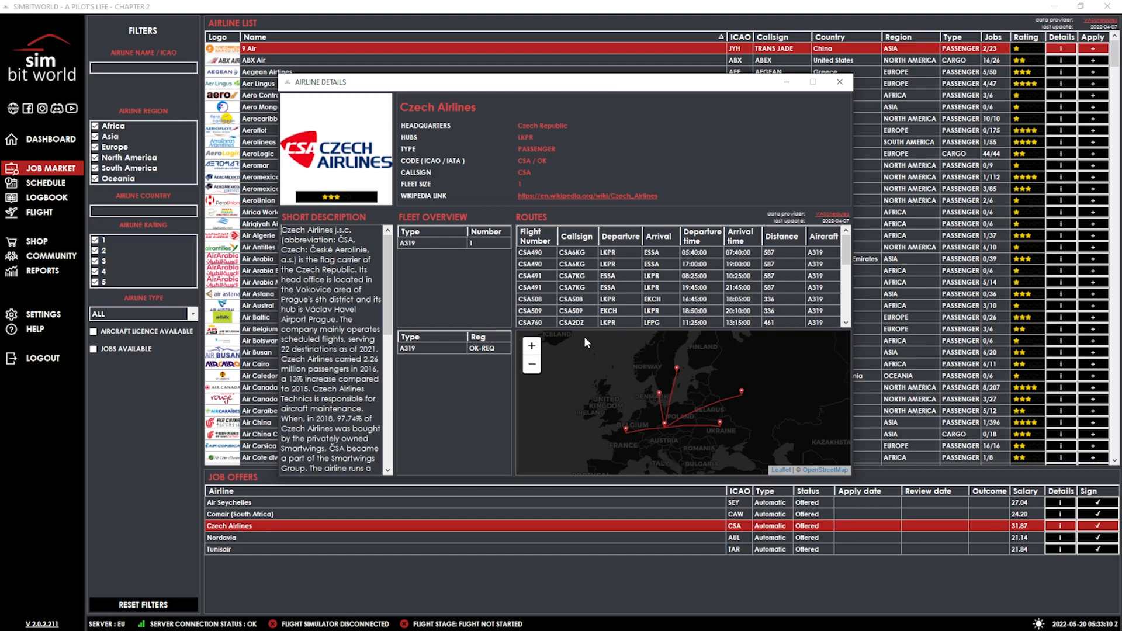
{"action": "mouse_move", "coordinate": [358, 167]}
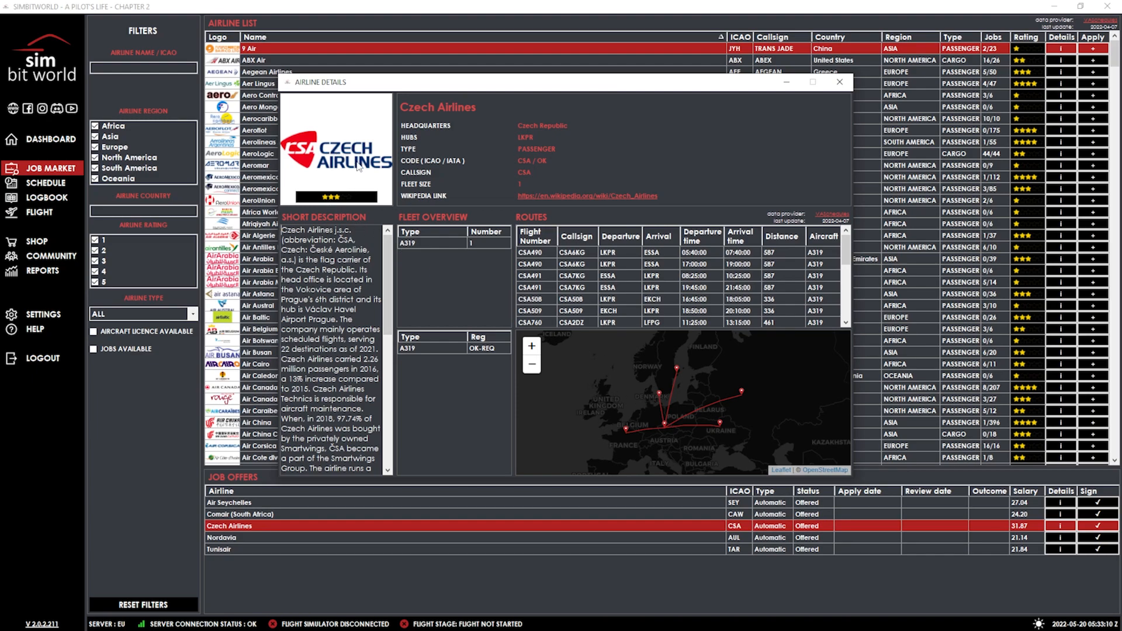
{"action": "mouse_move", "coordinate": [673, 435]}
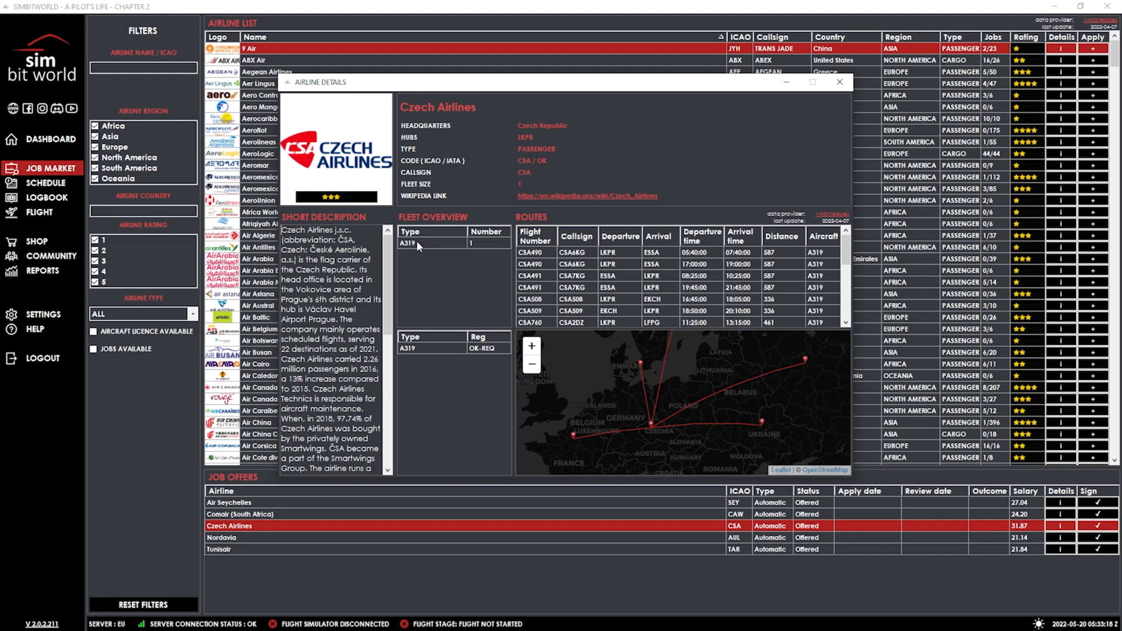
{"action": "mouse_move", "coordinate": [452, 270]}
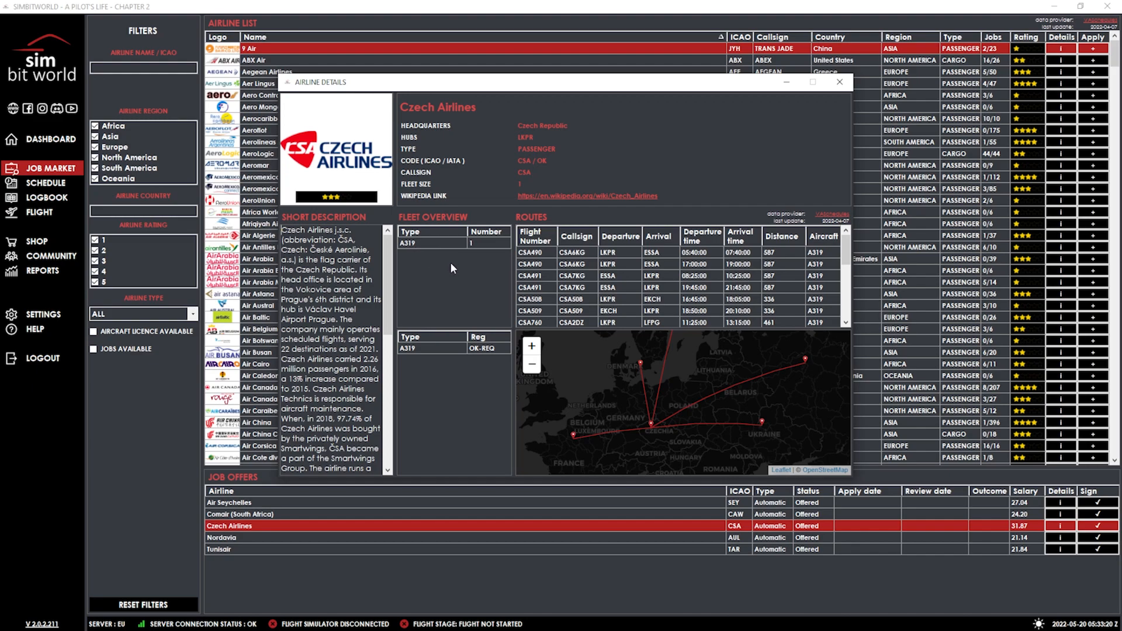
{"action": "mouse_move", "coordinate": [614, 310]}
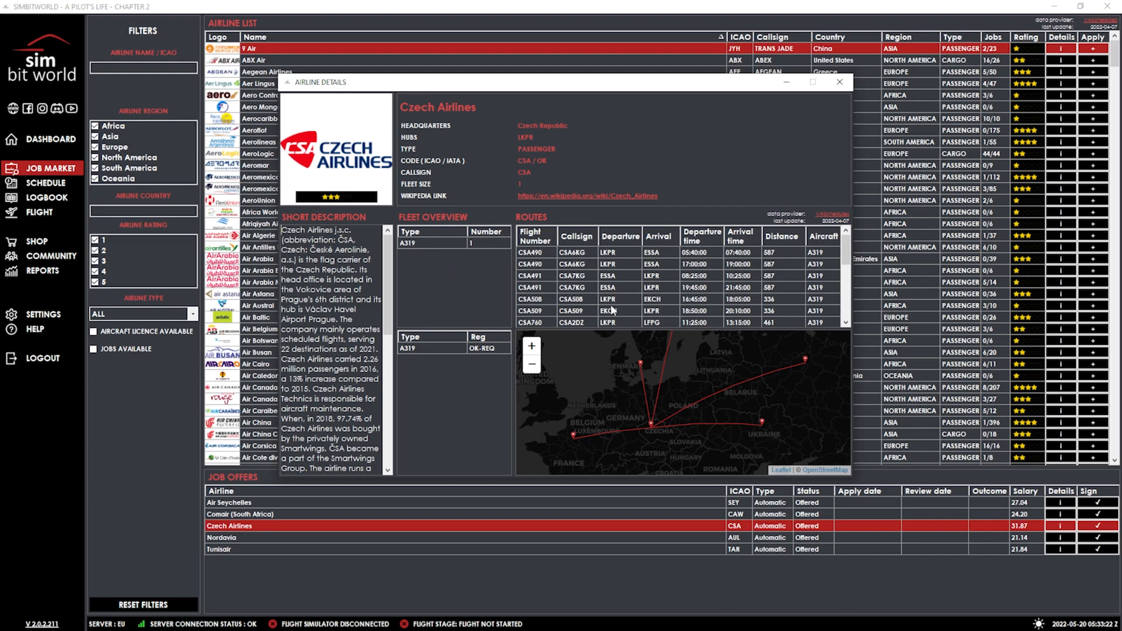
{"action": "scroll", "scroll_direction": "down", "scroll_amount": 3}
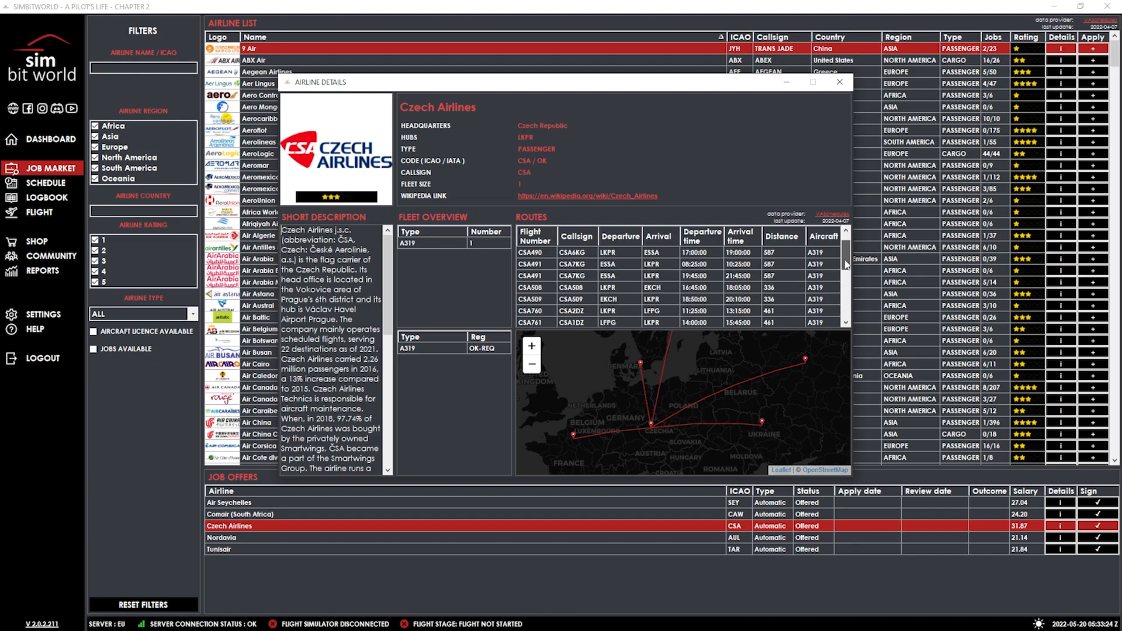
{"action": "scroll", "scroll_direction": "down", "scroll_amount": 3}
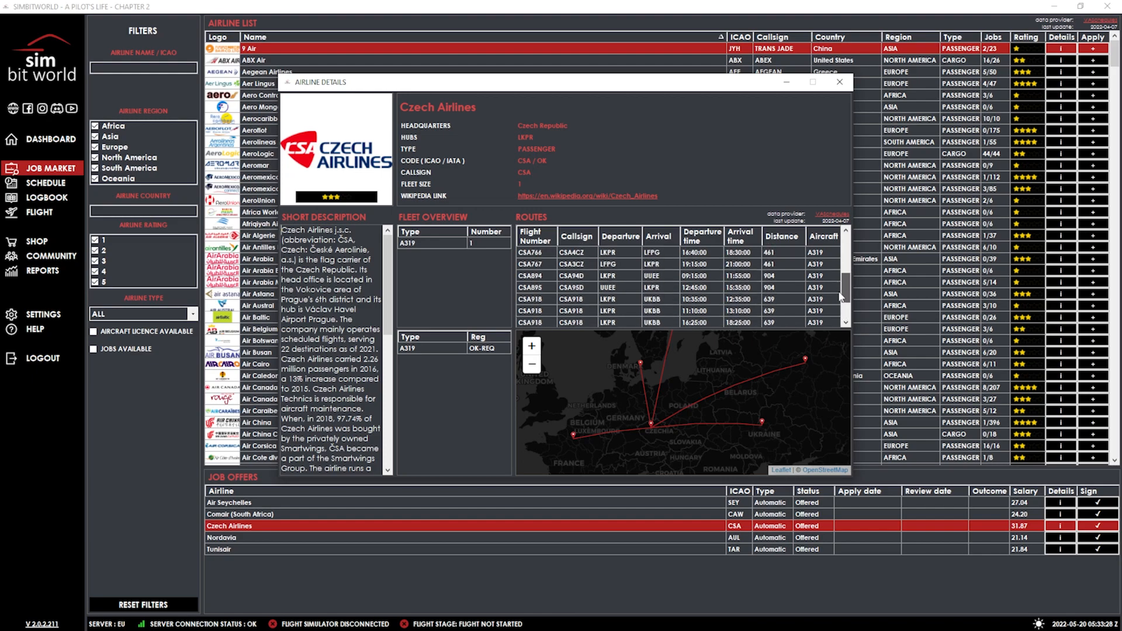
{"action": "scroll", "scroll_direction": "down", "scroll_amount": 3}
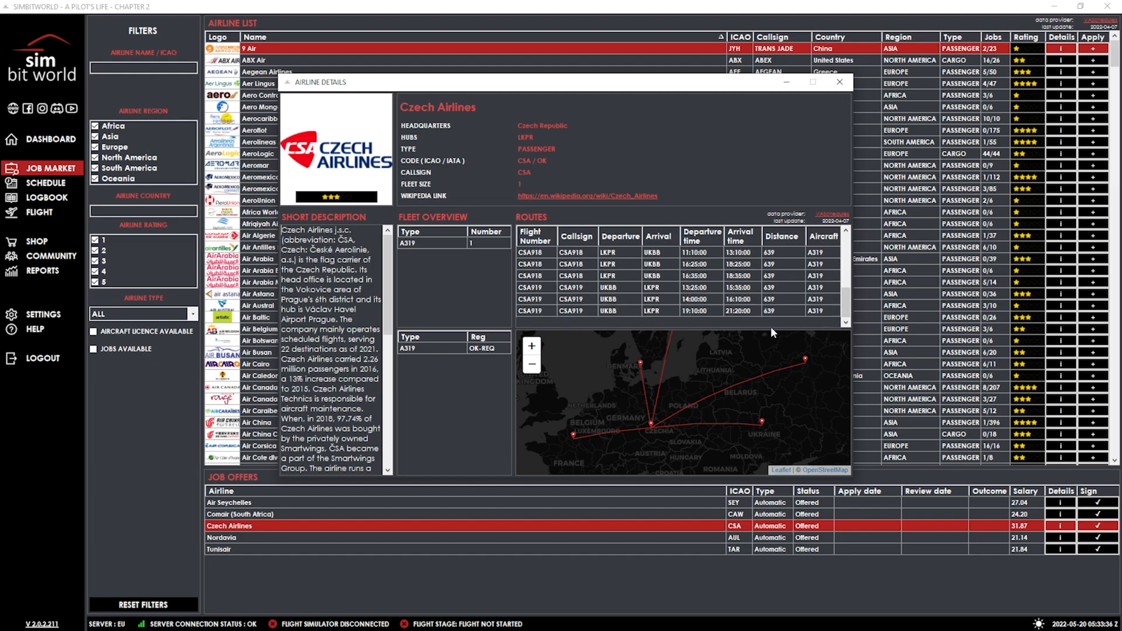
{"action": "mouse_move", "coordinate": [639, 383]}
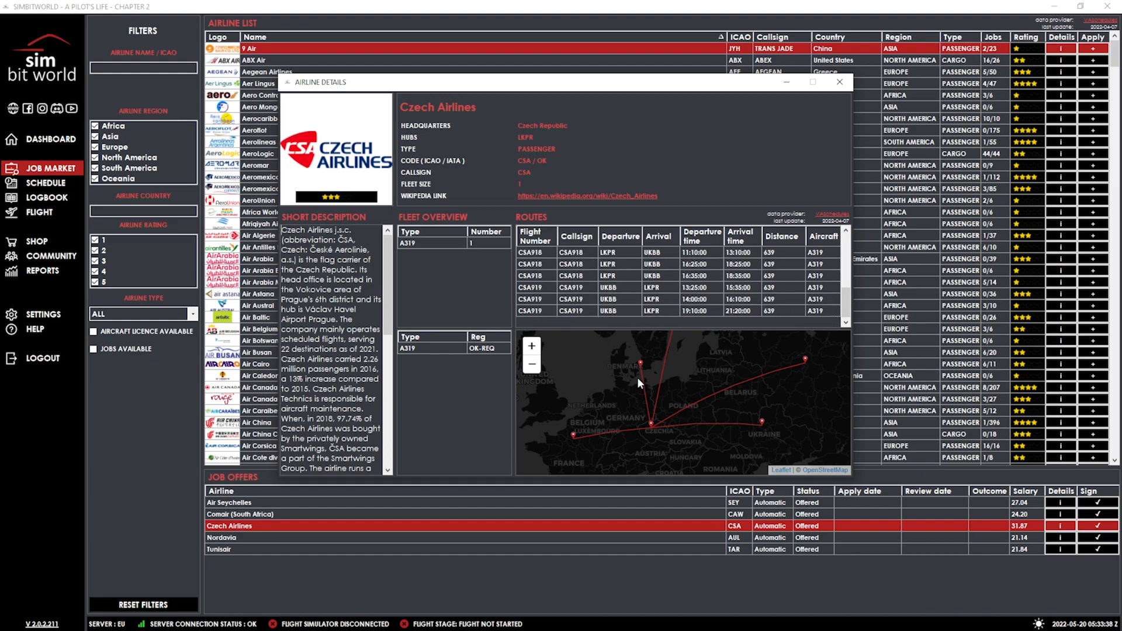
{"action": "mouse_move", "coordinate": [344, 201]}
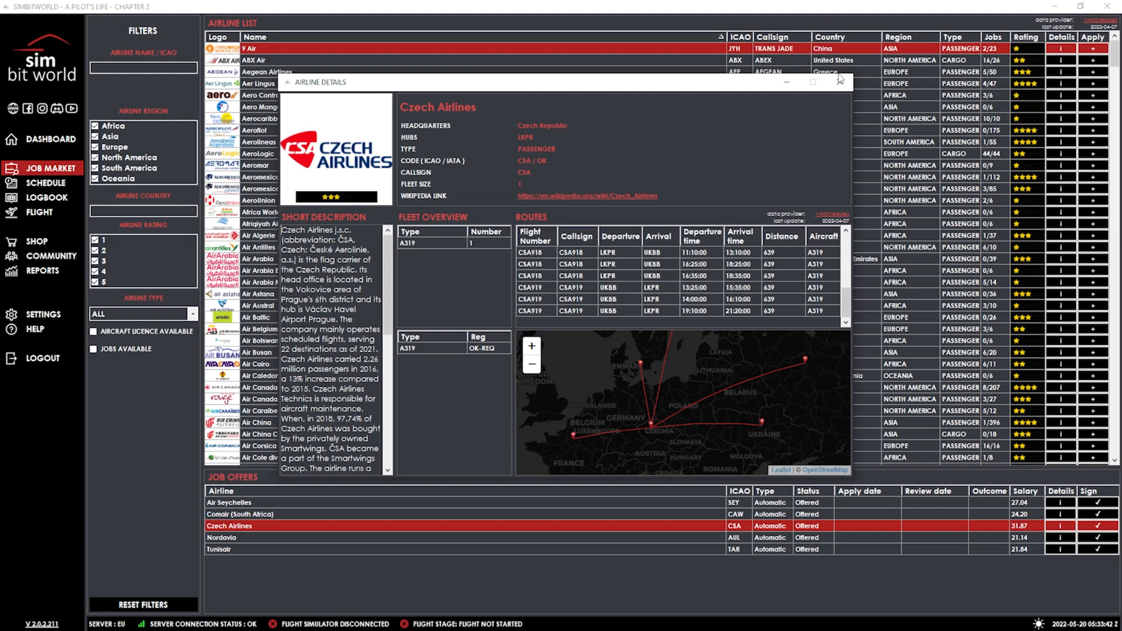
Step: Close Czech Airlines' details, open the Nordavia job offer details and scroll its routes
{"action": "left_click", "coordinate": [842, 82]}
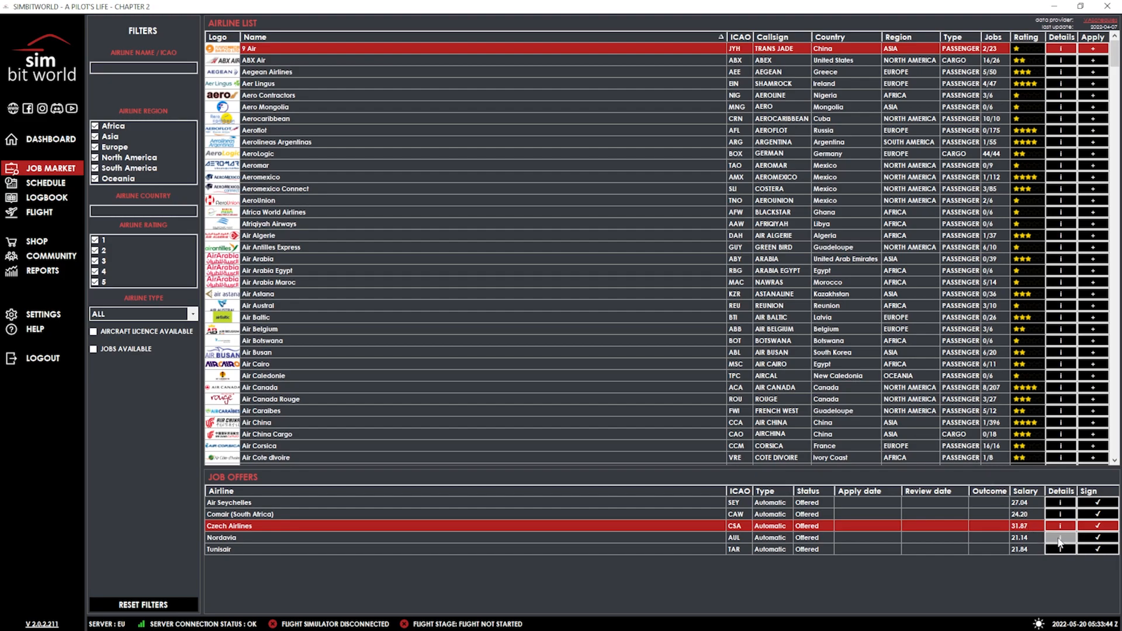
{"action": "left_click", "coordinate": [1061, 538]}
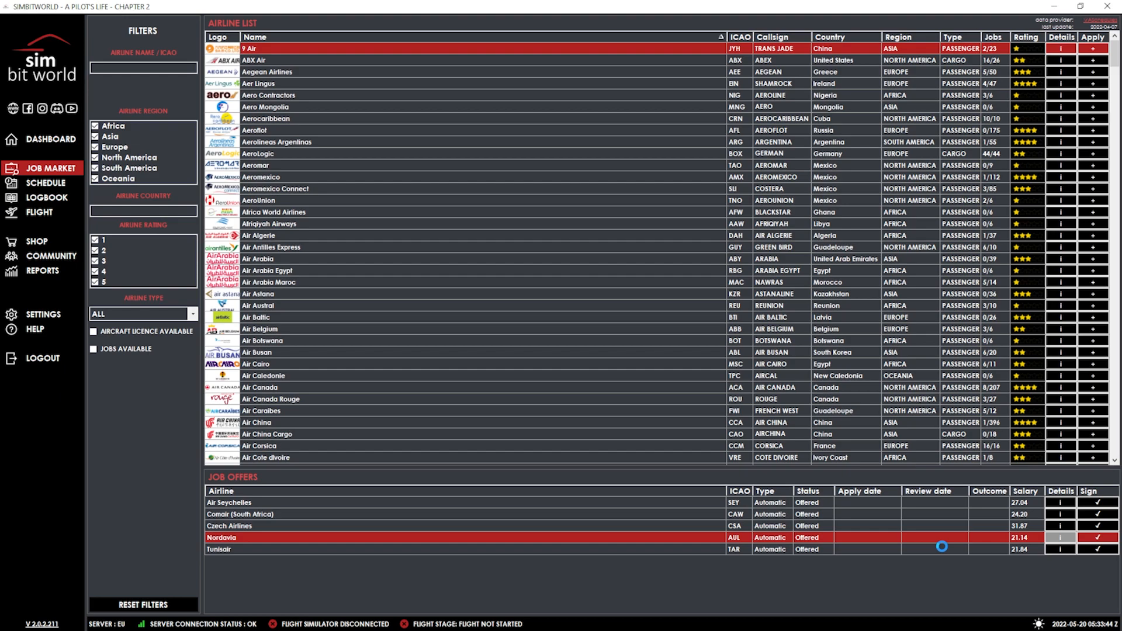
{"action": "left_click", "coordinate": [1061, 538]}
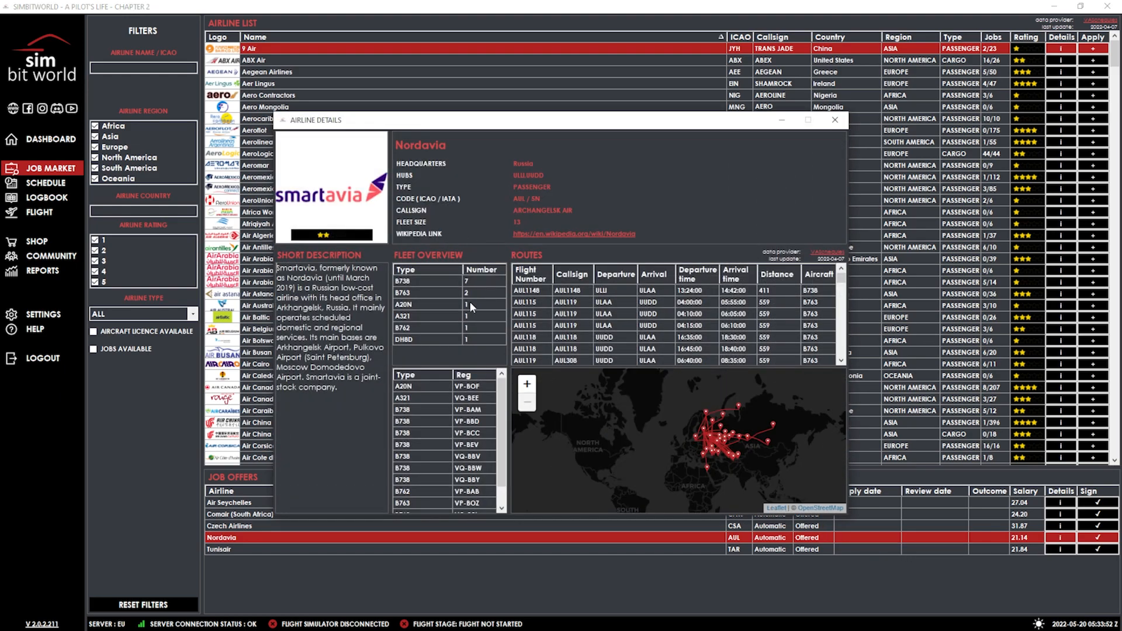
{"action": "mouse_move", "coordinate": [331, 204]}
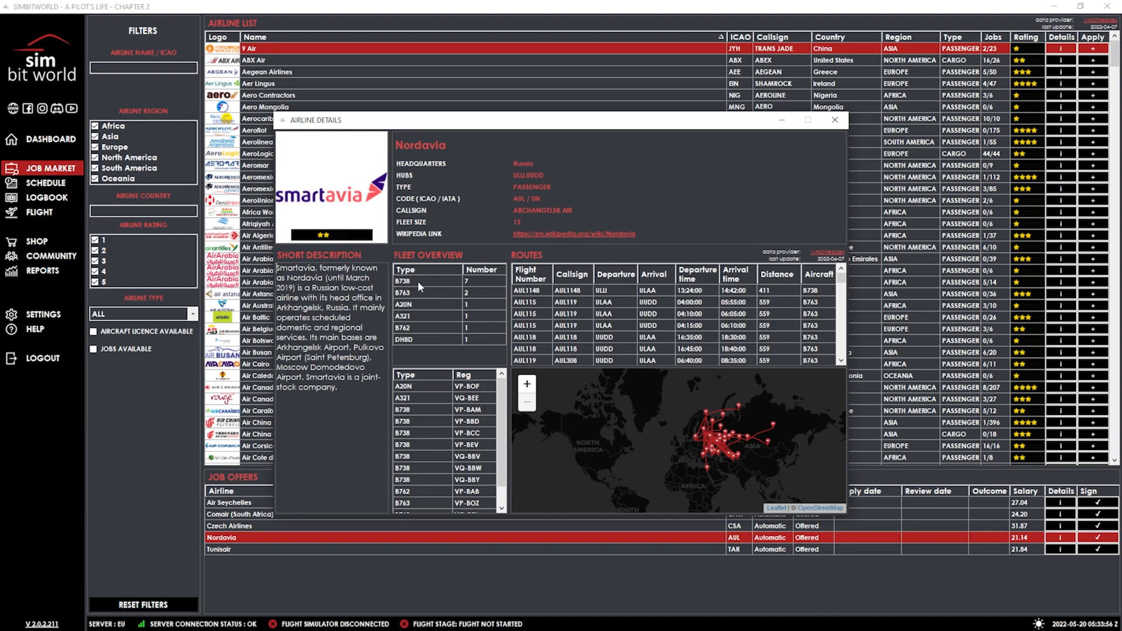
{"action": "mouse_move", "coordinate": [414, 301]}
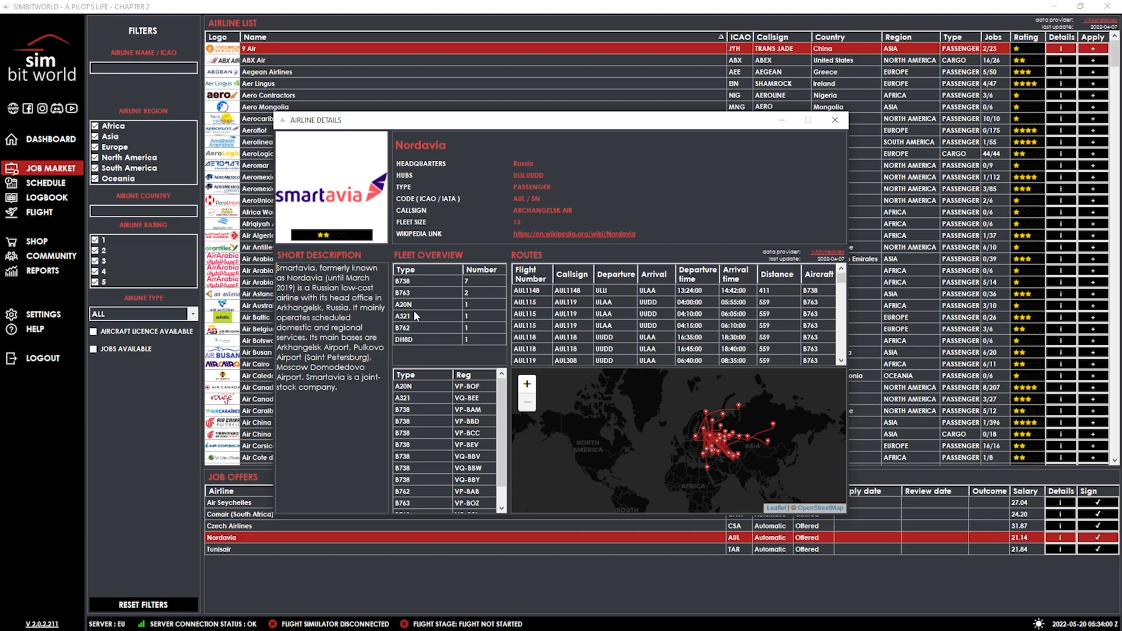
{"action": "mouse_move", "coordinate": [408, 460]}
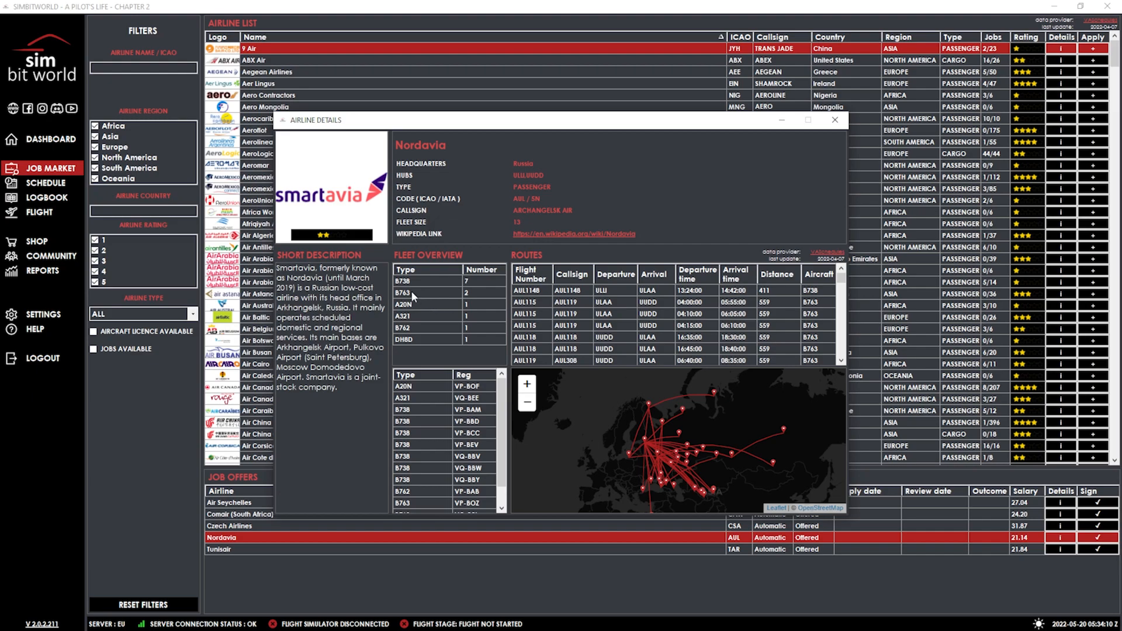
{"action": "mouse_move", "coordinate": [516, 332]}
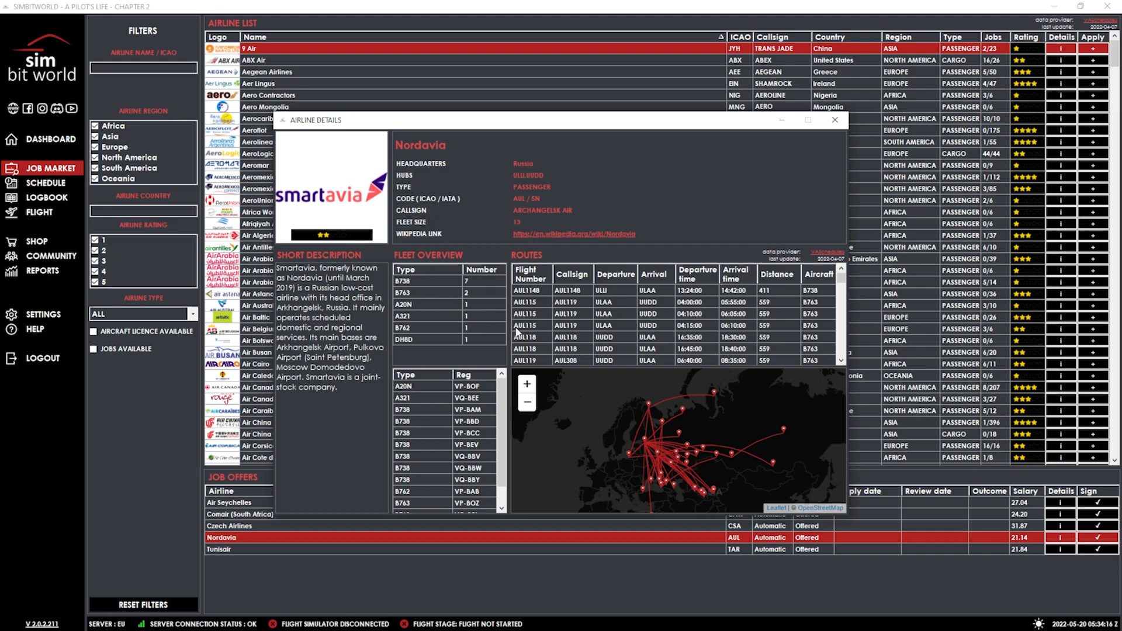
{"action": "scroll", "scroll_direction": "down", "scroll_amount": 3}
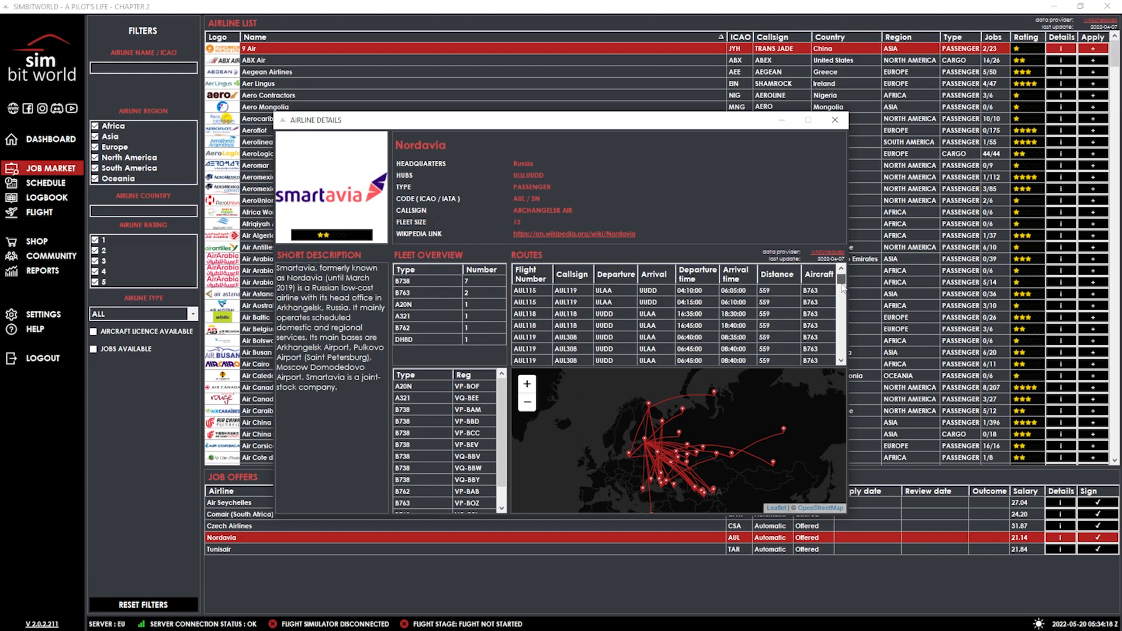
{"action": "scroll", "scroll_direction": "down", "scroll_amount": 3}
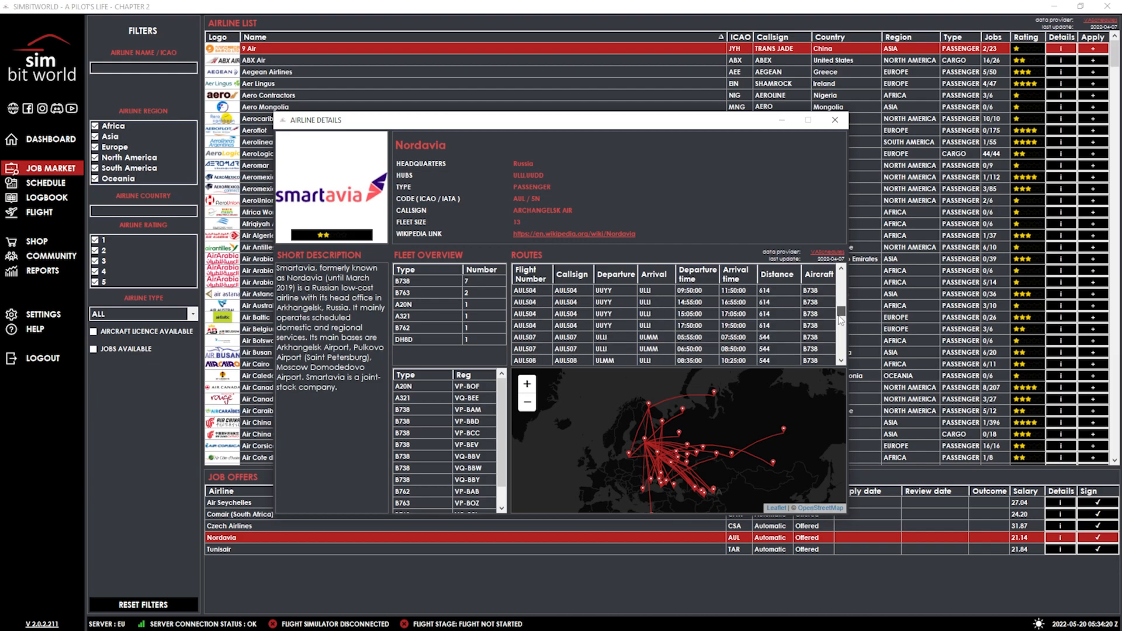
{"action": "scroll", "scroll_direction": "down", "scroll_amount": 3}
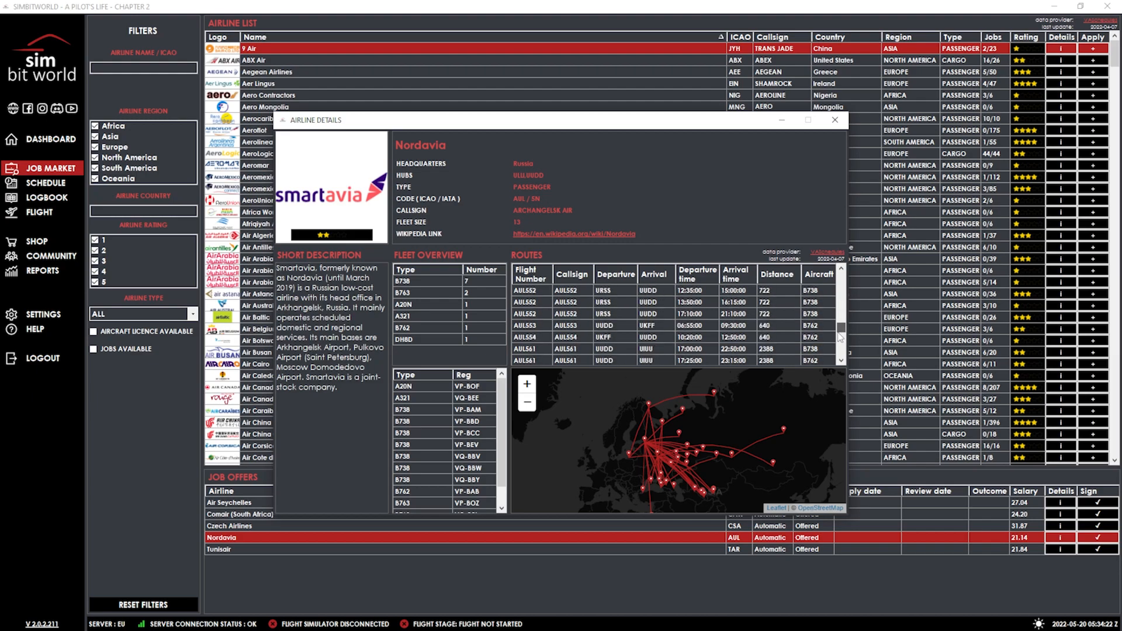
{"action": "scroll", "scroll_direction": "down", "scroll_amount": 3}
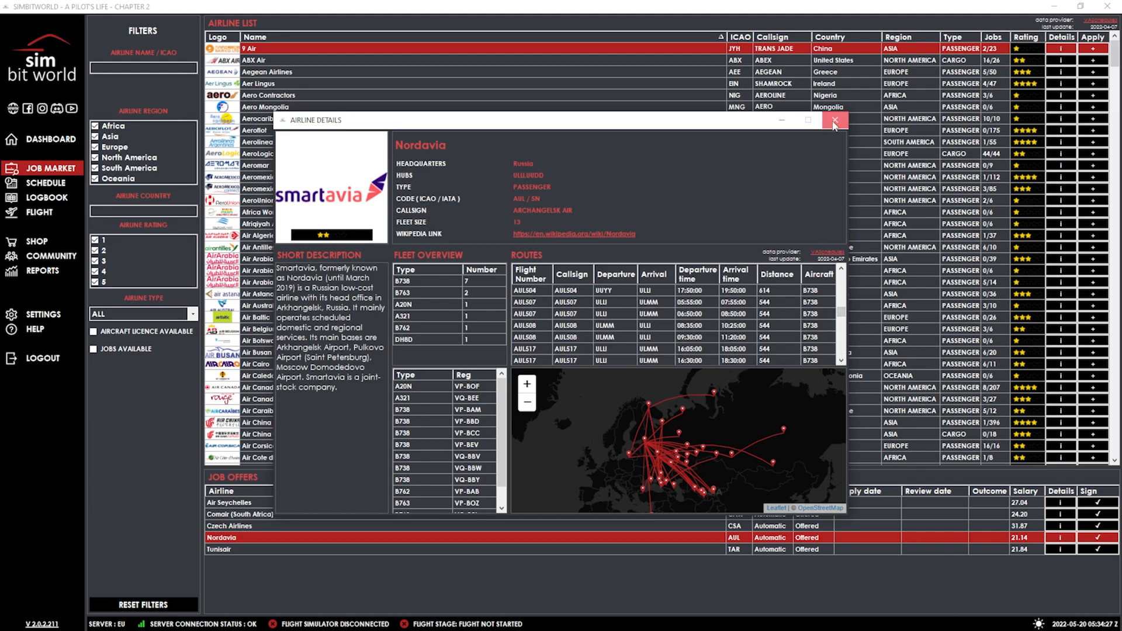
Step: Close Nordavia's details and open the Tunisair airline profile with its 16-aircraft fleet
{"action": "left_click", "coordinate": [834, 120]}
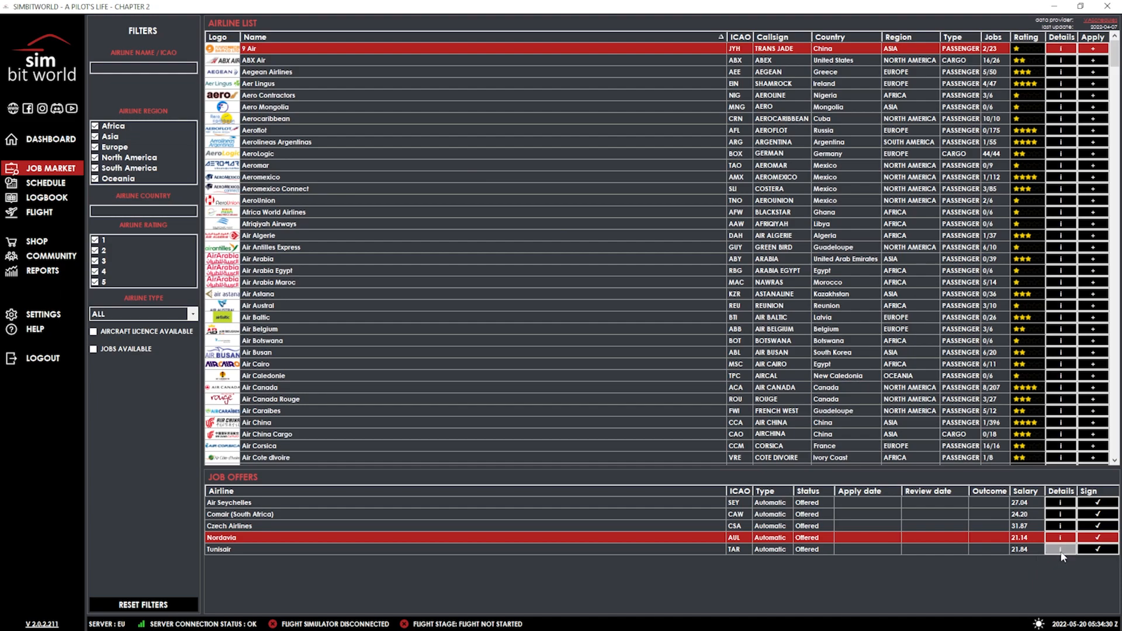
{"action": "left_click", "coordinate": [1062, 549]}
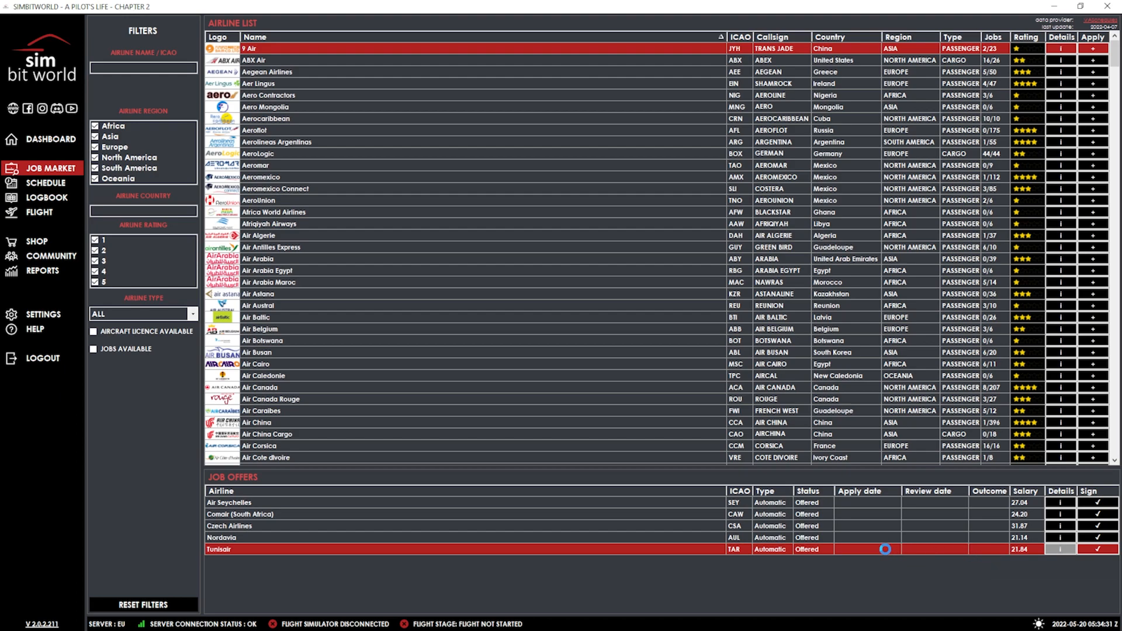
{"action": "left_click", "coordinate": [1061, 548]}
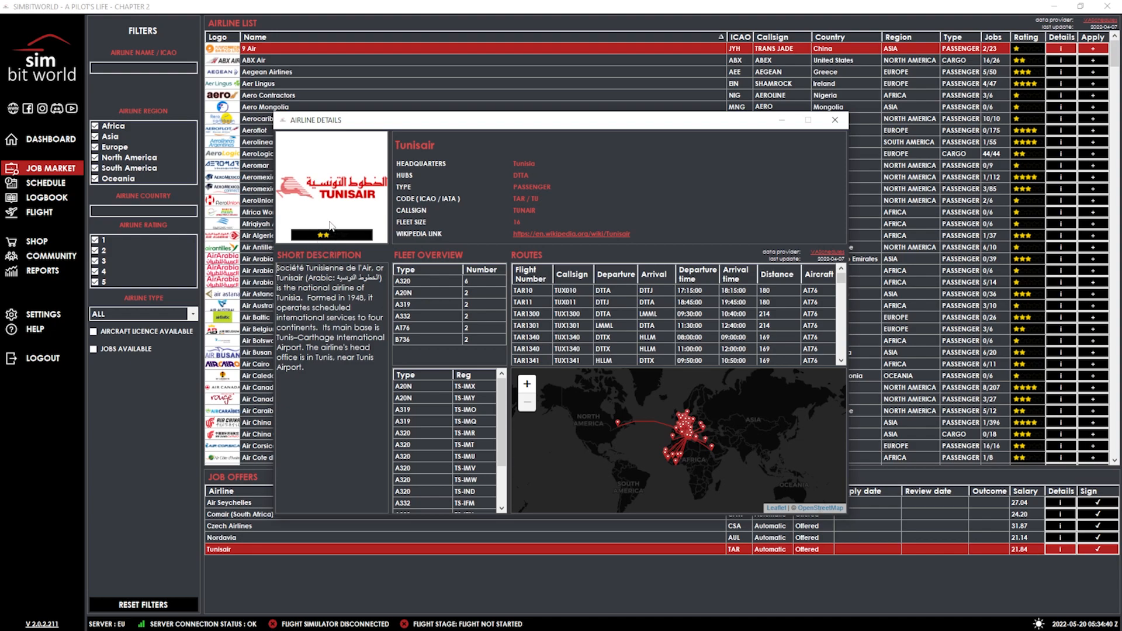
{"action": "mouse_move", "coordinate": [444, 351]}
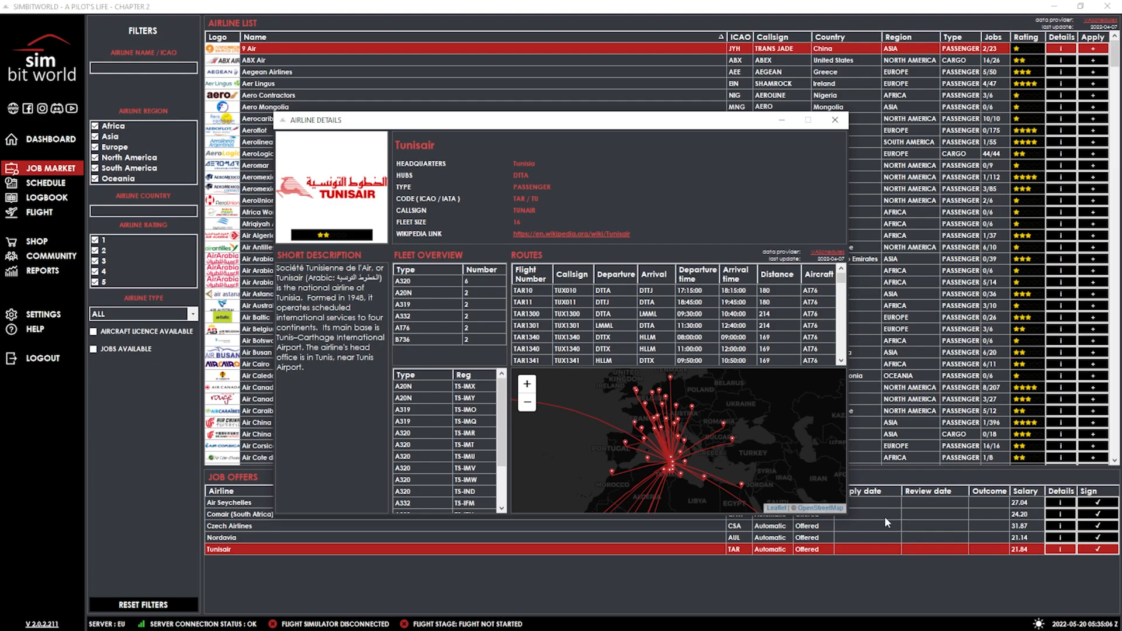
{"action": "mouse_move", "coordinate": [1030, 567]}
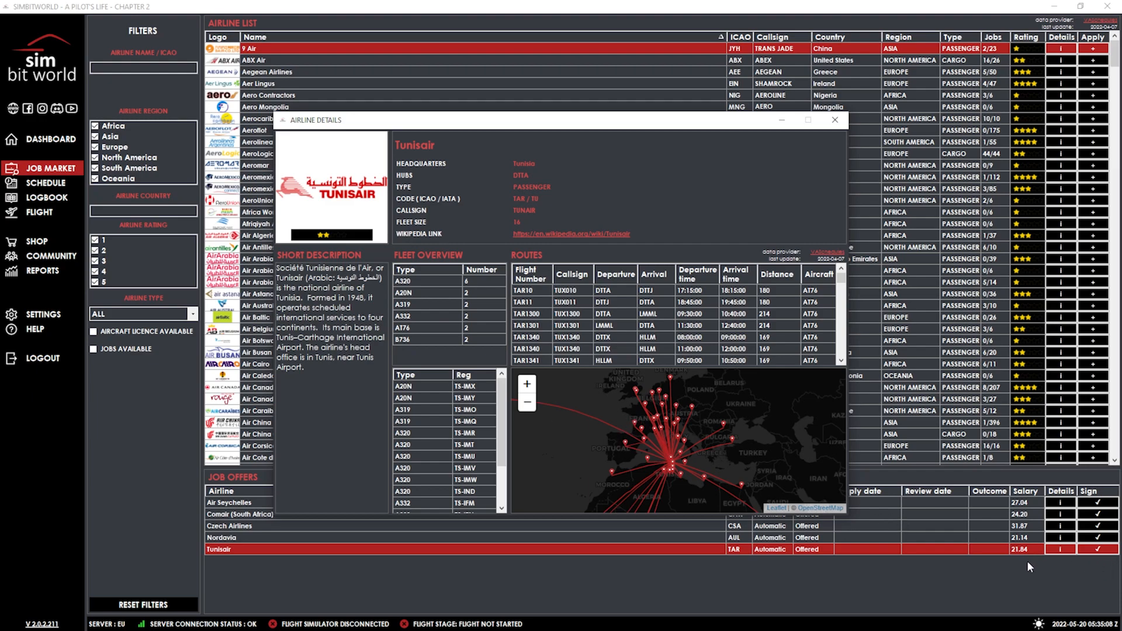
{"action": "mouse_move", "coordinate": [981, 552]}
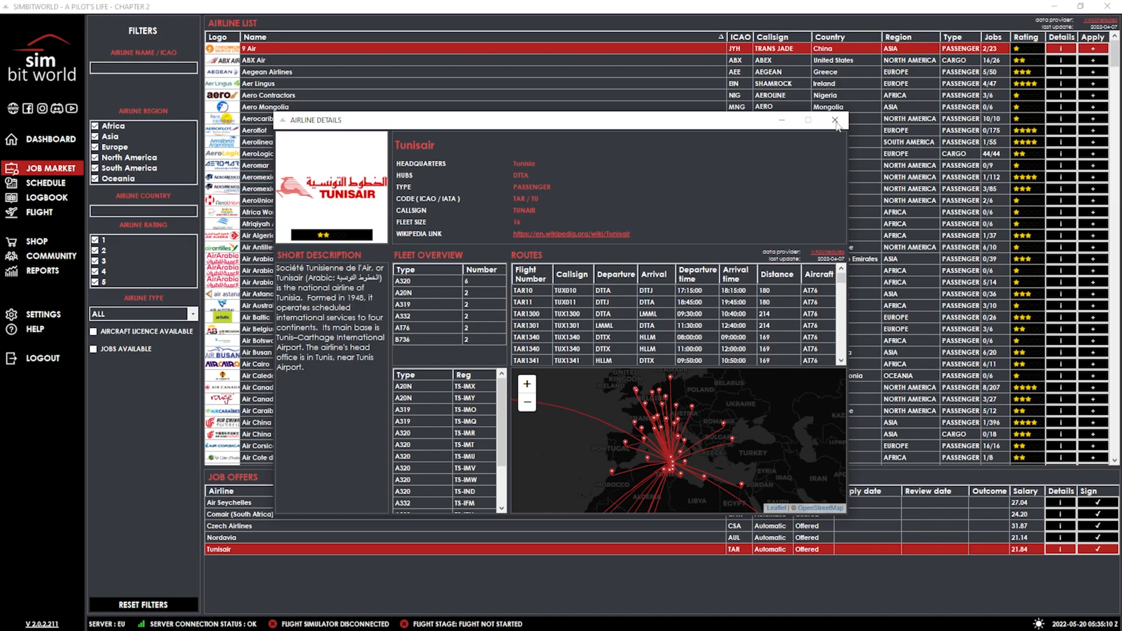
Step: Close Tunisair's details and start signing the Czech Airlines job offer
{"action": "left_click", "coordinate": [835, 120]}
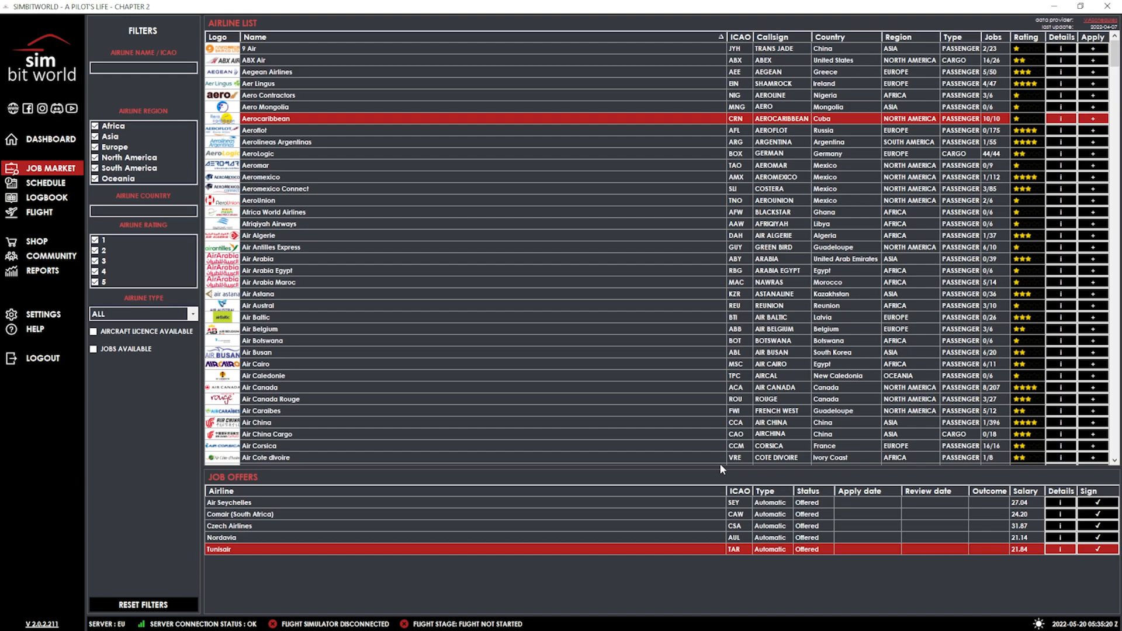
{"action": "mouse_move", "coordinate": [1042, 536]}
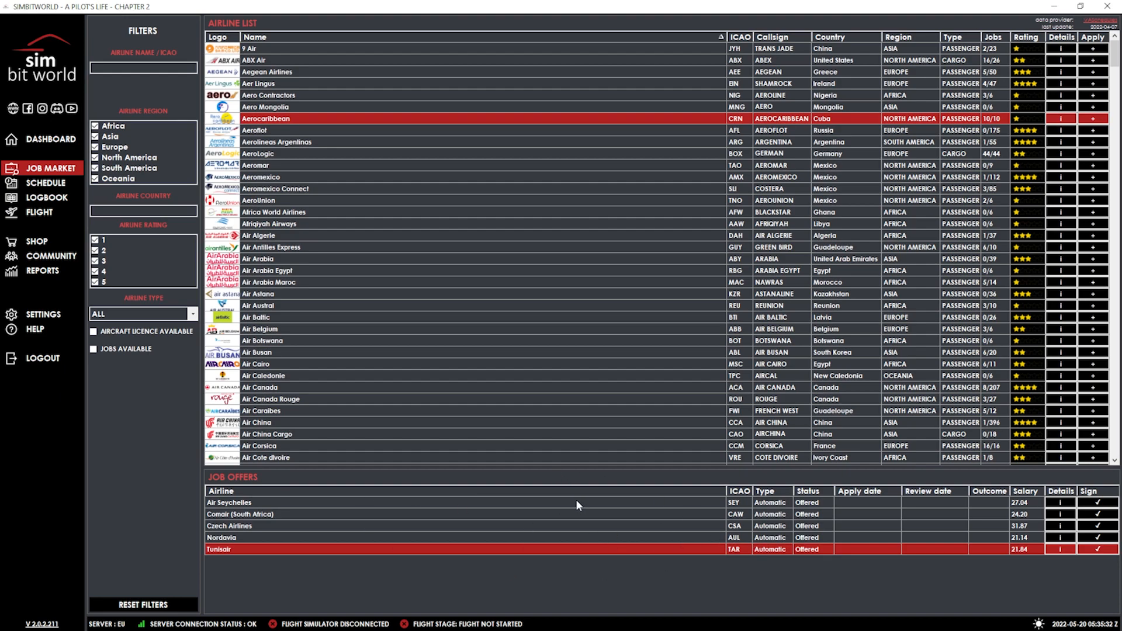
{"action": "mouse_move", "coordinate": [605, 514]}
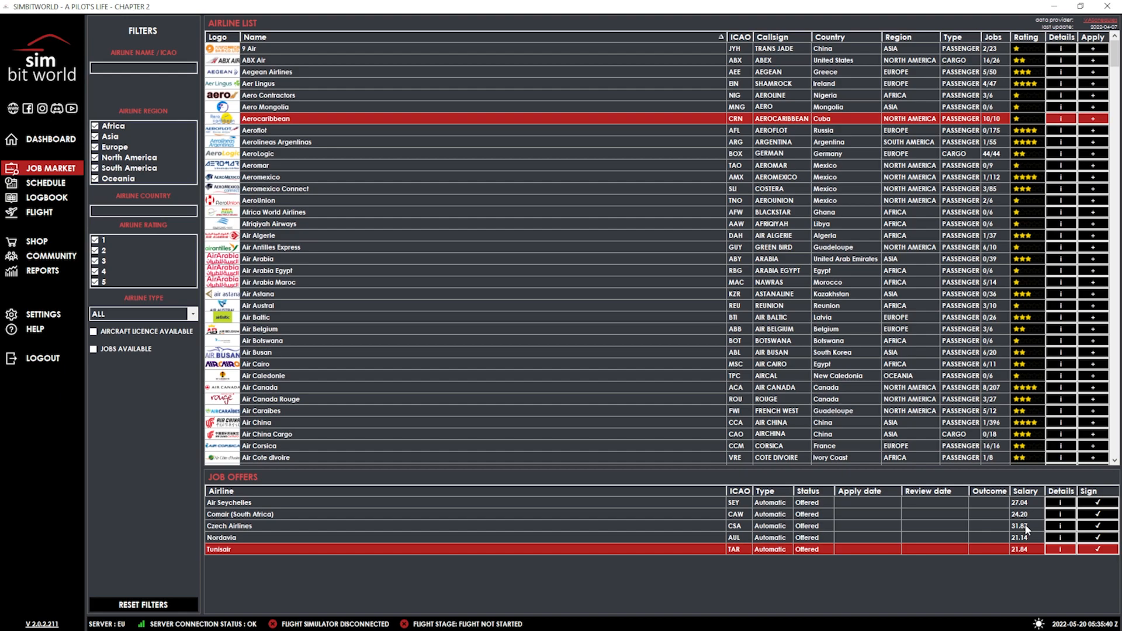
{"action": "mouse_move", "coordinate": [1042, 530]}
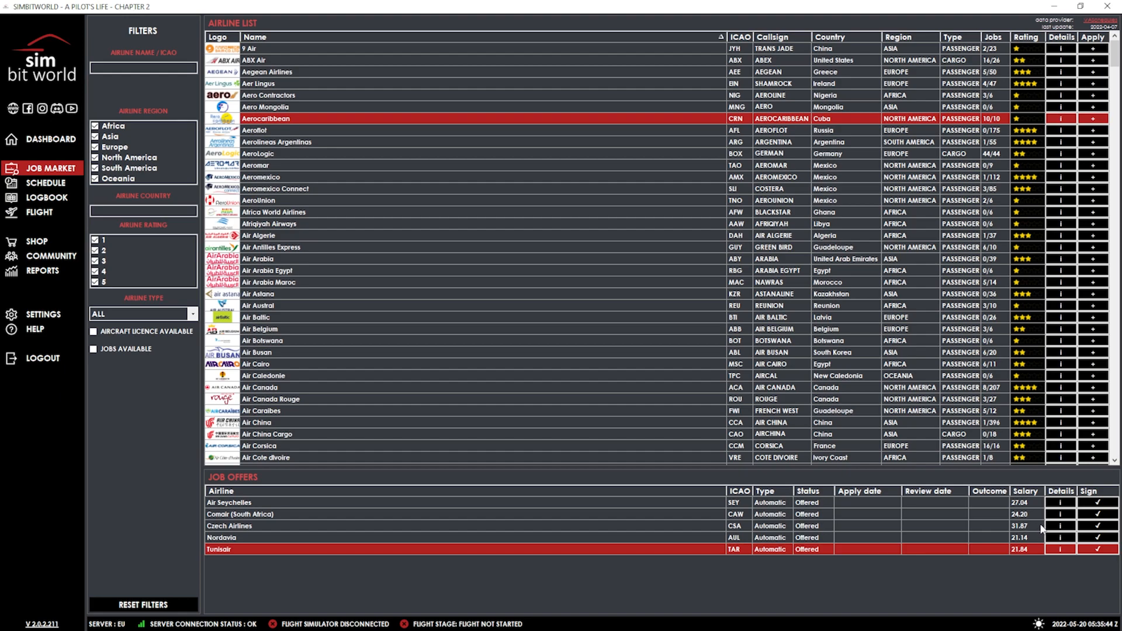
{"action": "mouse_move", "coordinate": [1034, 530]}
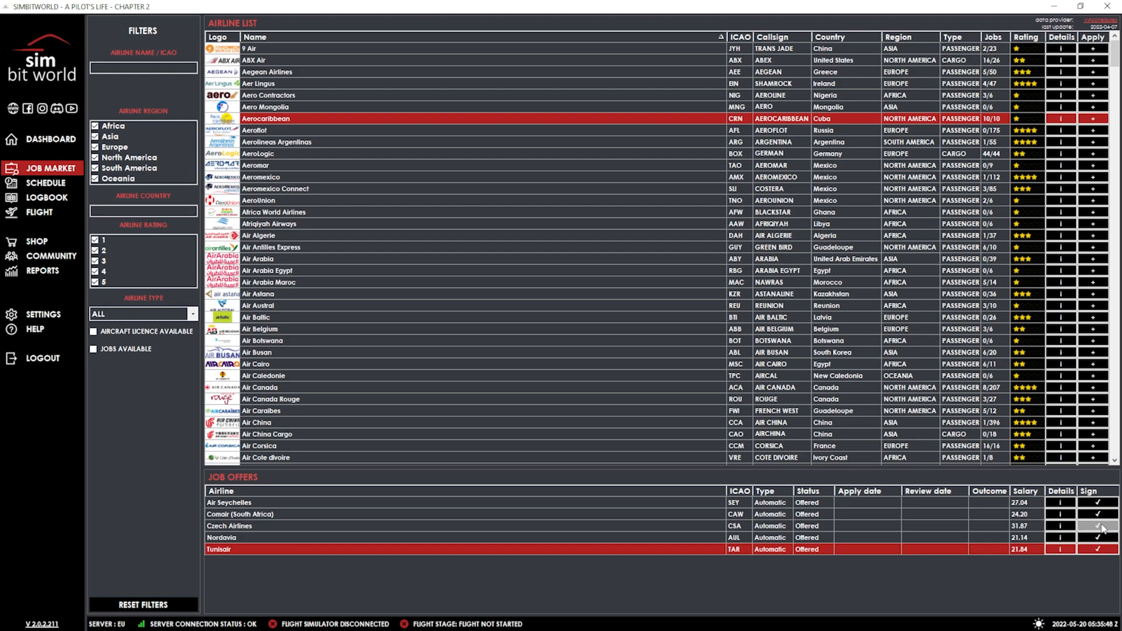
{"action": "left_click", "coordinate": [1098, 526]}
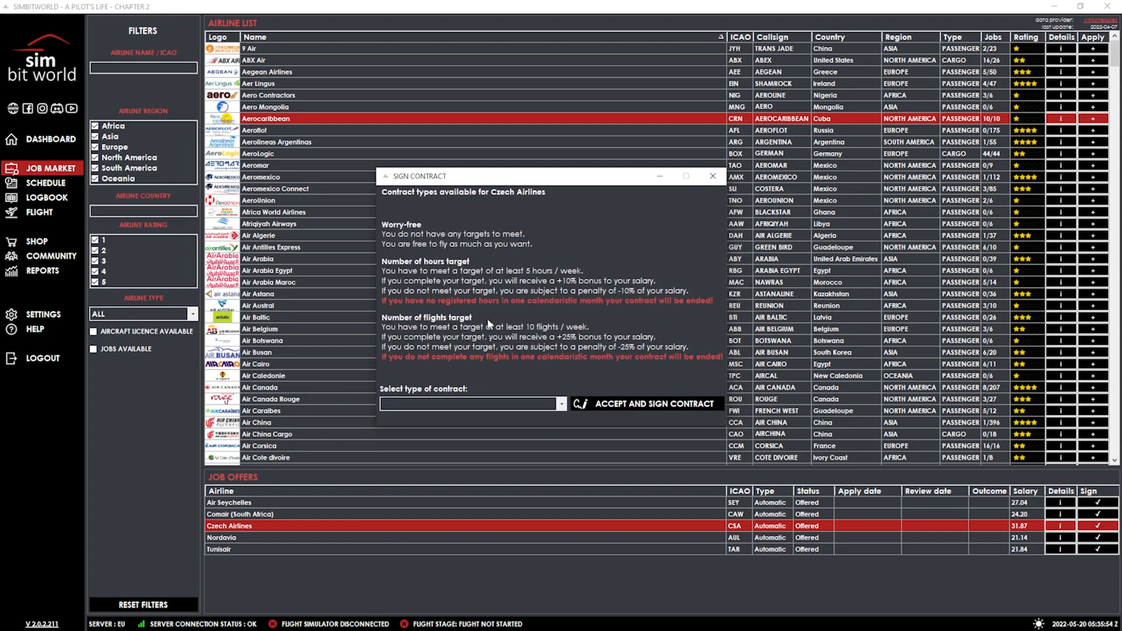
{"action": "mouse_move", "coordinate": [499, 252]}
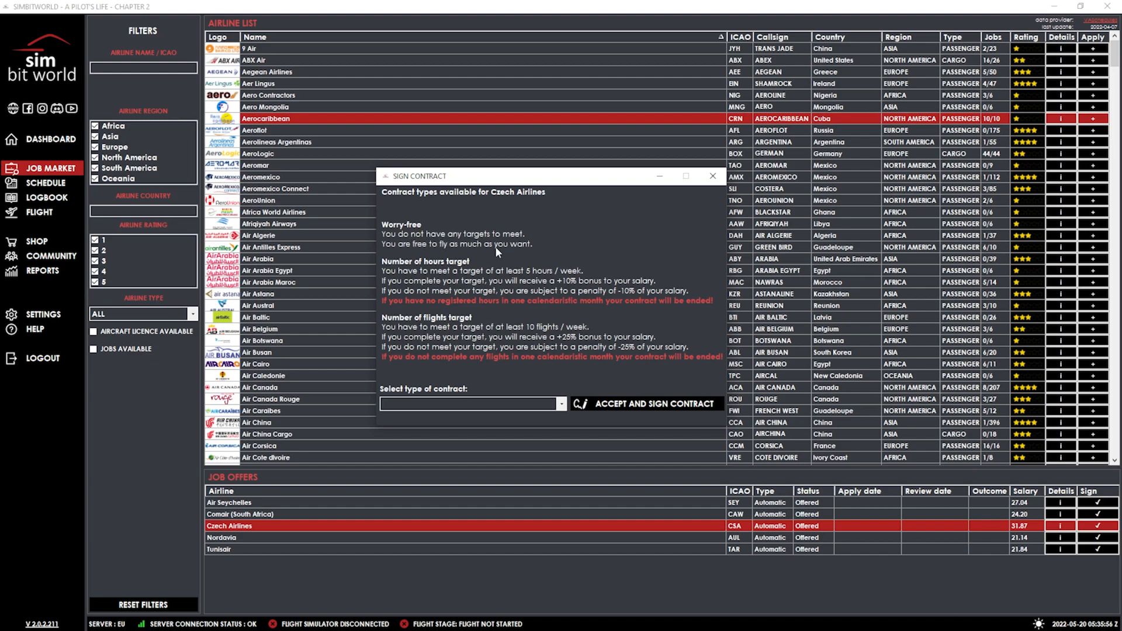
{"action": "mouse_move", "coordinate": [492, 255]}
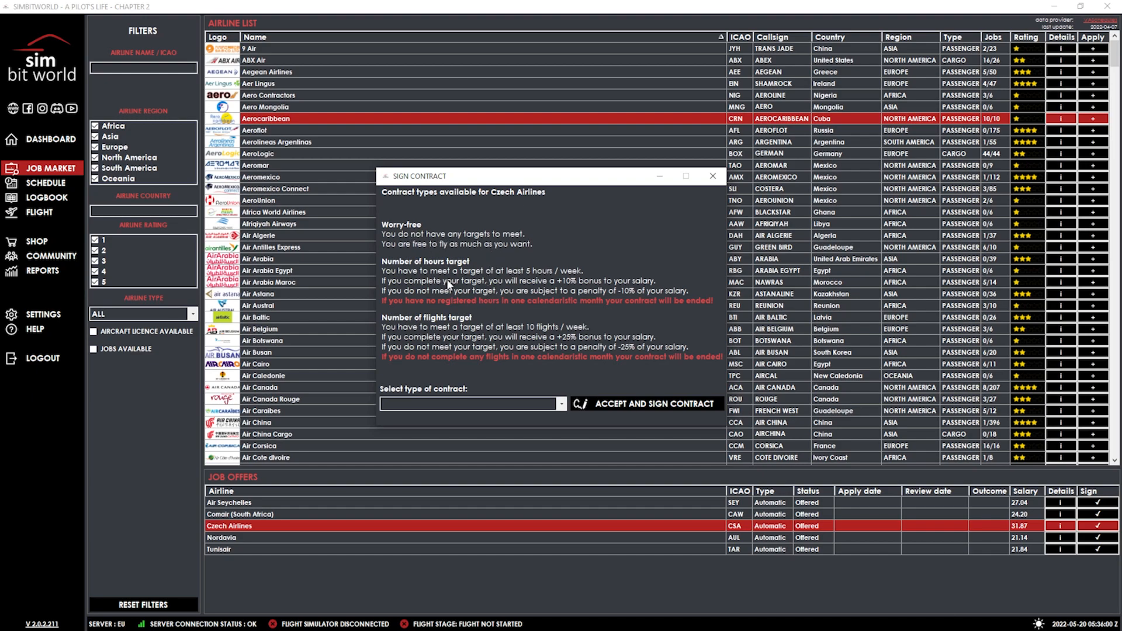
{"action": "mouse_move", "coordinate": [591, 293]}
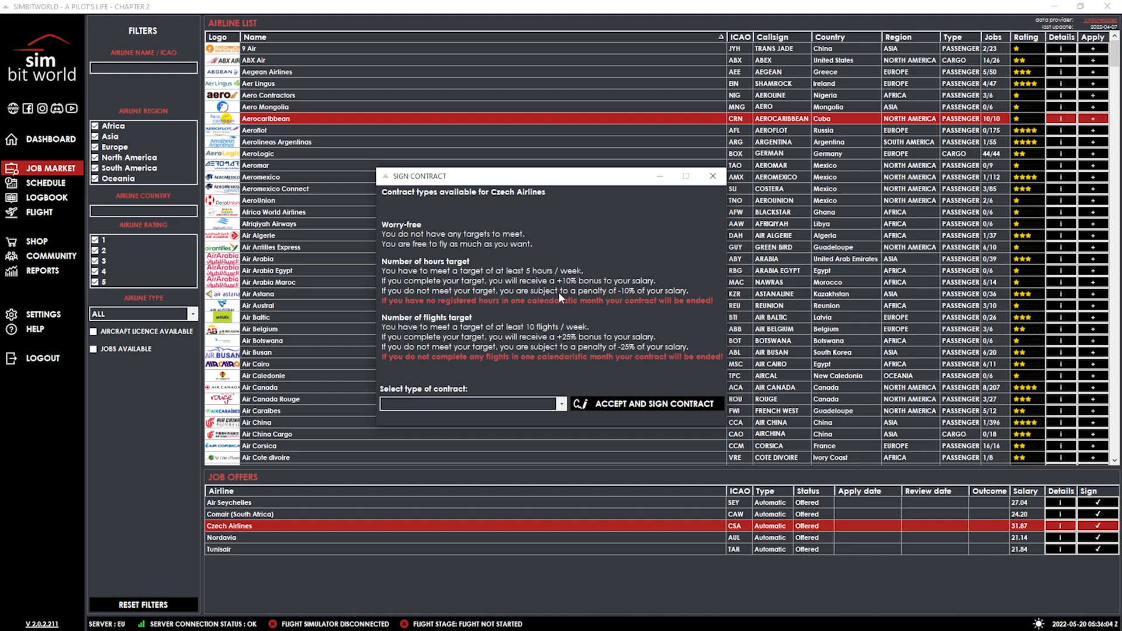
{"action": "mouse_move", "coordinate": [630, 297]}
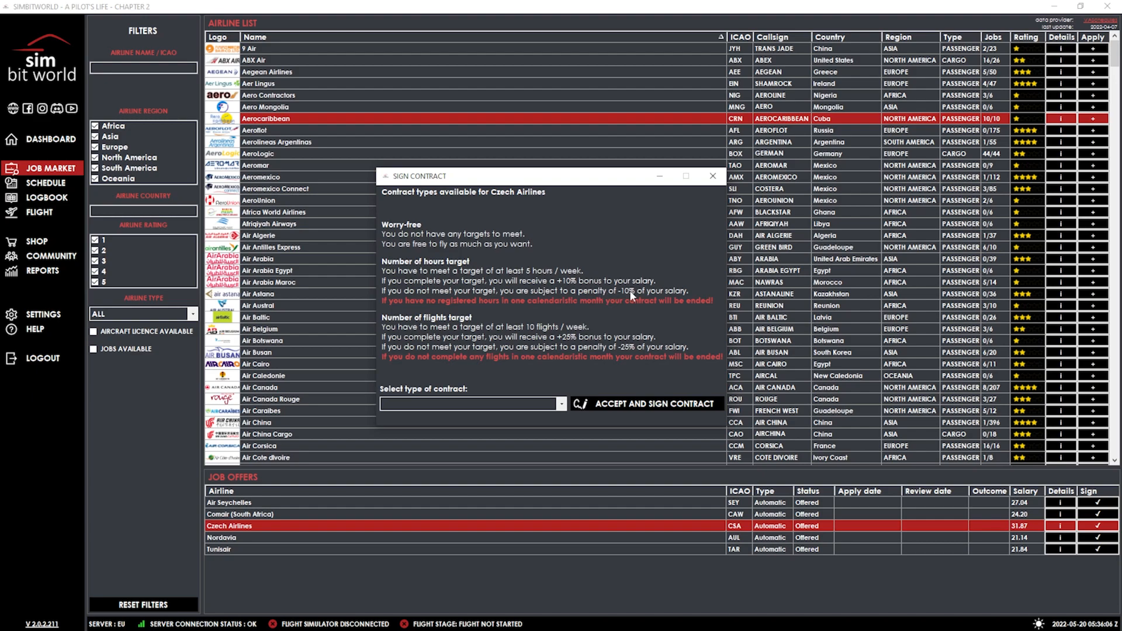
{"action": "mouse_move", "coordinate": [555, 305]}
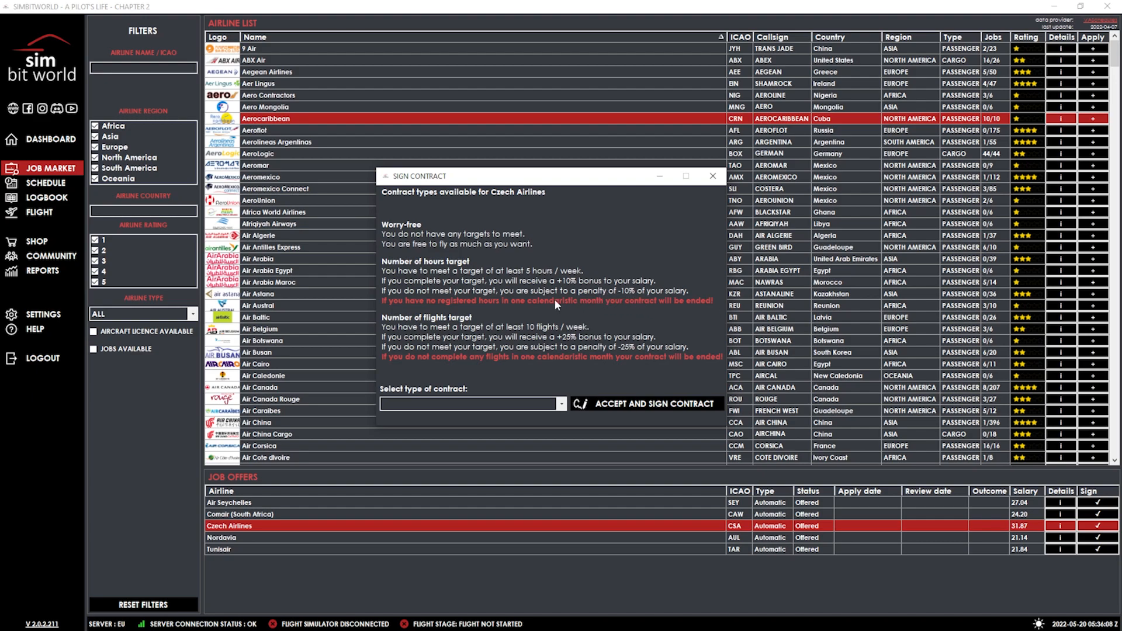
{"action": "mouse_move", "coordinate": [642, 302]}
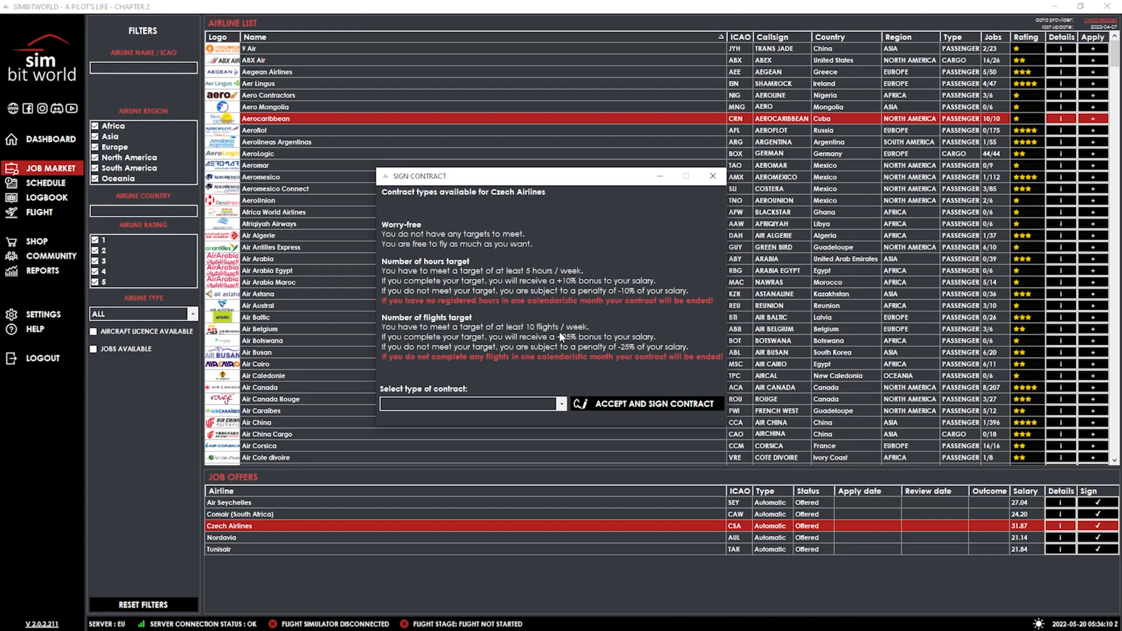
{"action": "mouse_move", "coordinate": [524, 285]}
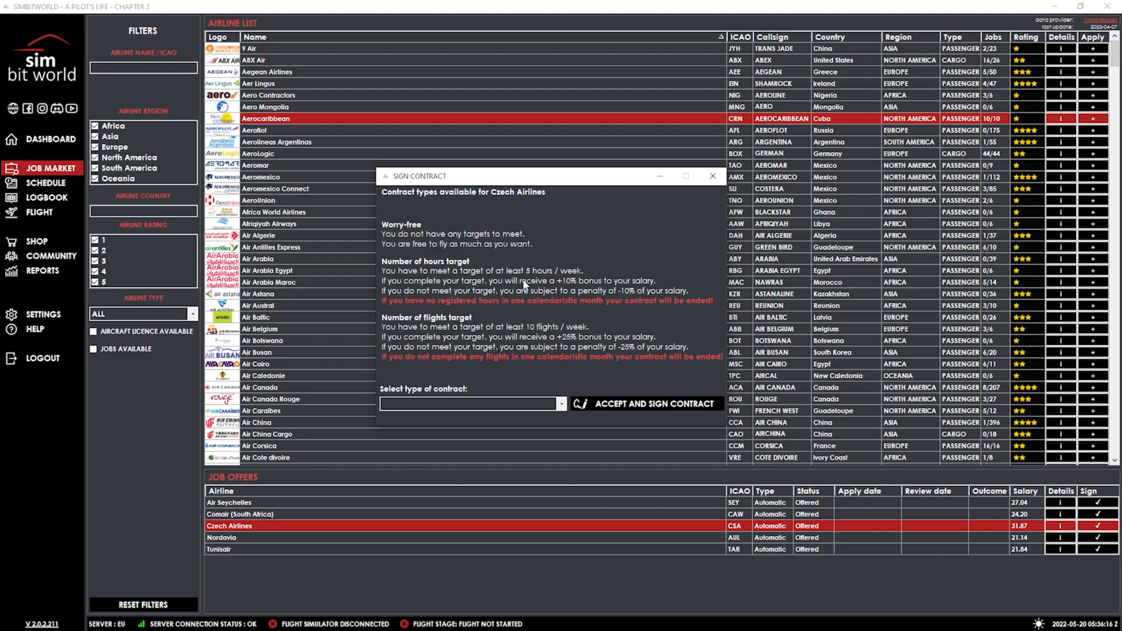
{"action": "mouse_move", "coordinate": [433, 335]}
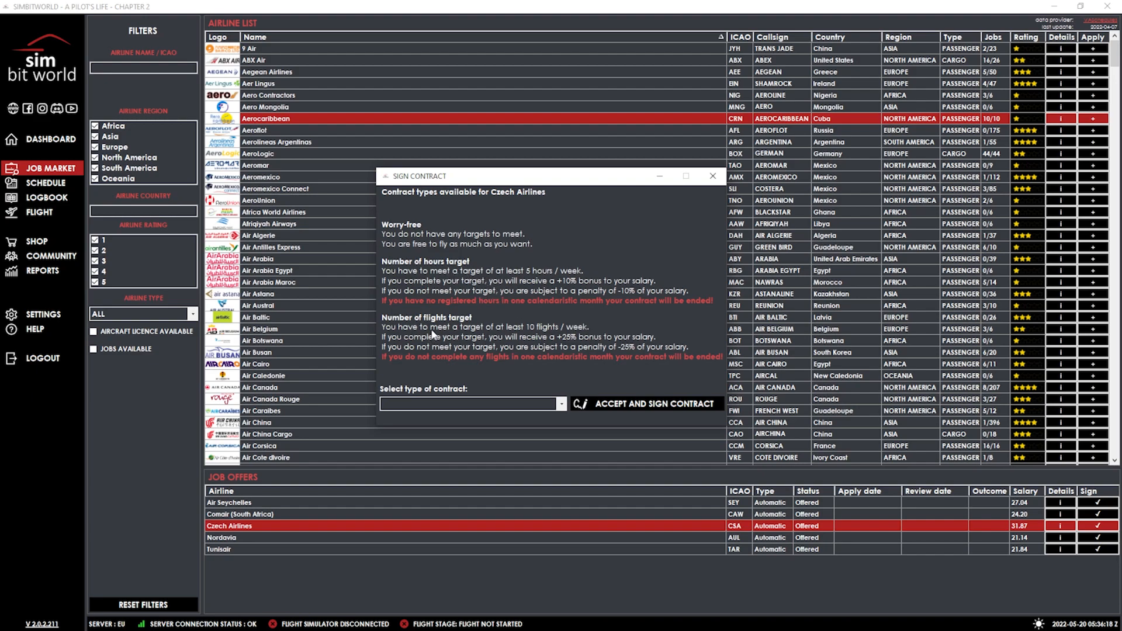
{"action": "mouse_move", "coordinate": [567, 358]}
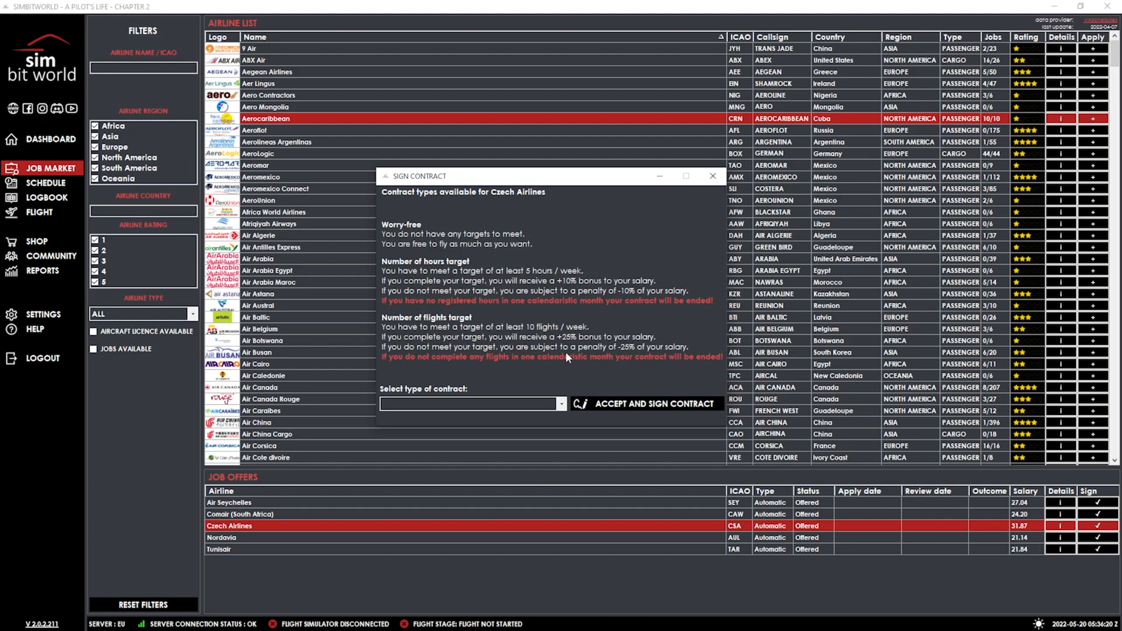
{"action": "mouse_move", "coordinate": [568, 360]}
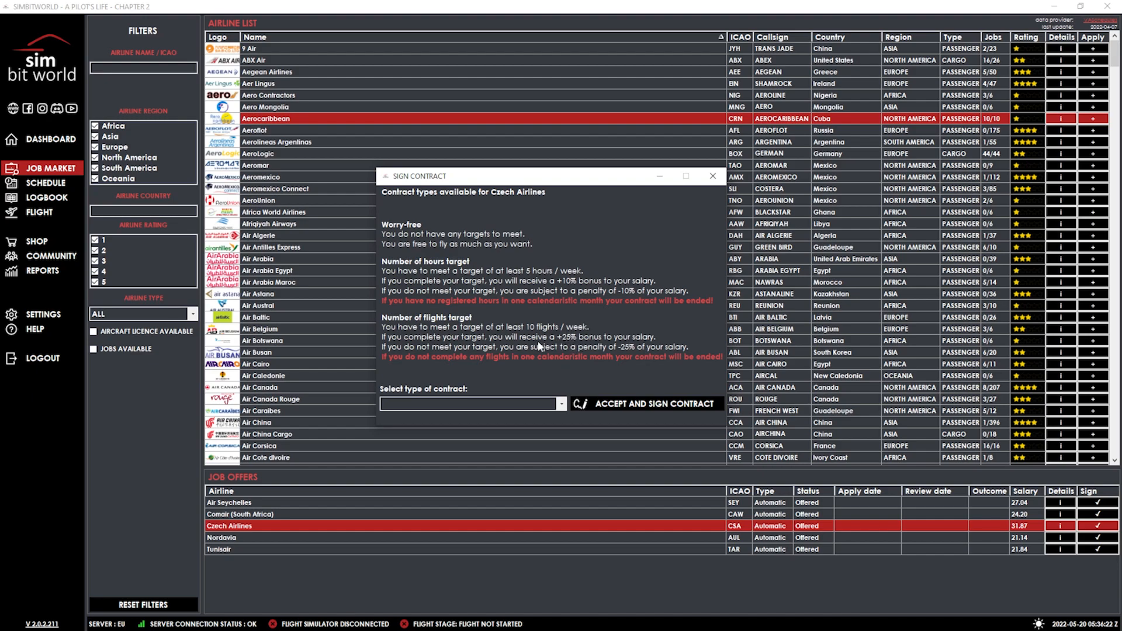
{"action": "mouse_move", "coordinate": [530, 348]}
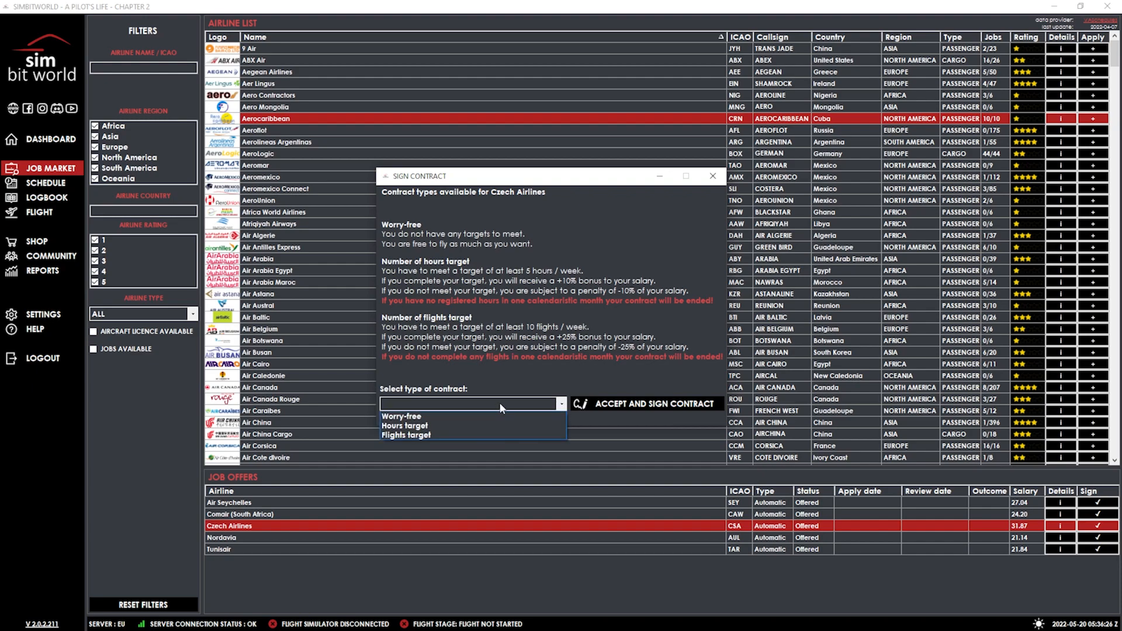
Step: Sign the Czech Airlines contract with the hours-target type and dismiss the congratulations
{"action": "left_click", "coordinate": [405, 425]}
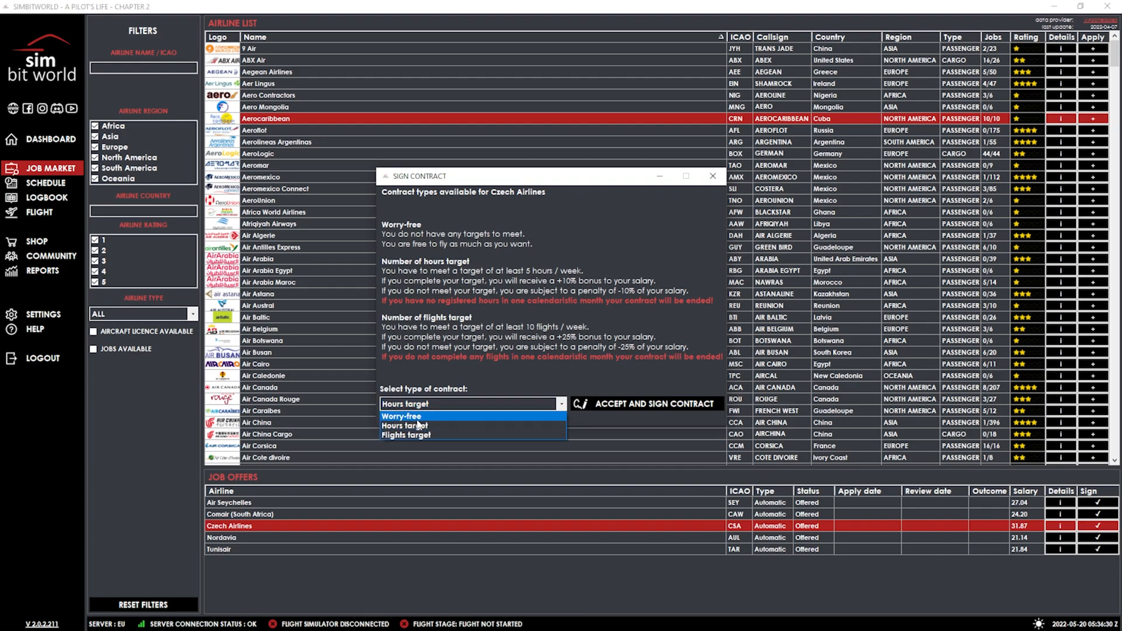
{"action": "left_click", "coordinate": [405, 426]}
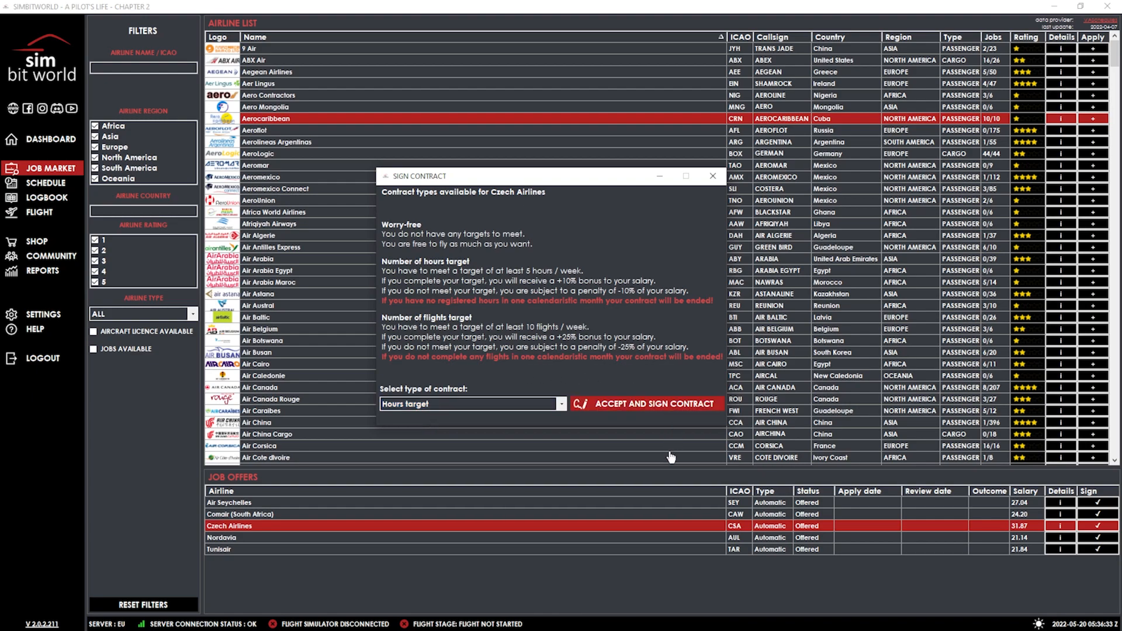
{"action": "left_click", "coordinate": [652, 403]}
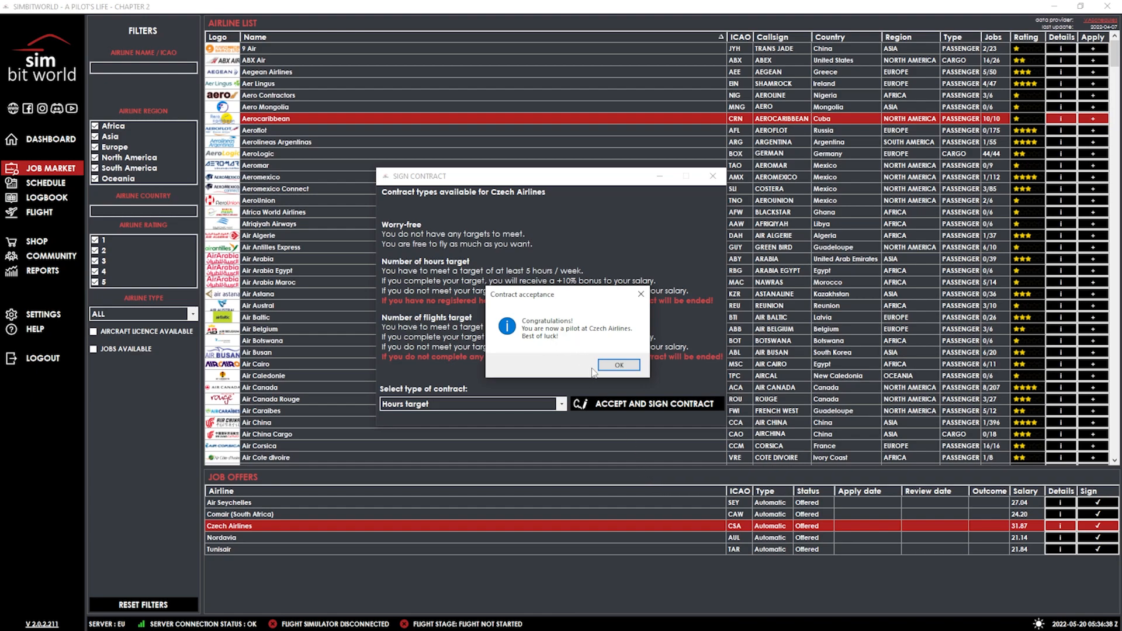
{"action": "left_click", "coordinate": [618, 364]}
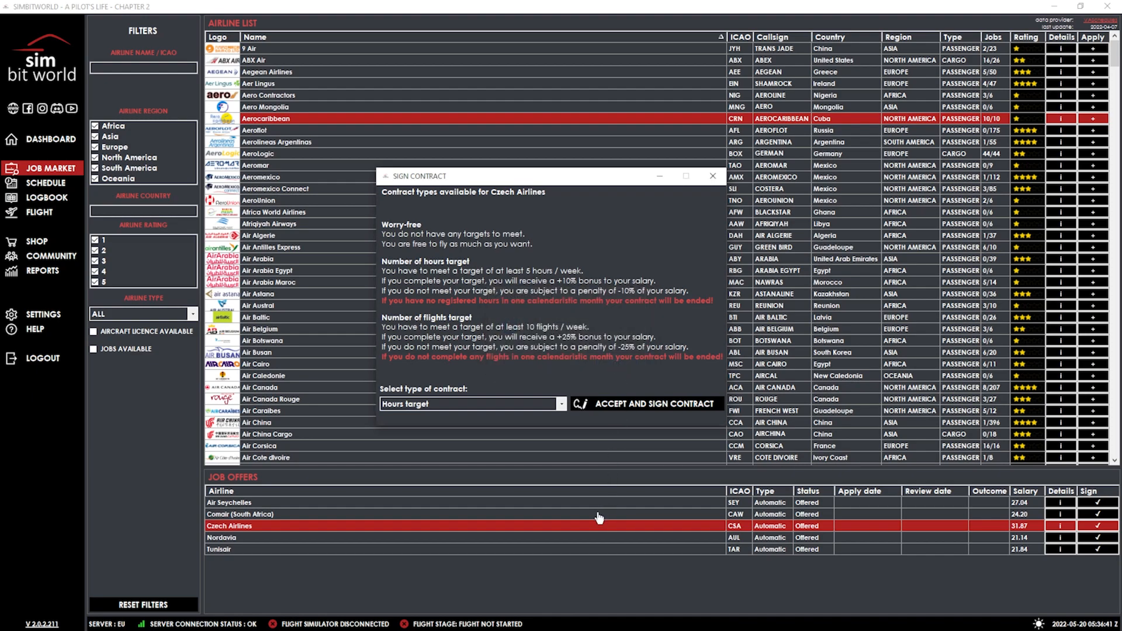
{"action": "mouse_move", "coordinate": [705, 182]}
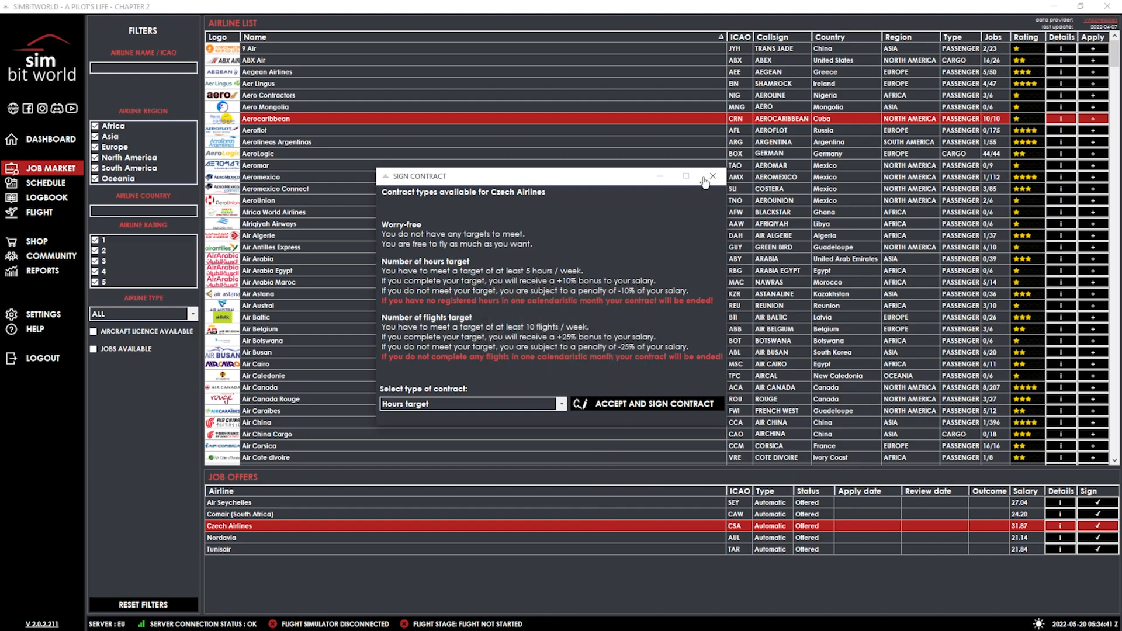
{"action": "mouse_move", "coordinate": [619, 332]}
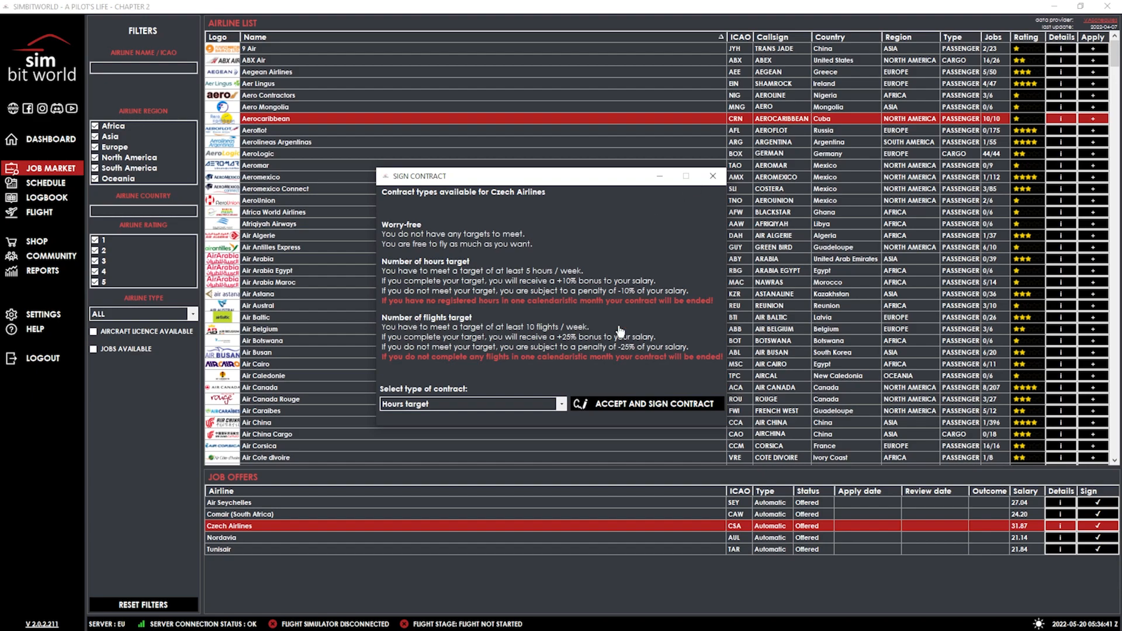
{"action": "left_click", "coordinate": [652, 404]}
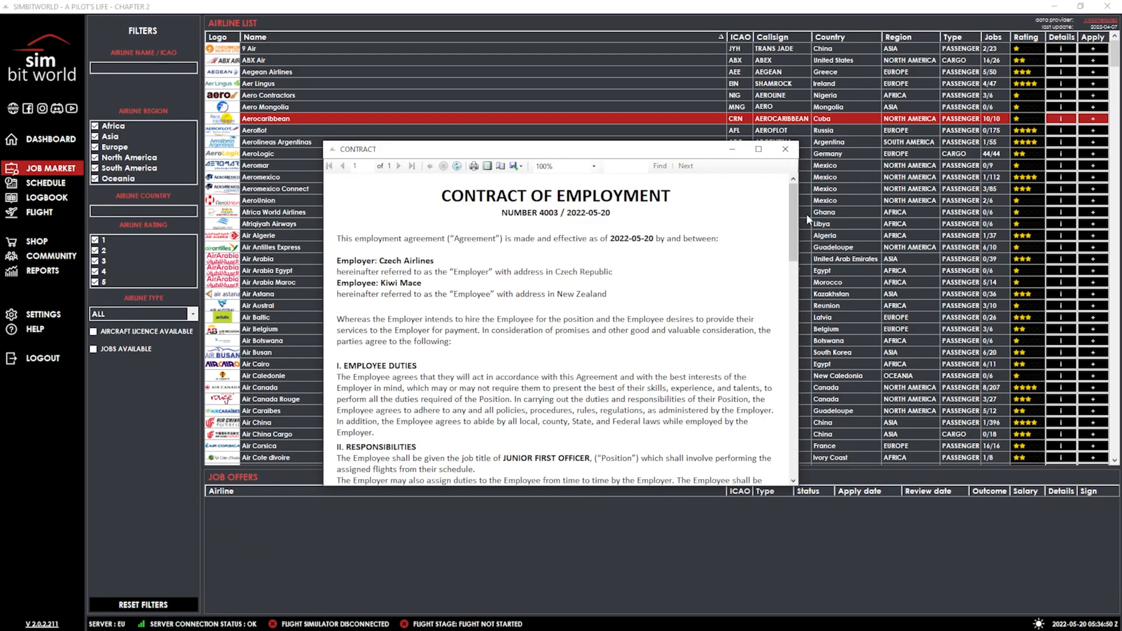
Step: Scroll down through the Czech Airlines Contract of Employment to read it
{"action": "scroll", "scroll_direction": "down", "scroll_amount": 3}
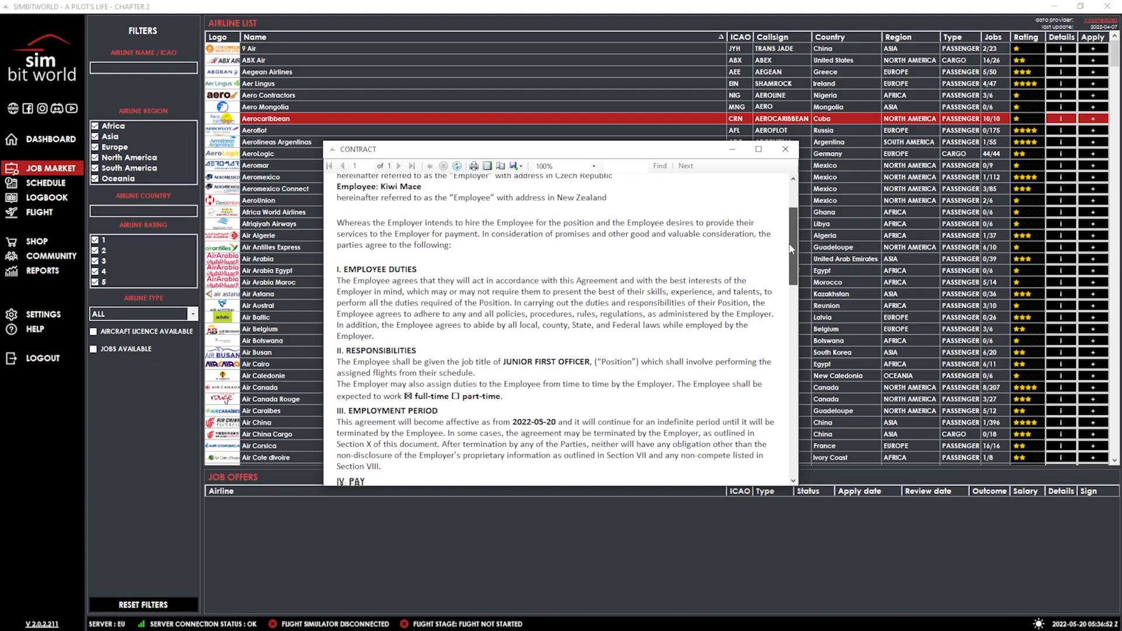
{"action": "scroll", "scroll_direction": "down", "scroll_amount": 3}
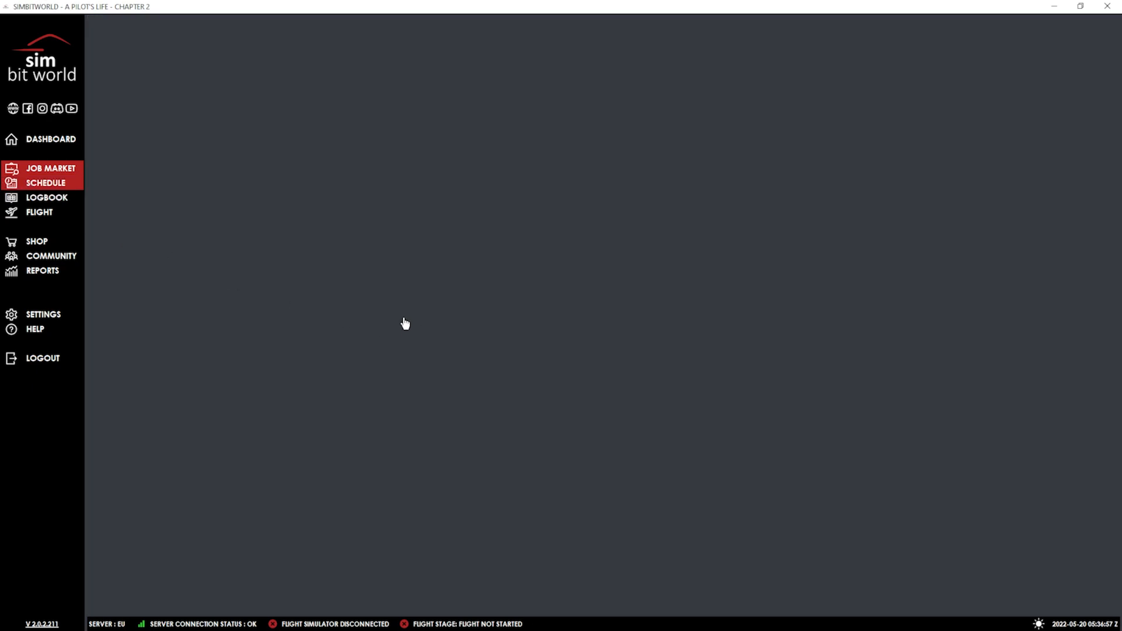
Step: Exclude long-haul, keep short- and medium-haul, choose random trips, and generate the schedule
{"action": "left_click", "coordinate": [45, 182]}
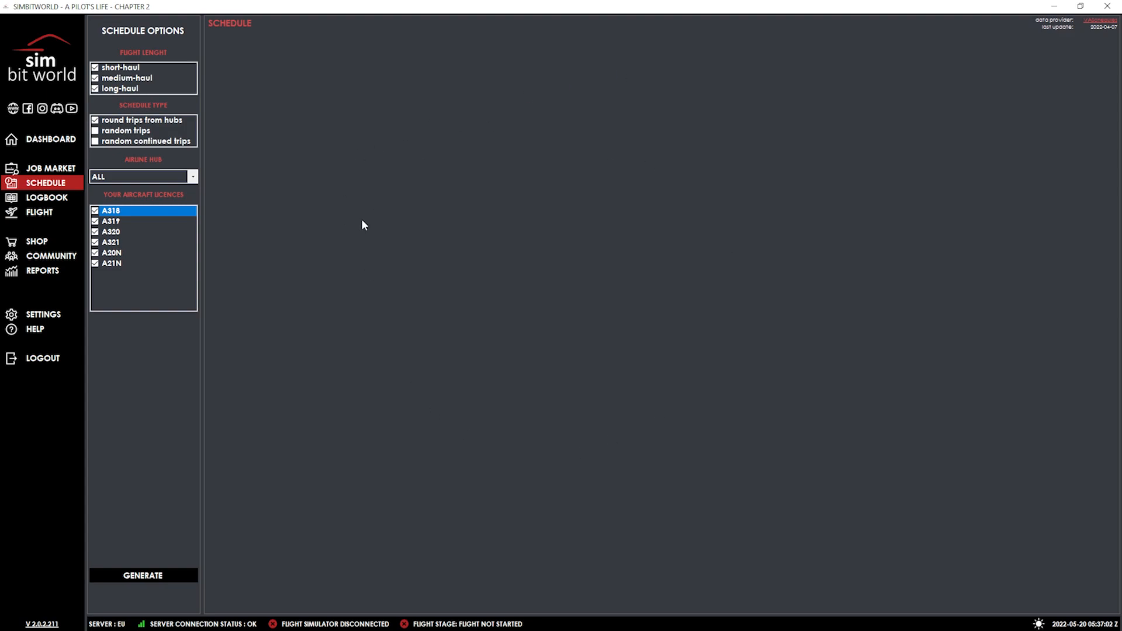
{"action": "mouse_move", "coordinate": [162, 106]}
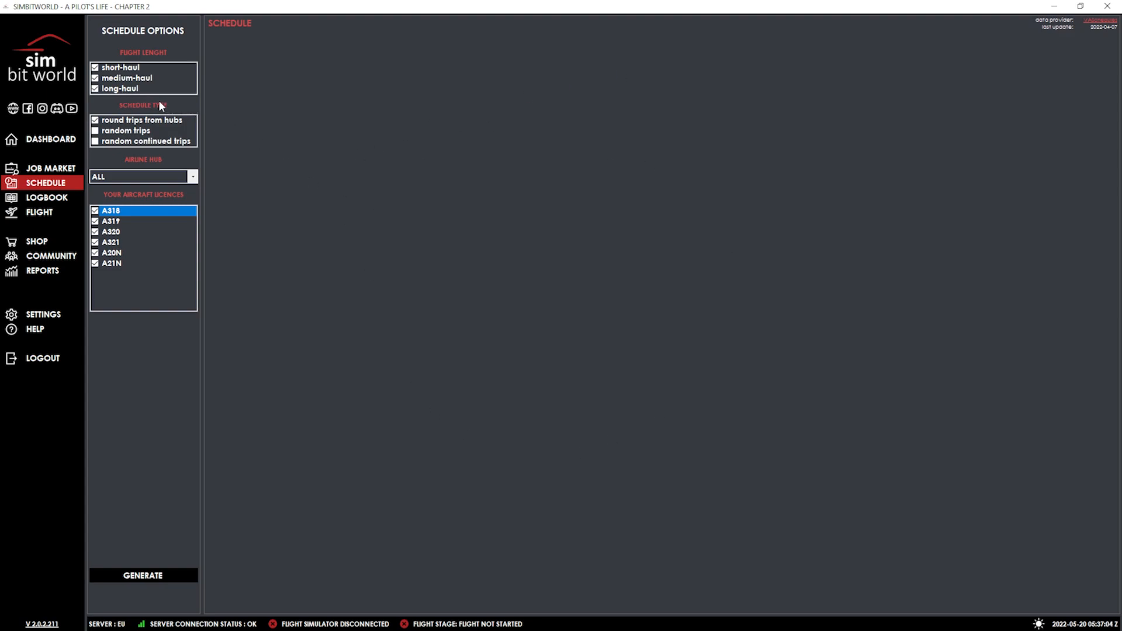
{"action": "left_click", "coordinate": [120, 88]}
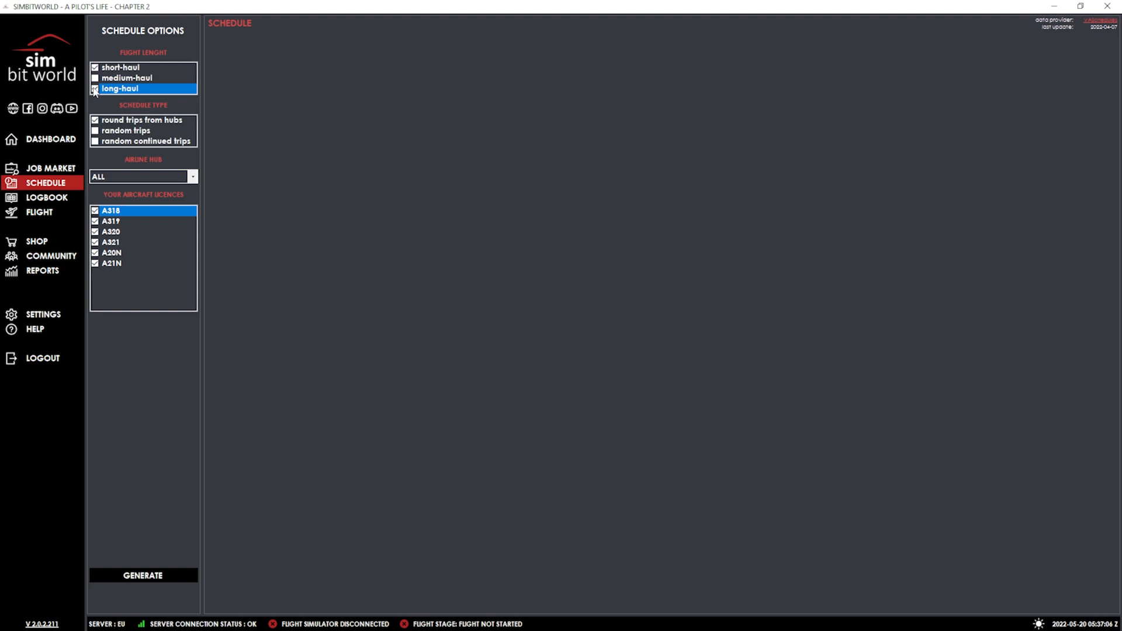
{"action": "left_click", "coordinate": [126, 77]}
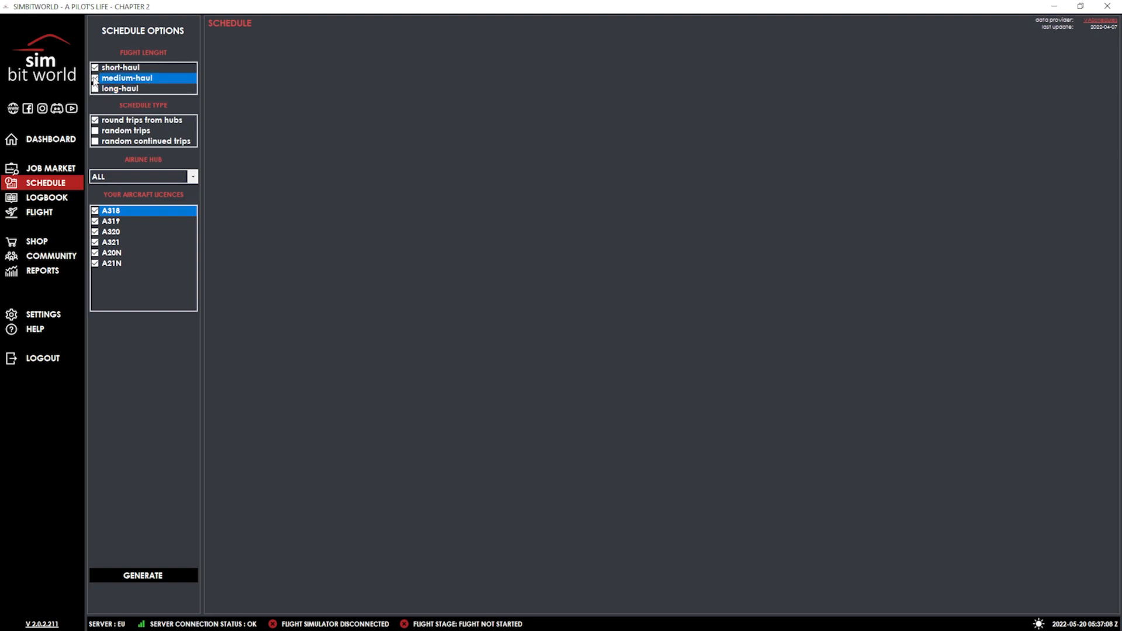
{"action": "left_click", "coordinate": [94, 78]}
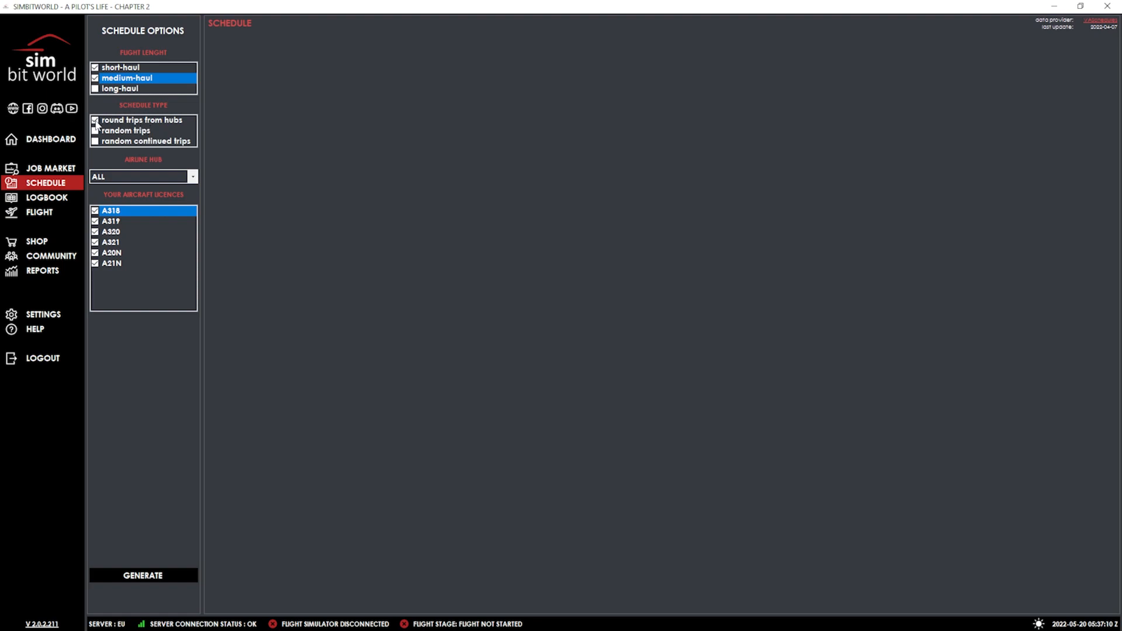
{"action": "left_click", "coordinate": [125, 130]}
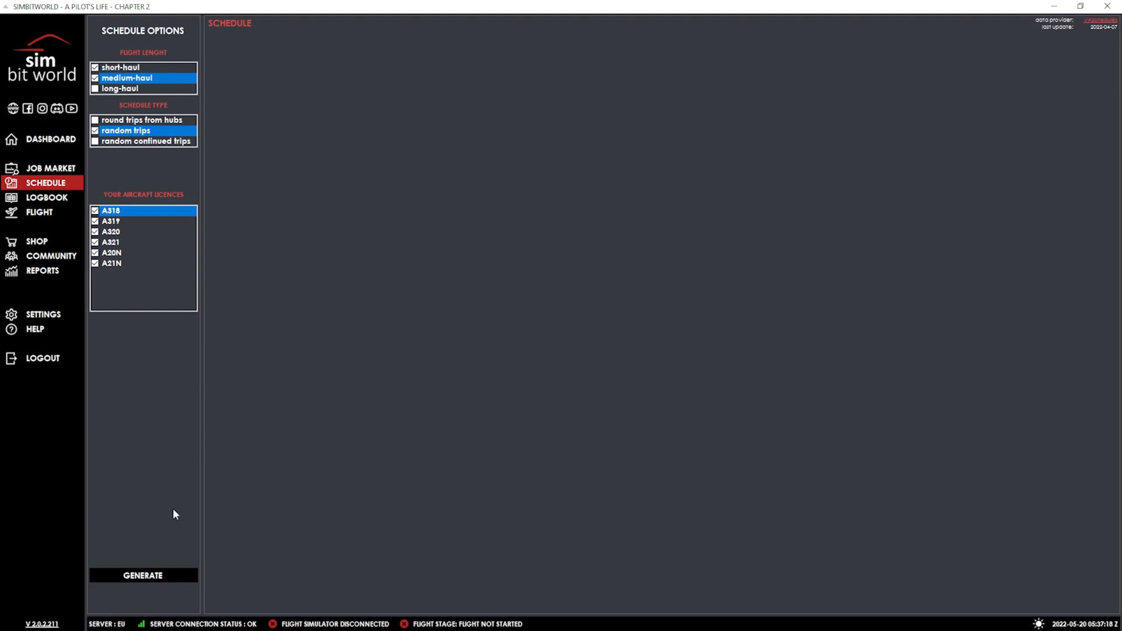
{"action": "left_click", "coordinate": [143, 575]}
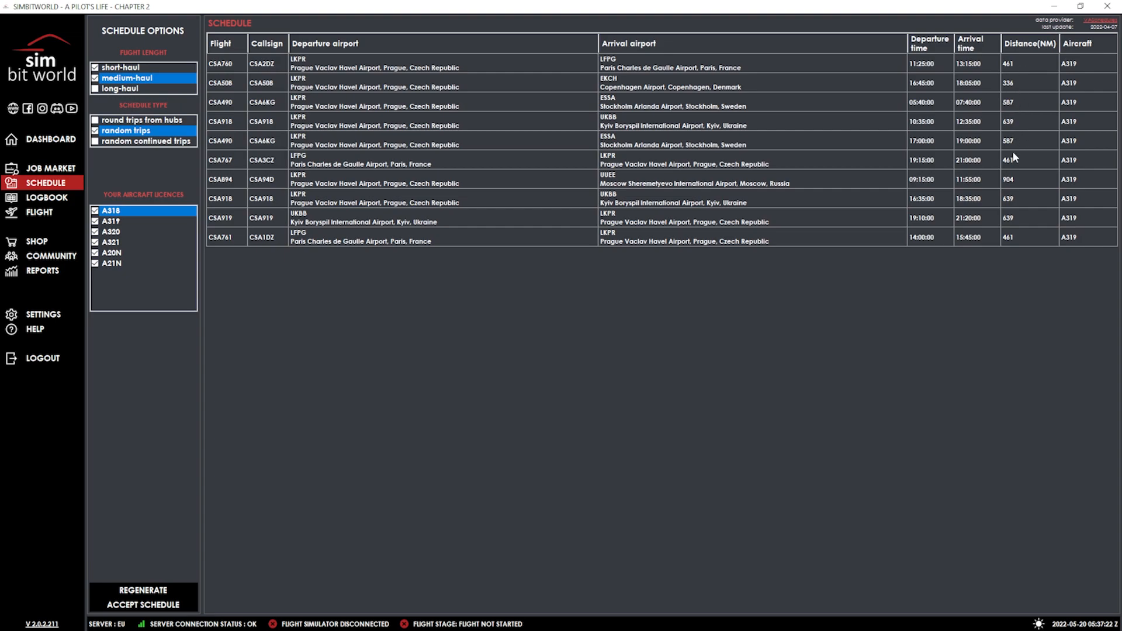
{"action": "mouse_move", "coordinate": [1027, 158]}
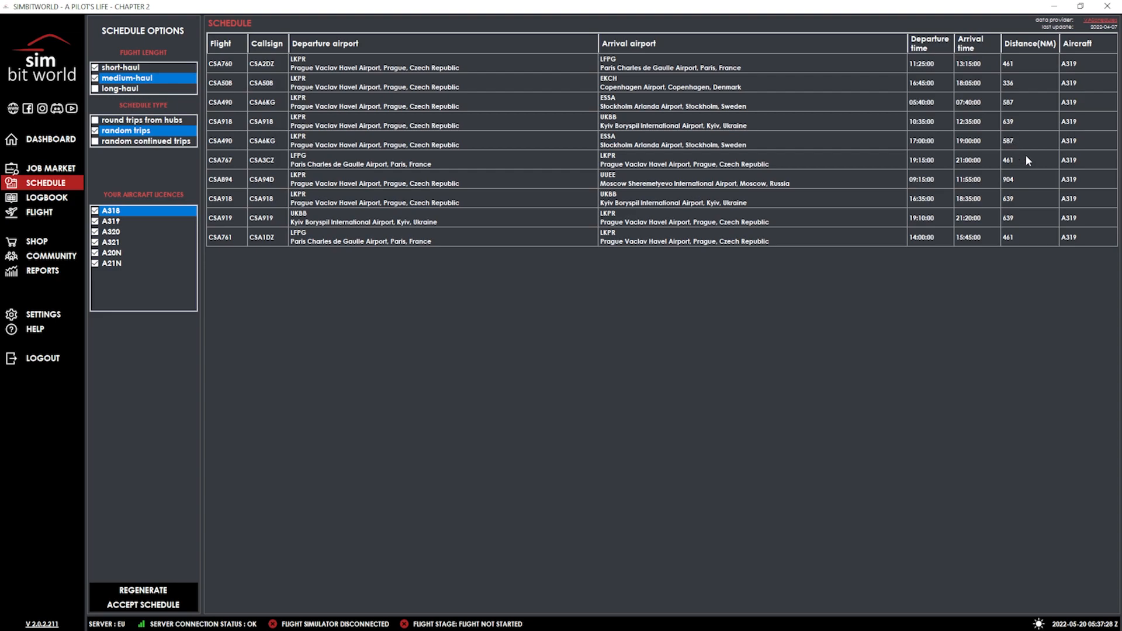
{"action": "mouse_move", "coordinate": [1085, 140]}
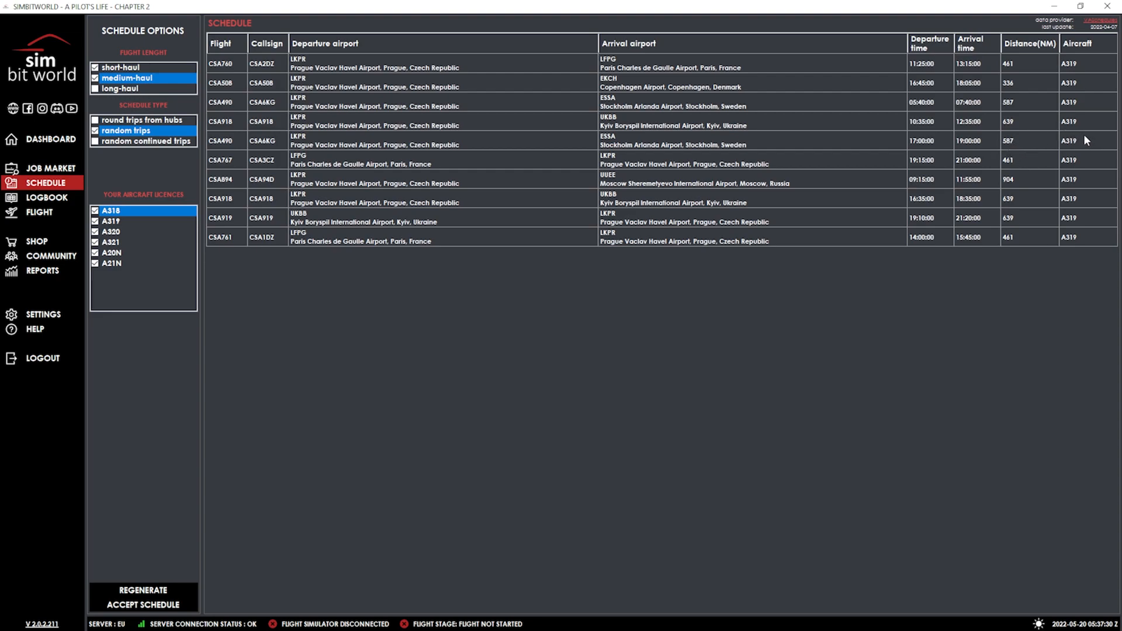
{"action": "mouse_move", "coordinate": [1062, 146]}
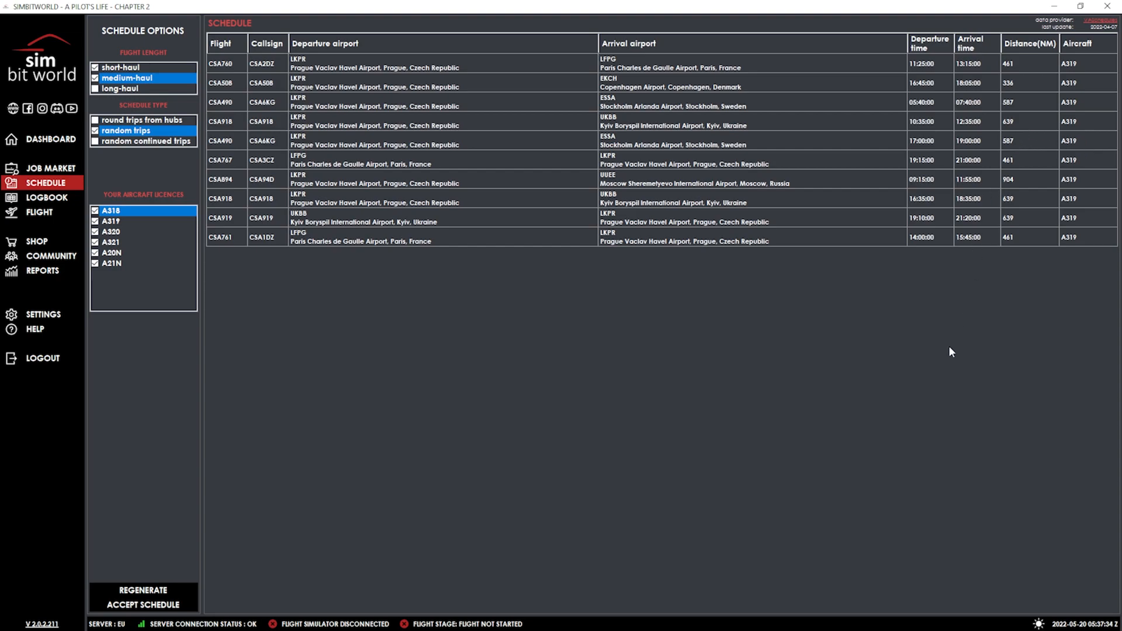
{"action": "mouse_move", "coordinate": [1042, 177]}
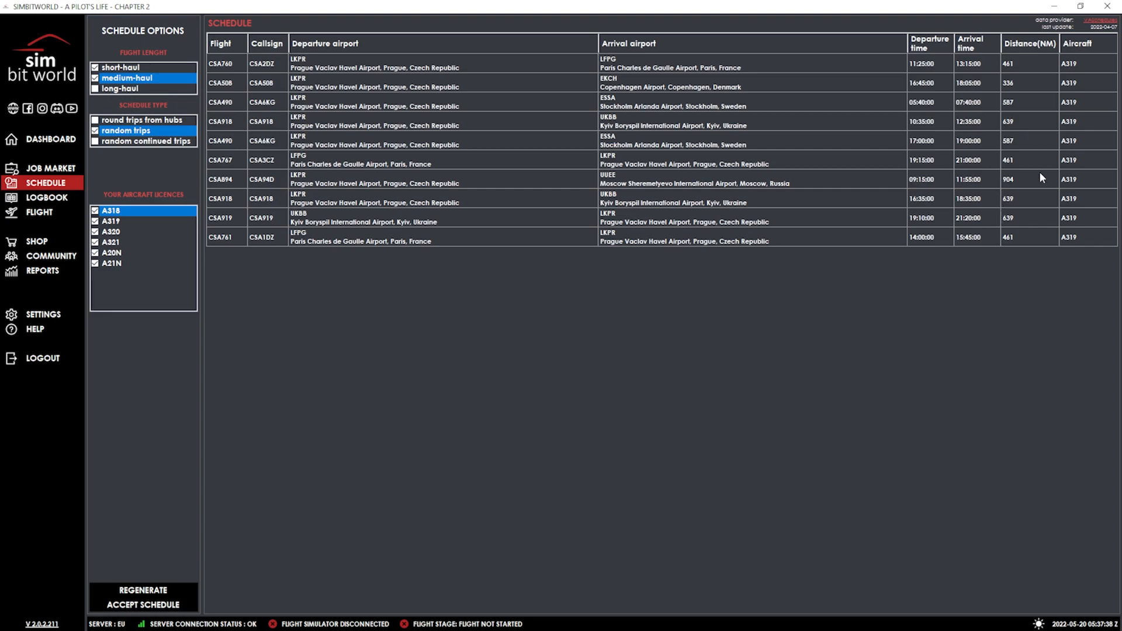
{"action": "mouse_move", "coordinate": [1064, 217]}
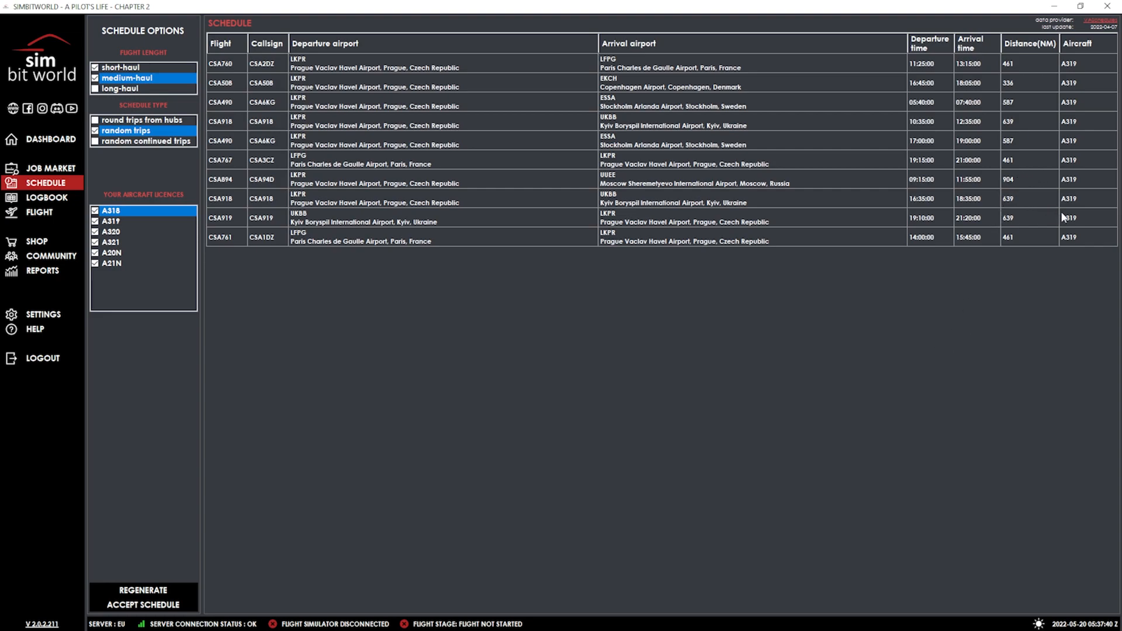
{"action": "mouse_move", "coordinate": [1072, 230]}
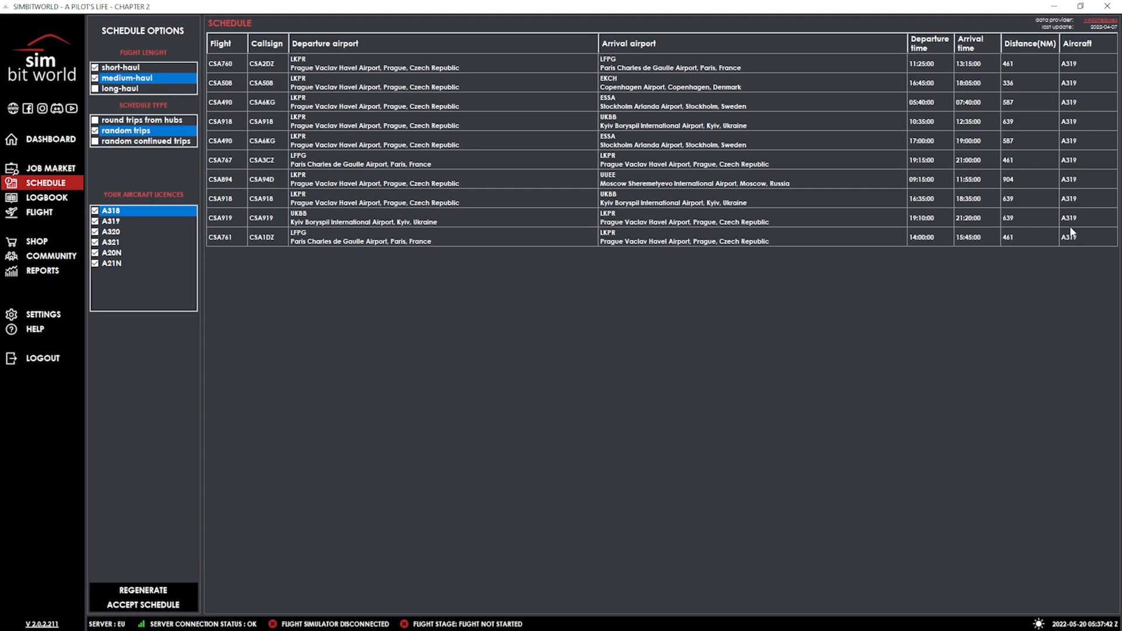
{"action": "mouse_move", "coordinate": [1064, 226]}
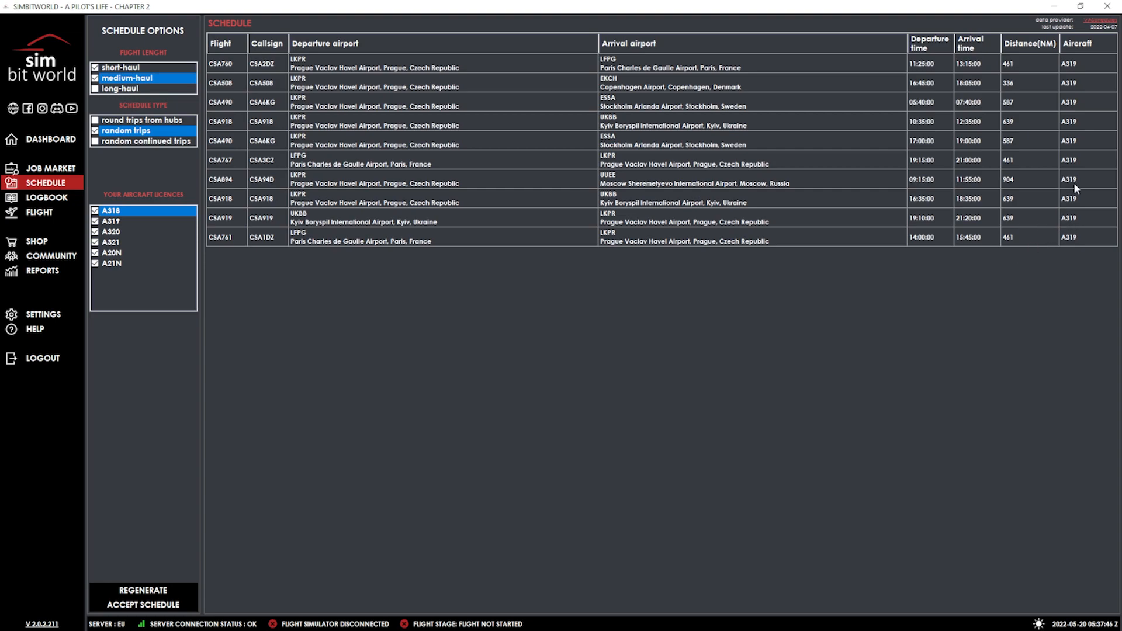
{"action": "mouse_move", "coordinate": [855, 374]}
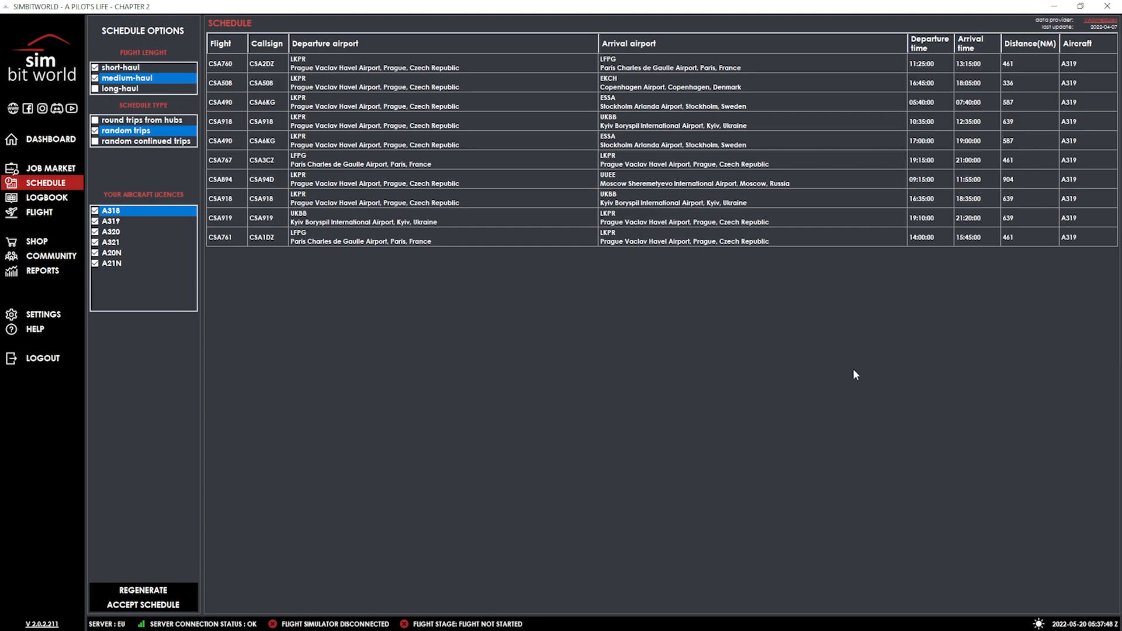